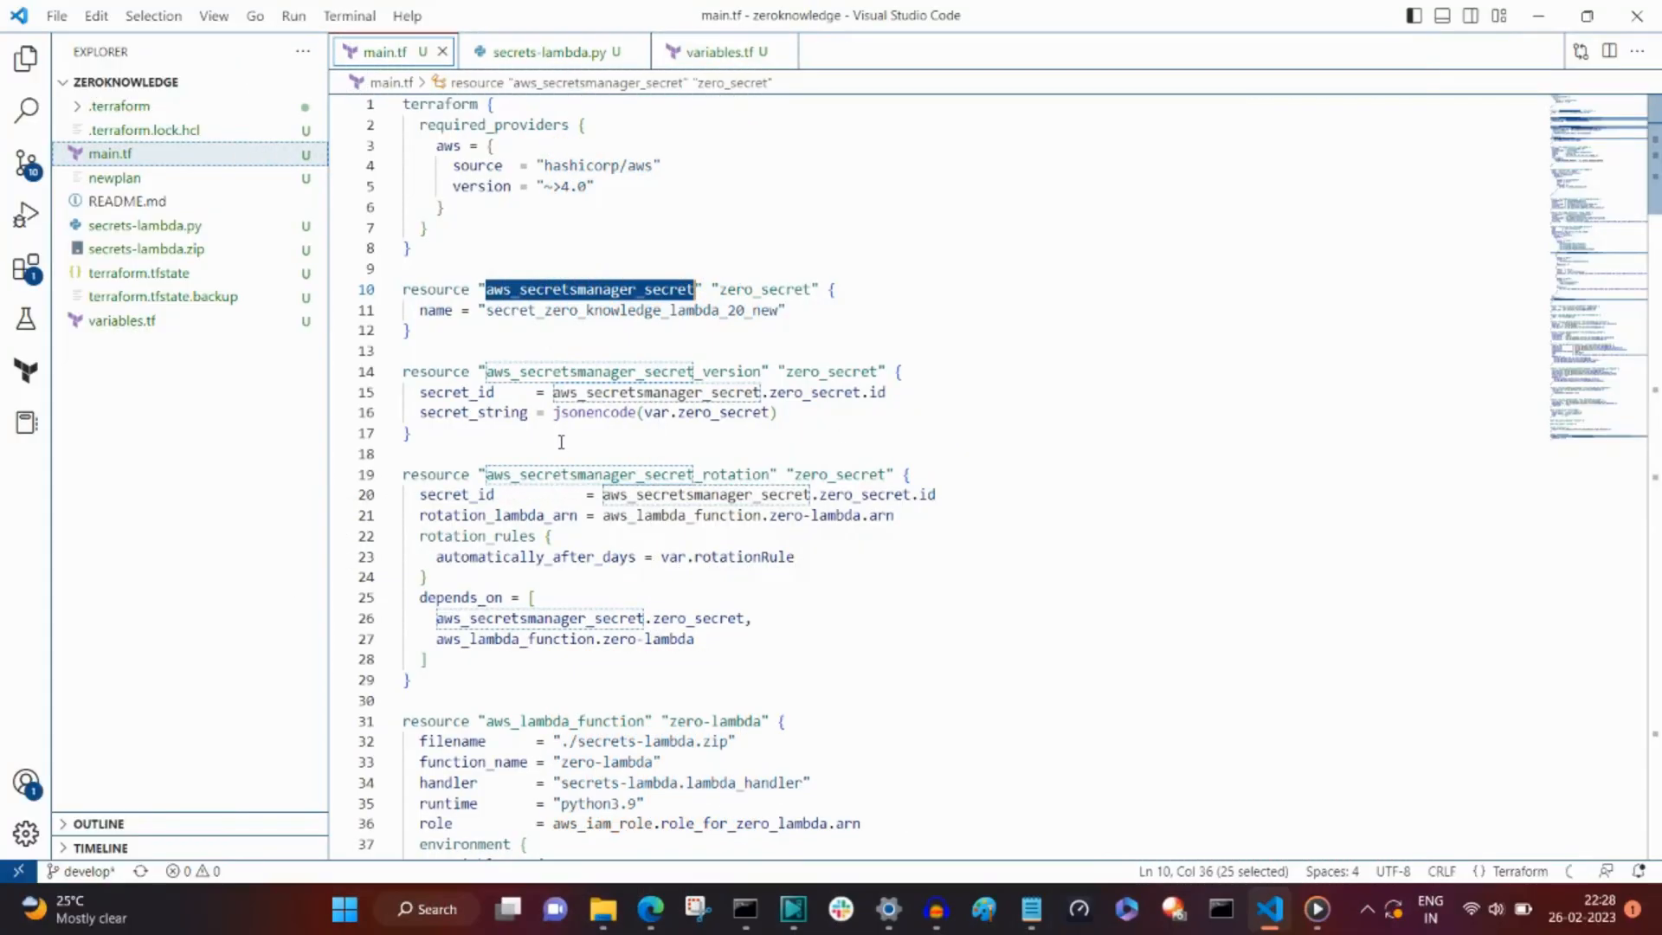
pyautogui.moveTo(505, 310)
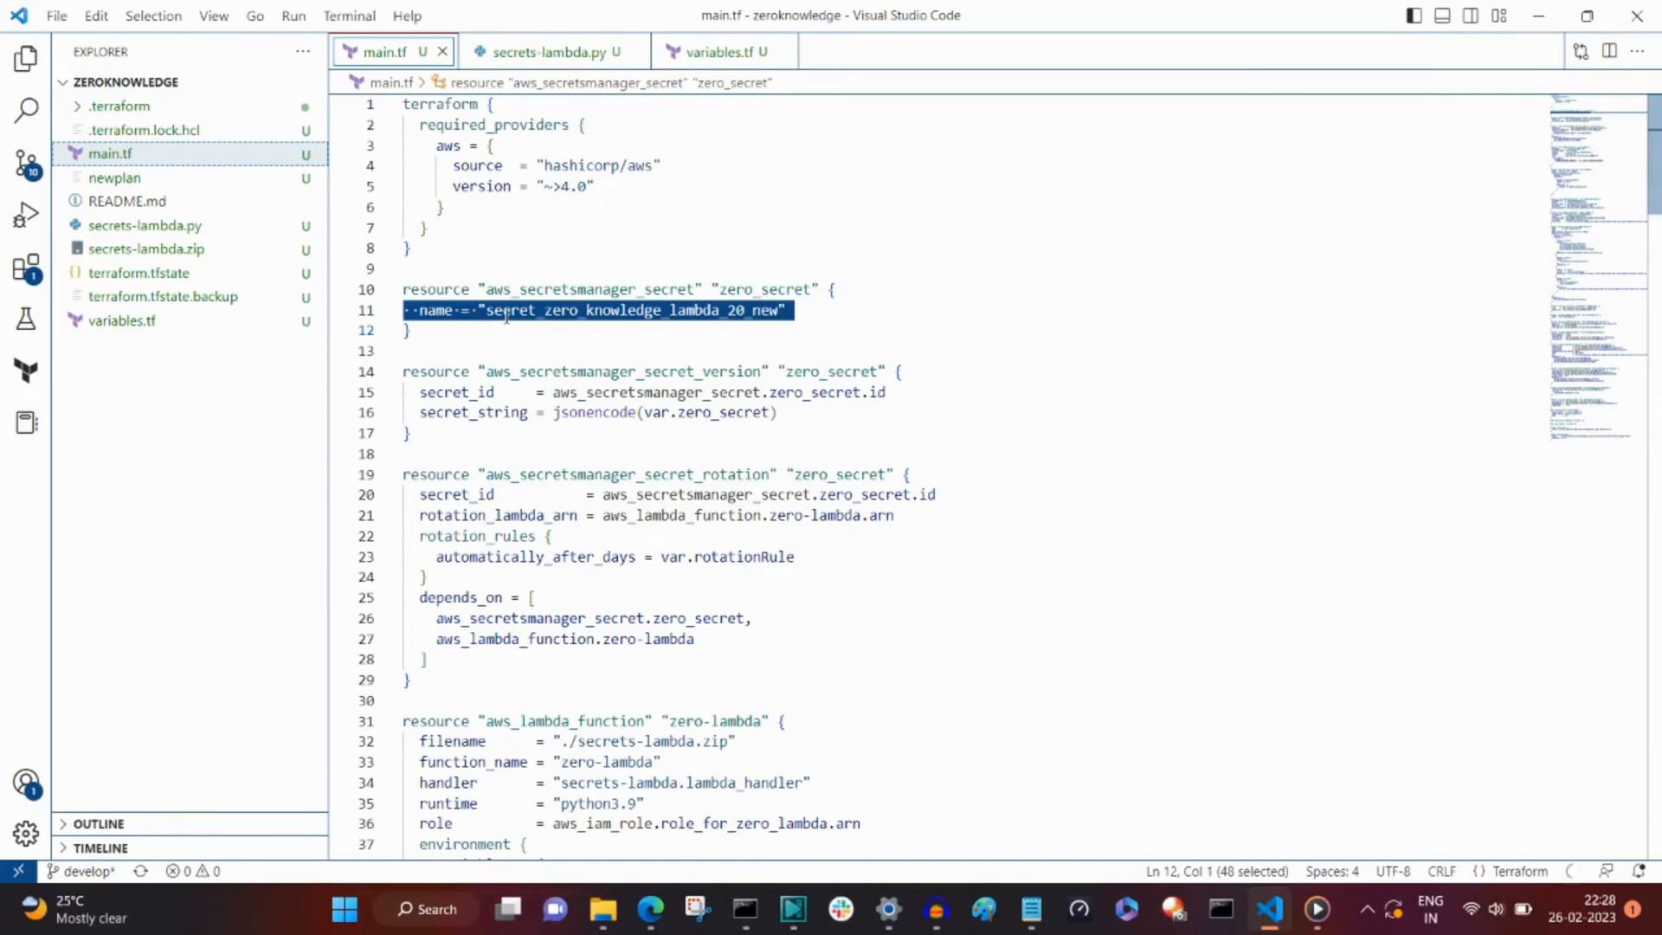
# Review the secret_version resource's secret_id and secret_string, then jump to var.zero_secret's definition in variables.tf.
pyautogui.doubleClick(623, 370)
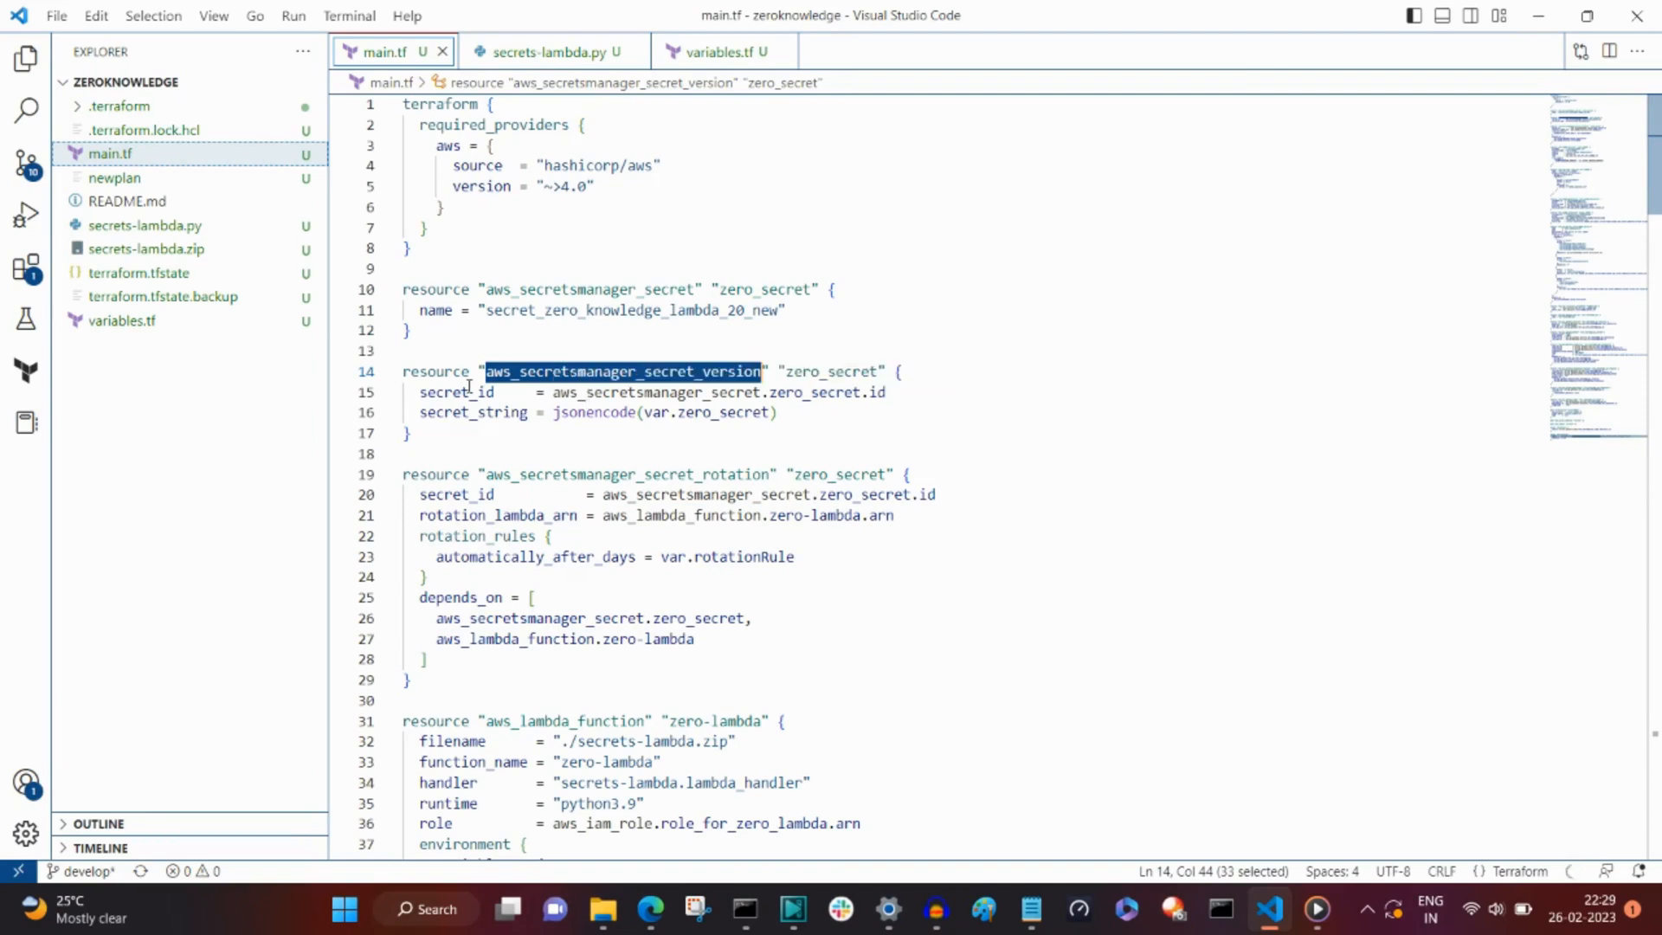
pyautogui.doubleClick(455, 393)
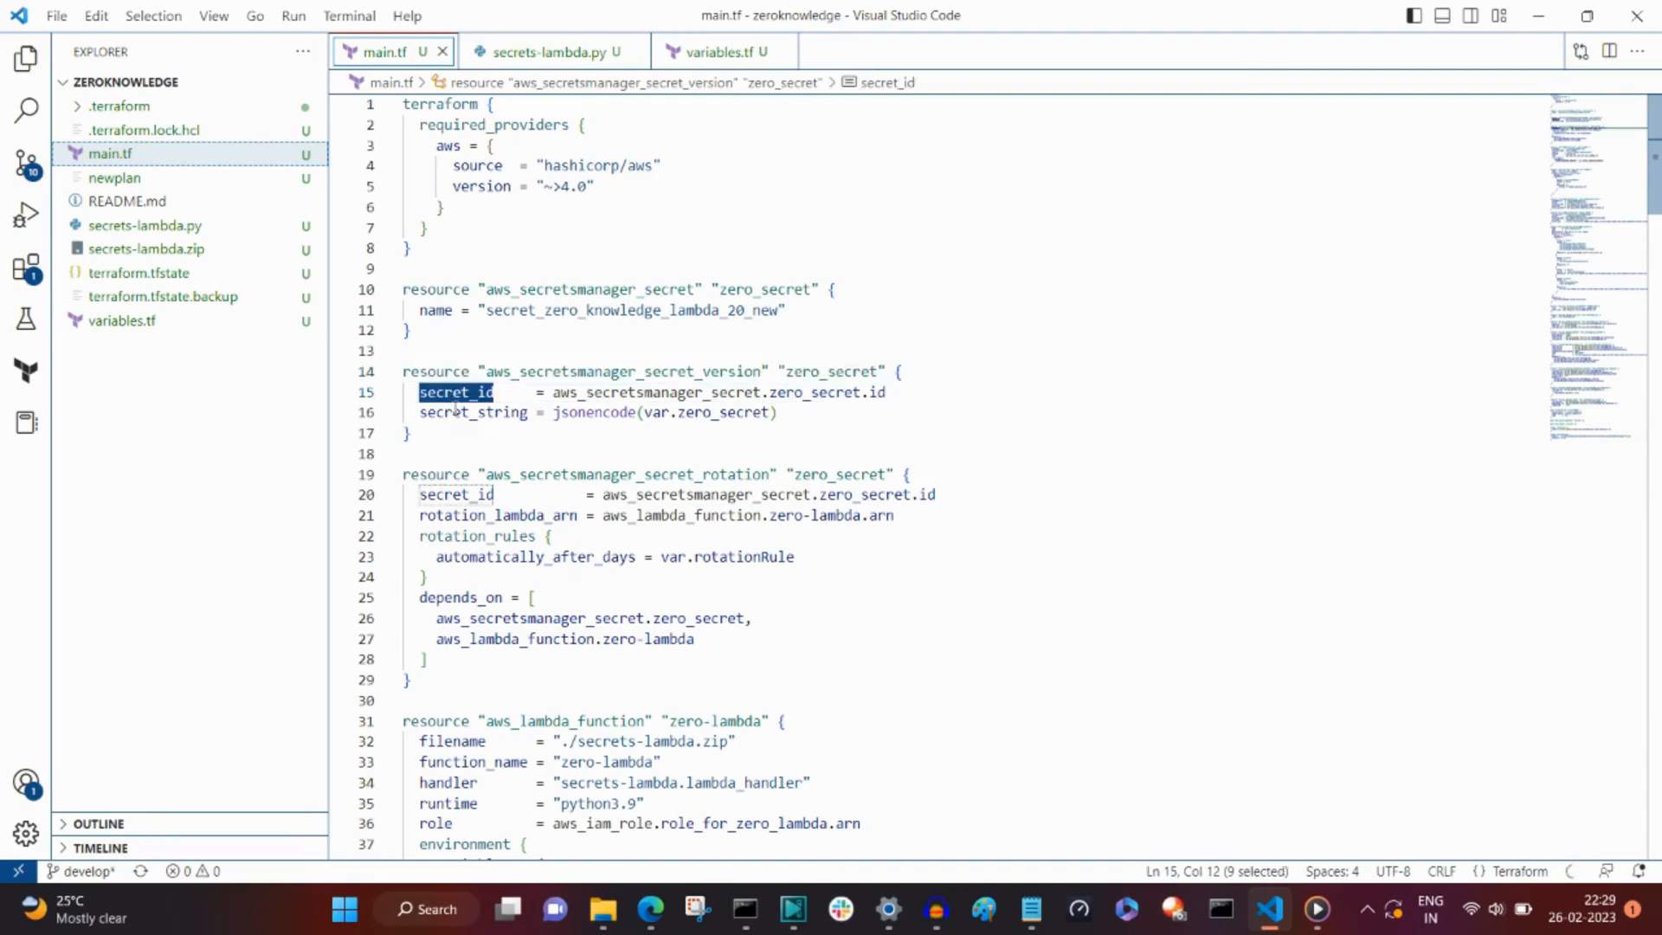
pyautogui.doubleClick(471, 413)
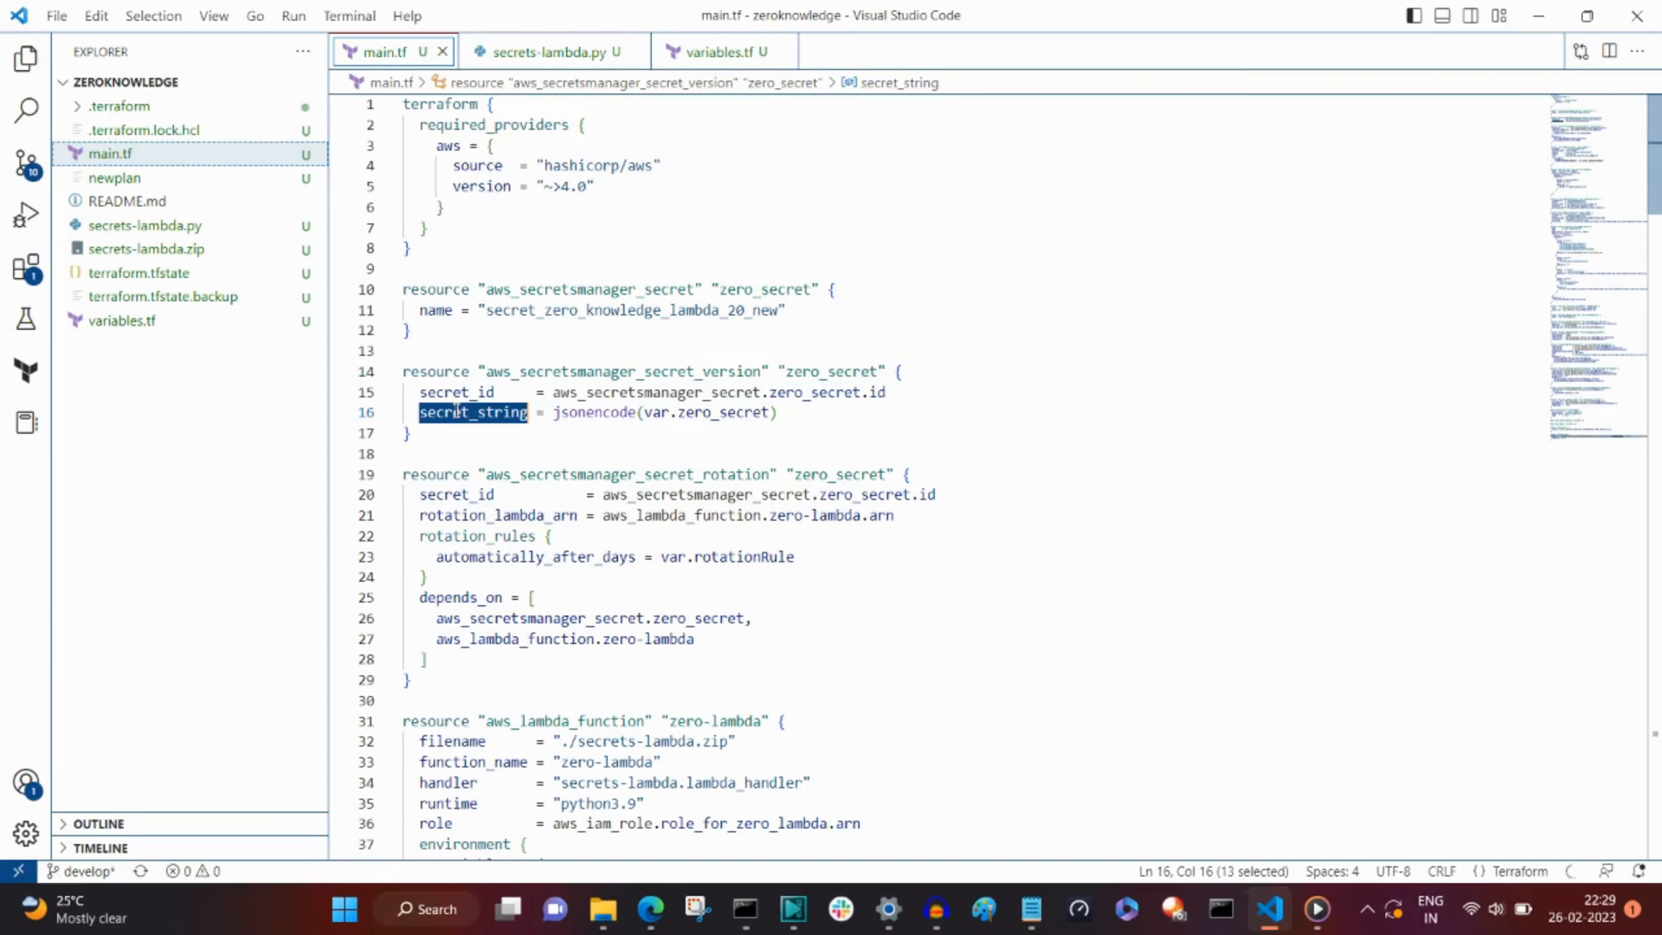
pyautogui.doubleClick(712, 413)
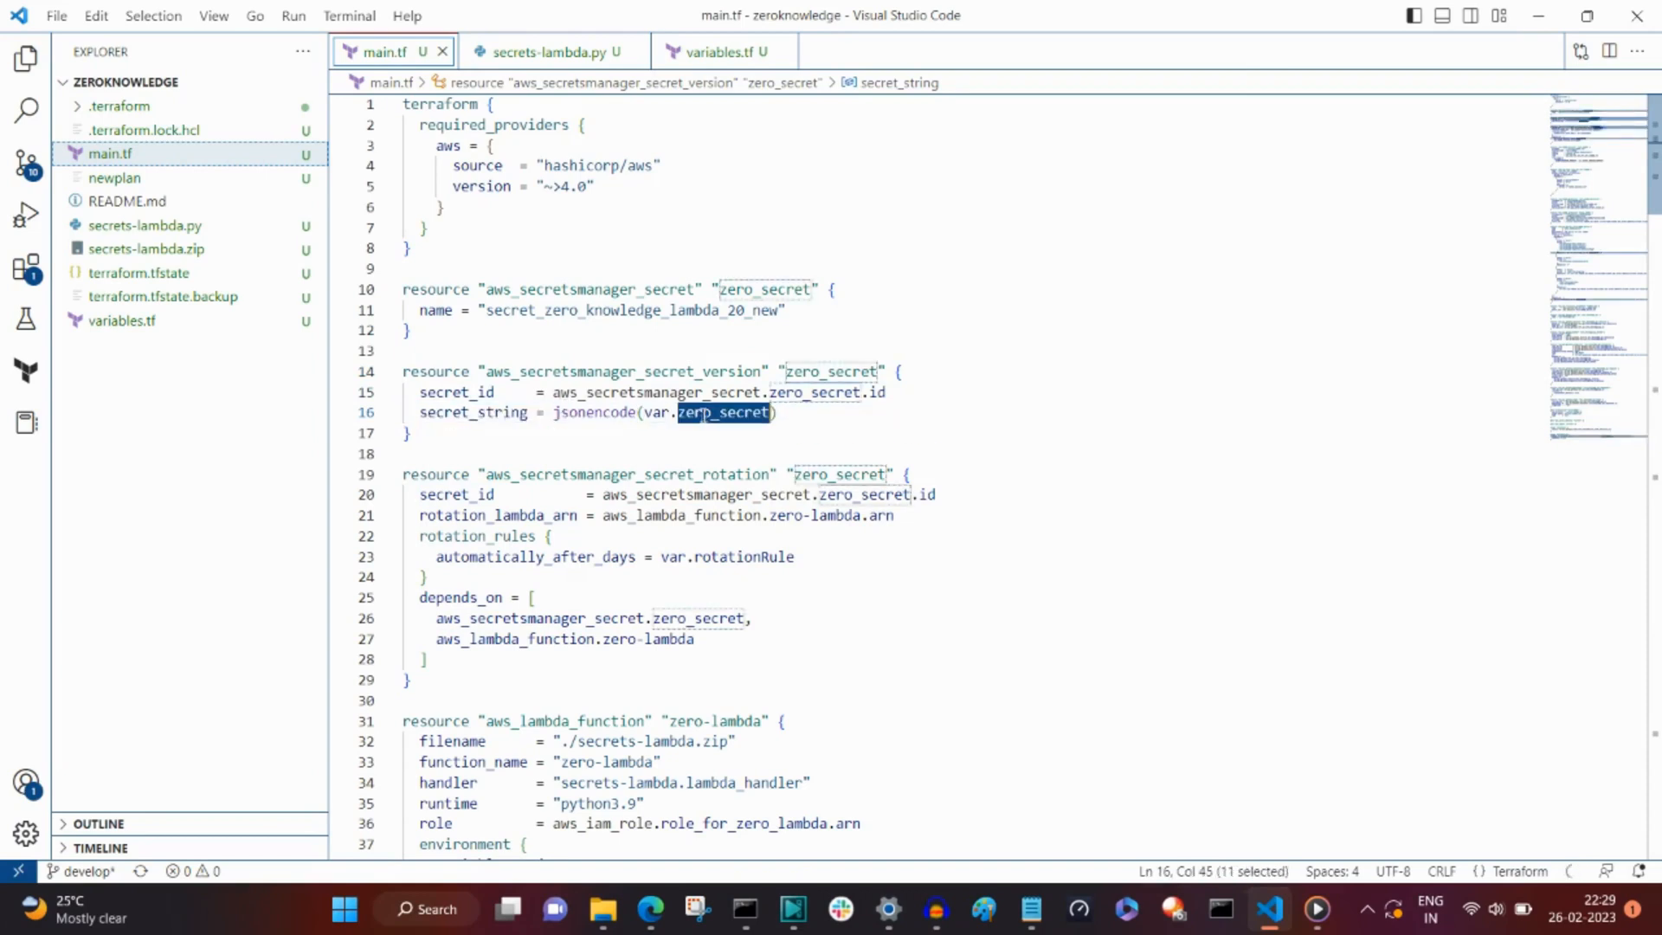
pyautogui.doubleClick(654, 412)
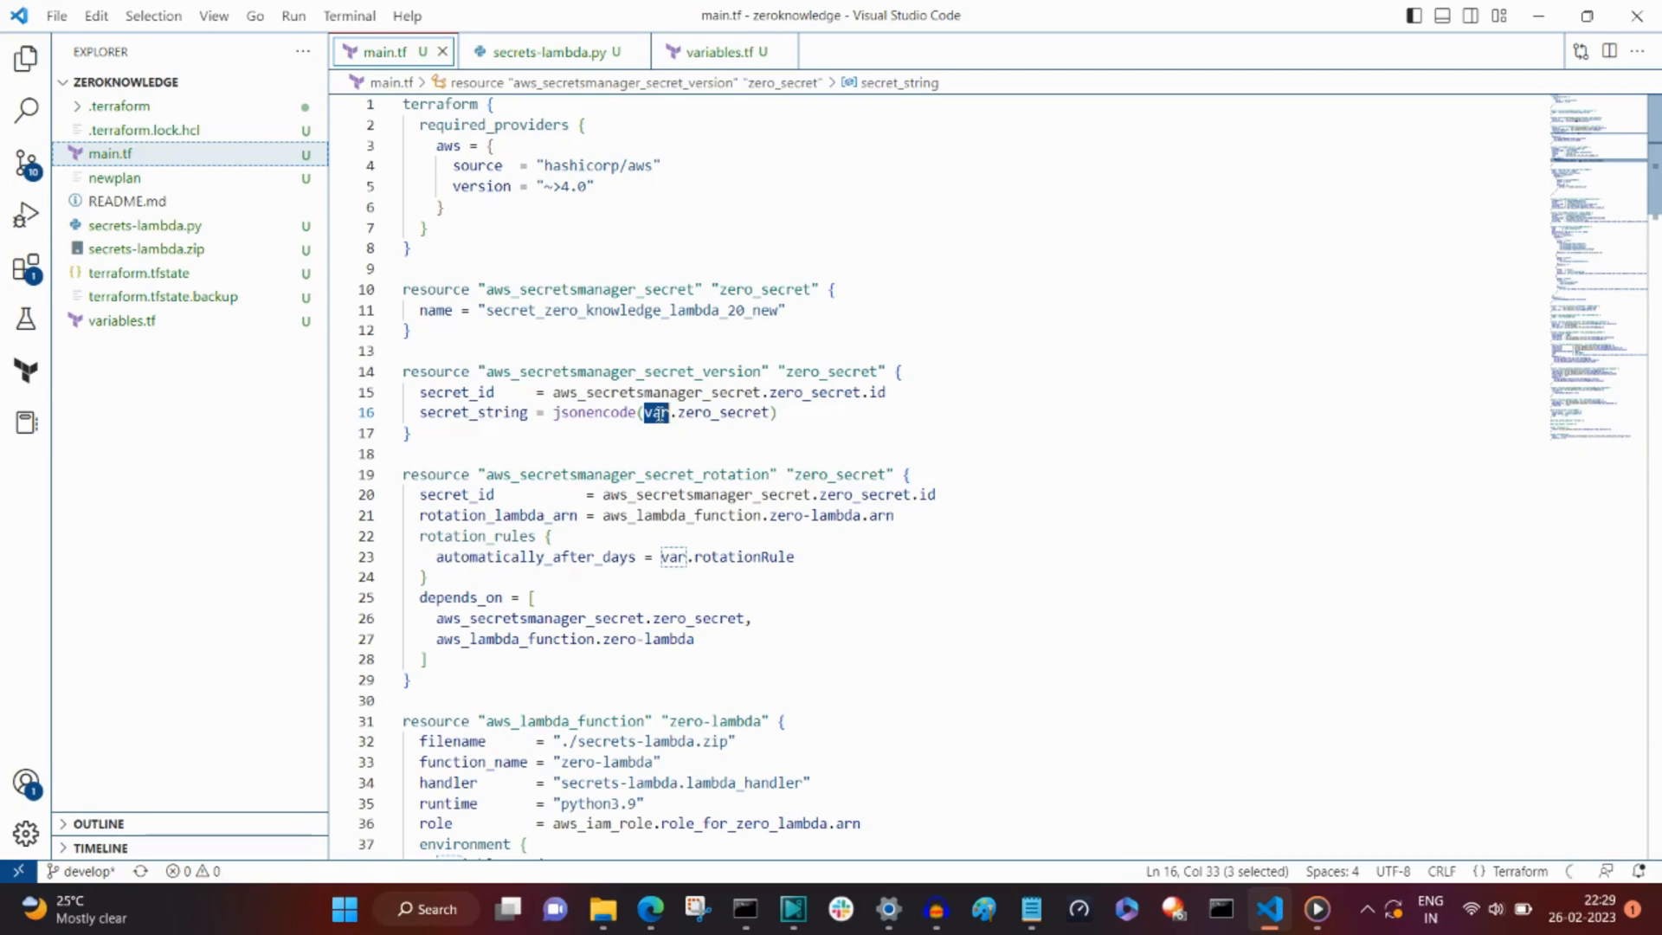
pyautogui.moveTo(611, 53)
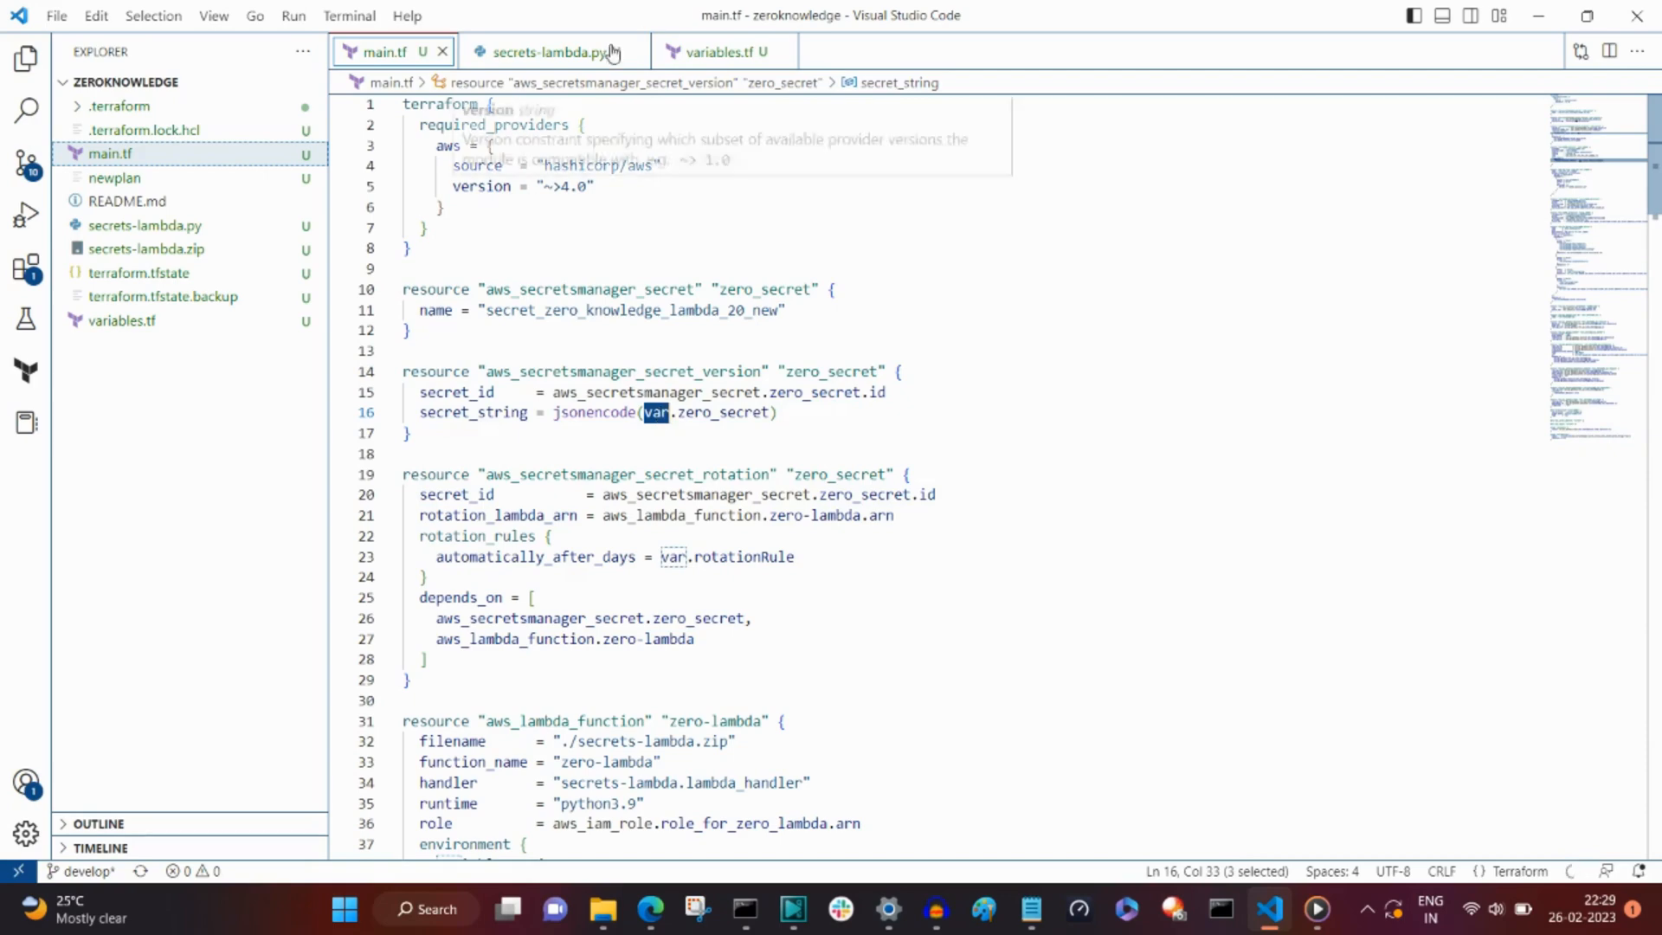
pyautogui.click(724, 50)
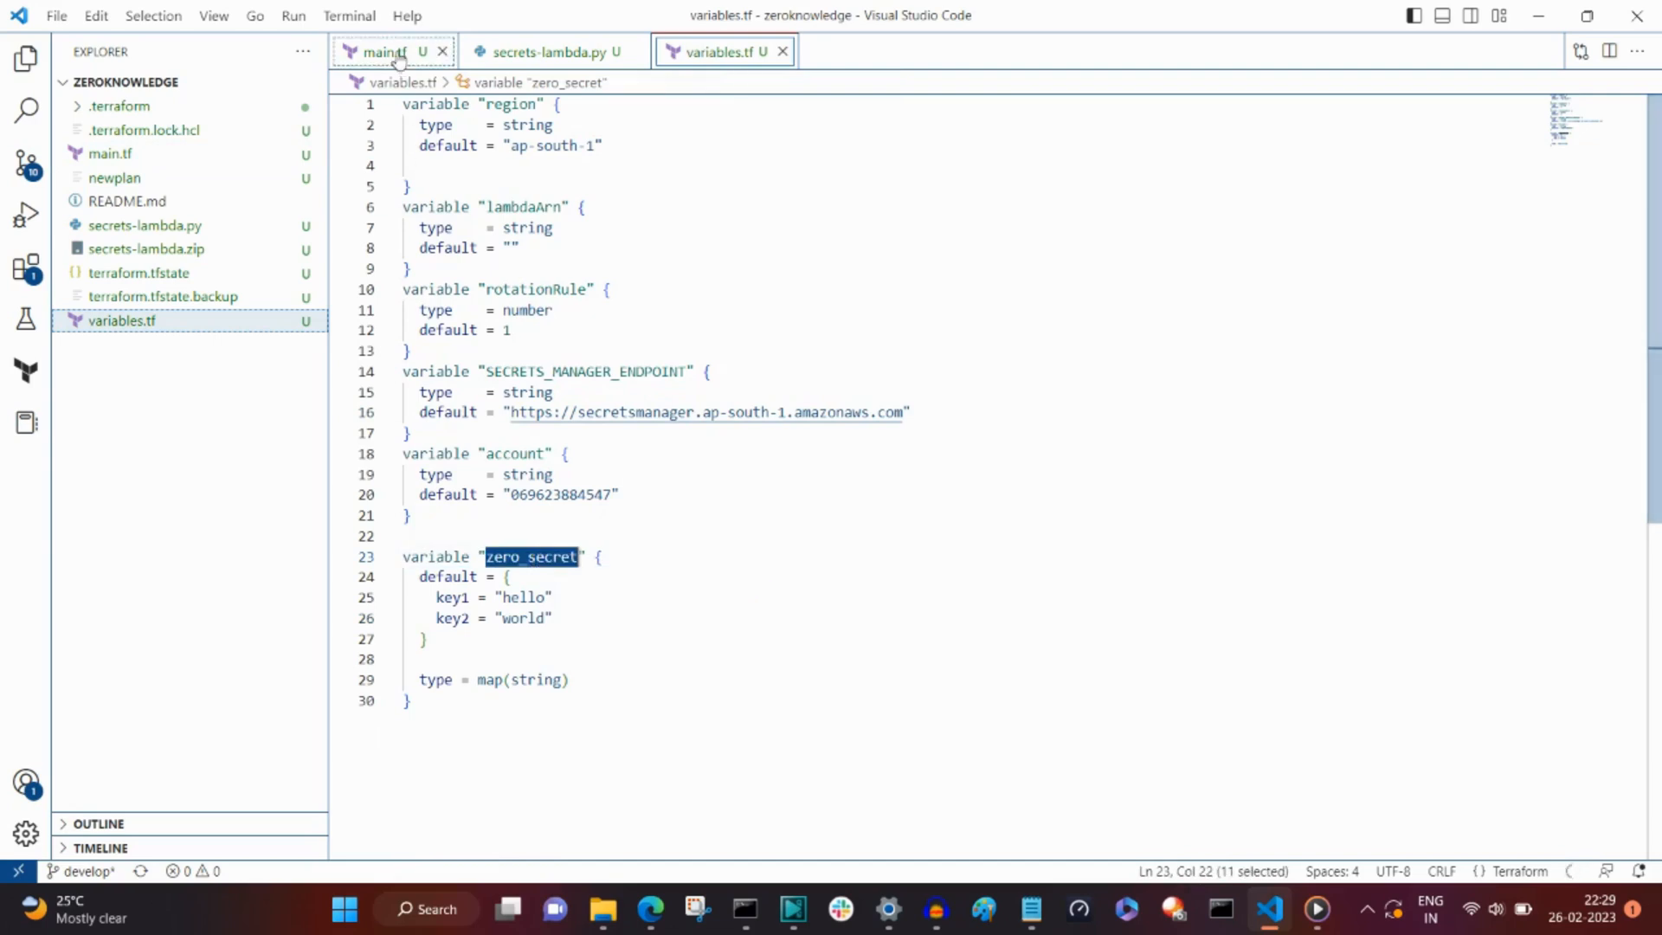
pyautogui.moveTo(531, 556)
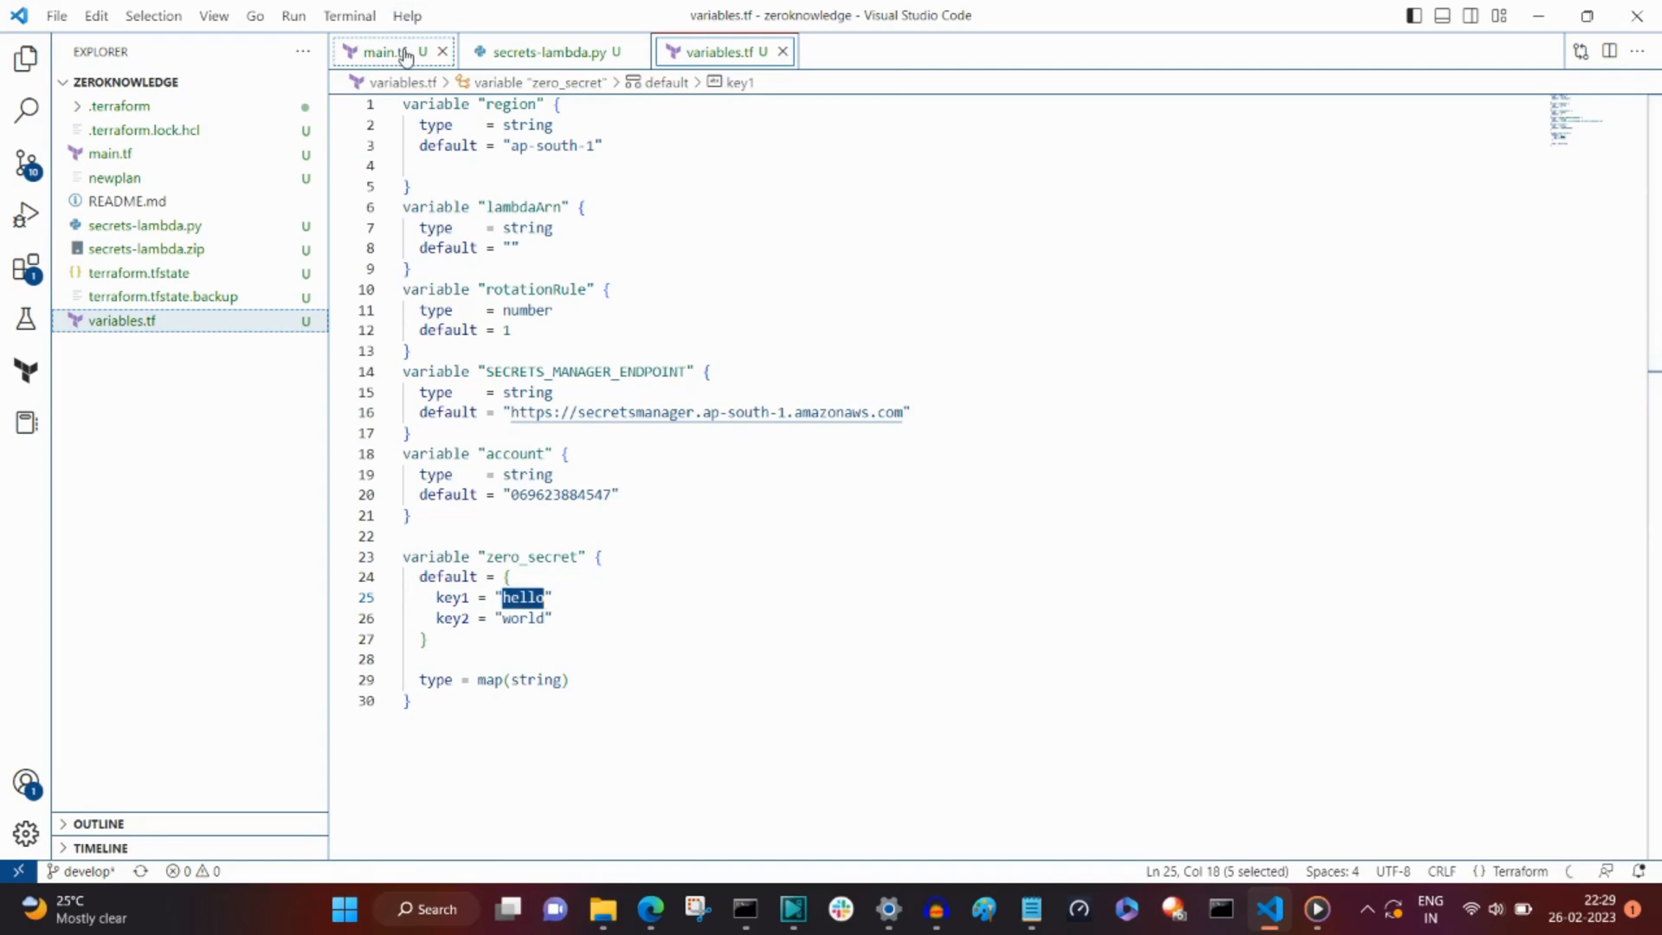
# Return to main.tf after checking the zero_secret default map.
pyautogui.click(385, 50)
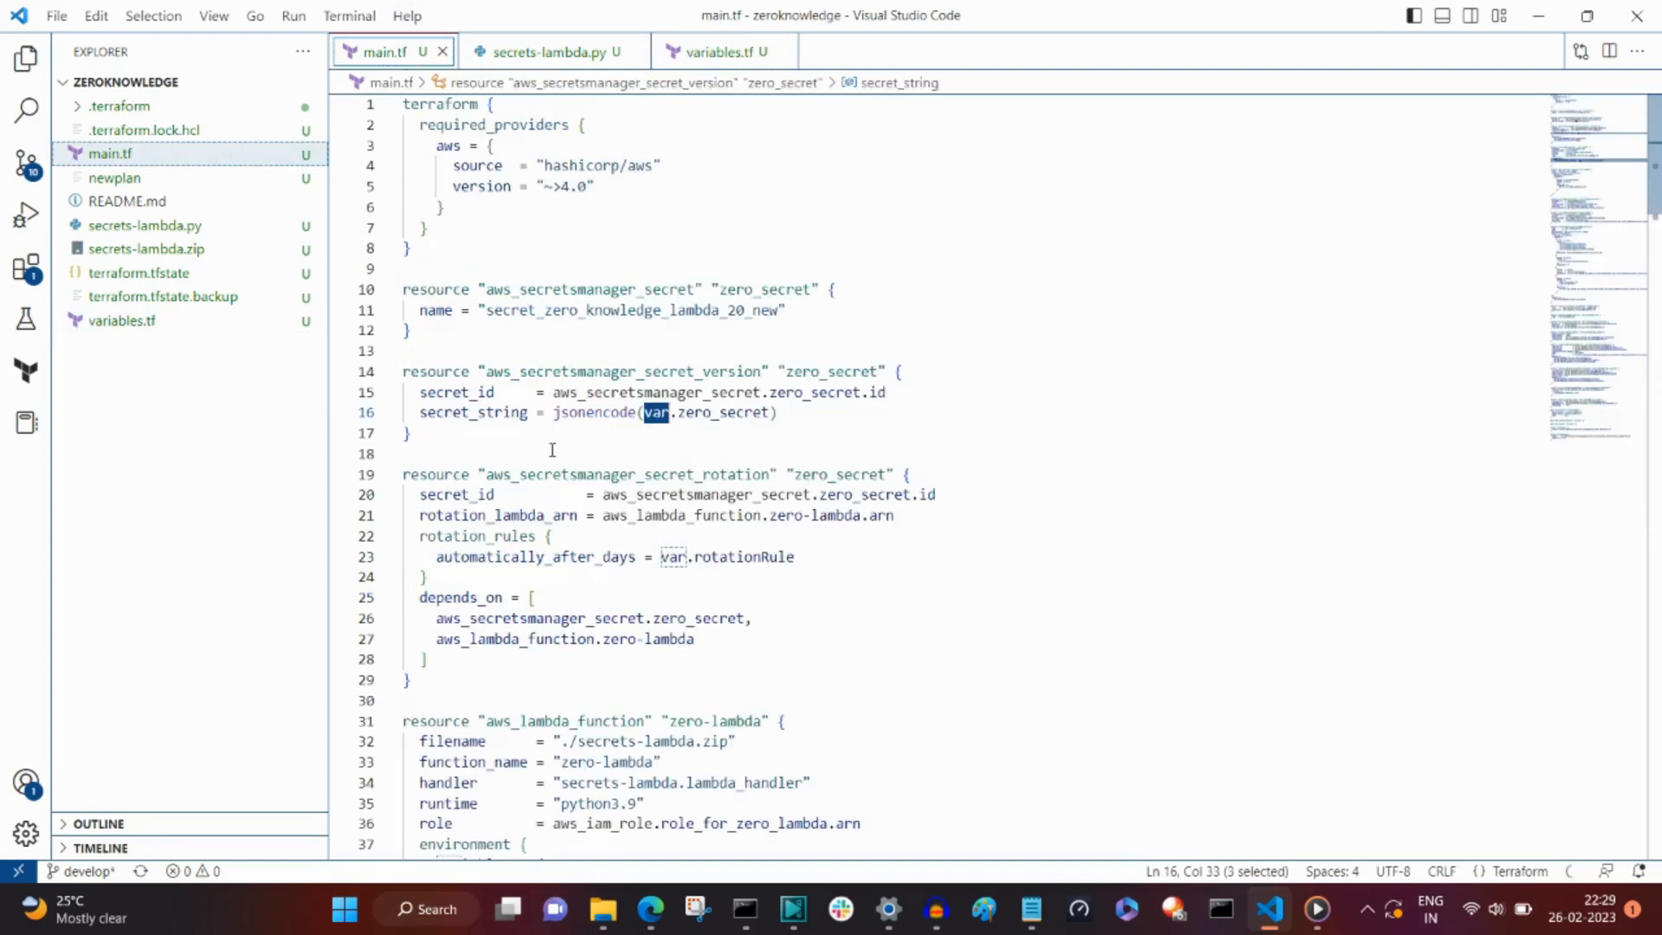
# Review the secret_rotation resource's secret_id, zero-lambda reference and automatically_after_days rule, then switch to secrets-lambda.py.
pyautogui.doubleClick(628, 474)
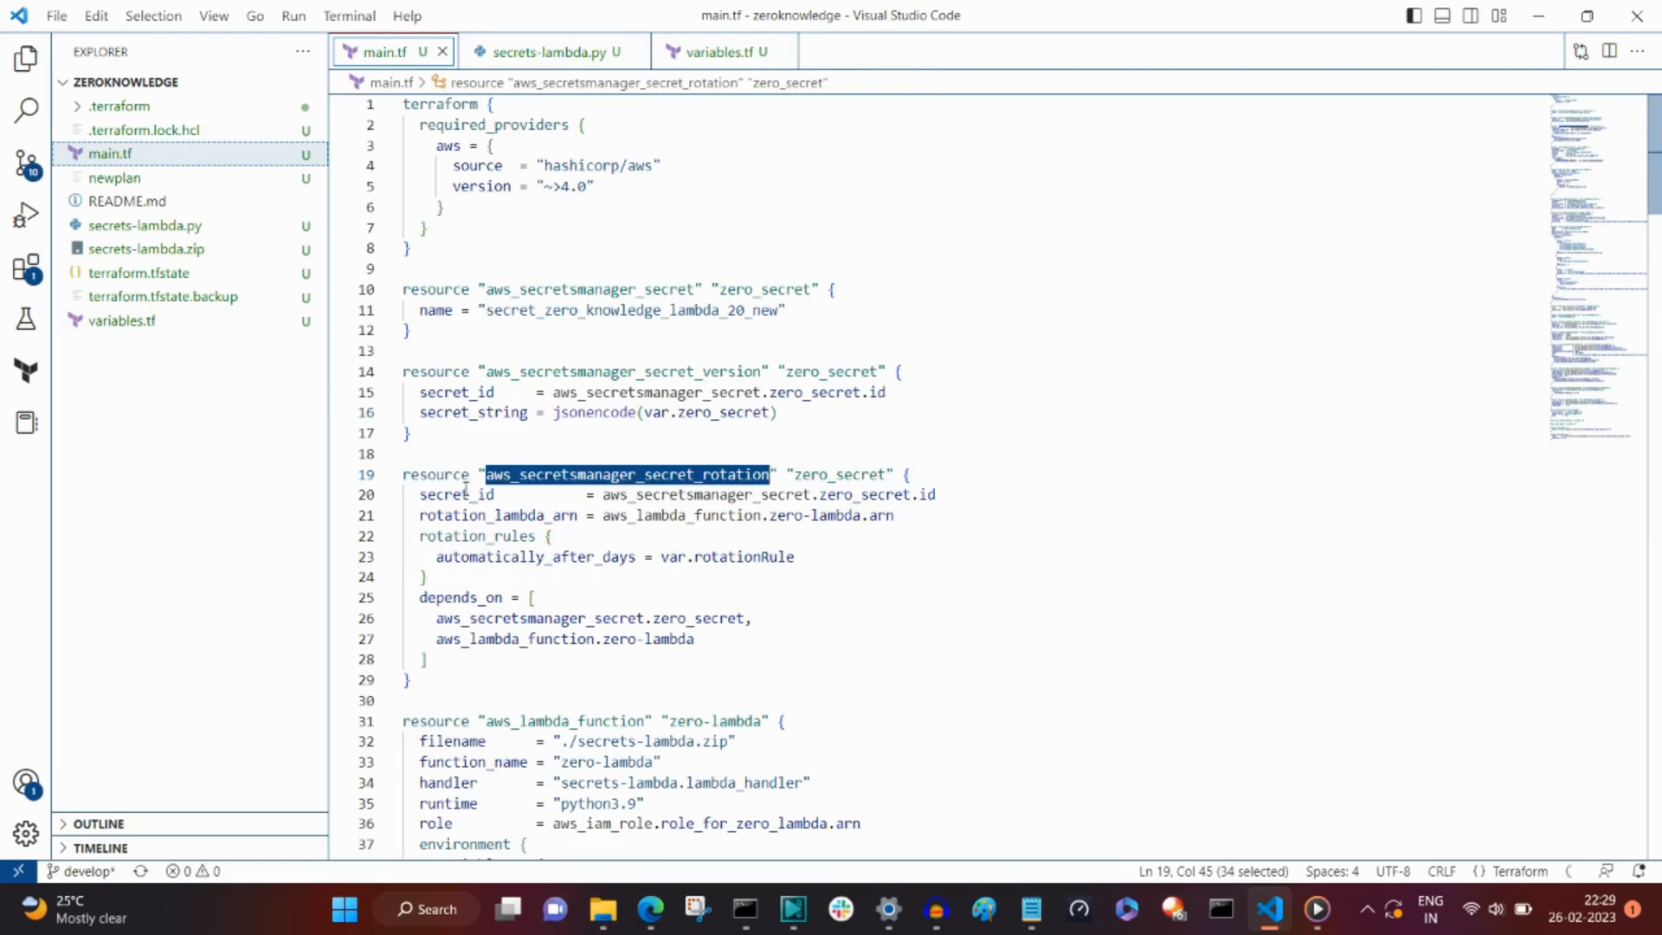
pyautogui.doubleClick(455, 493)
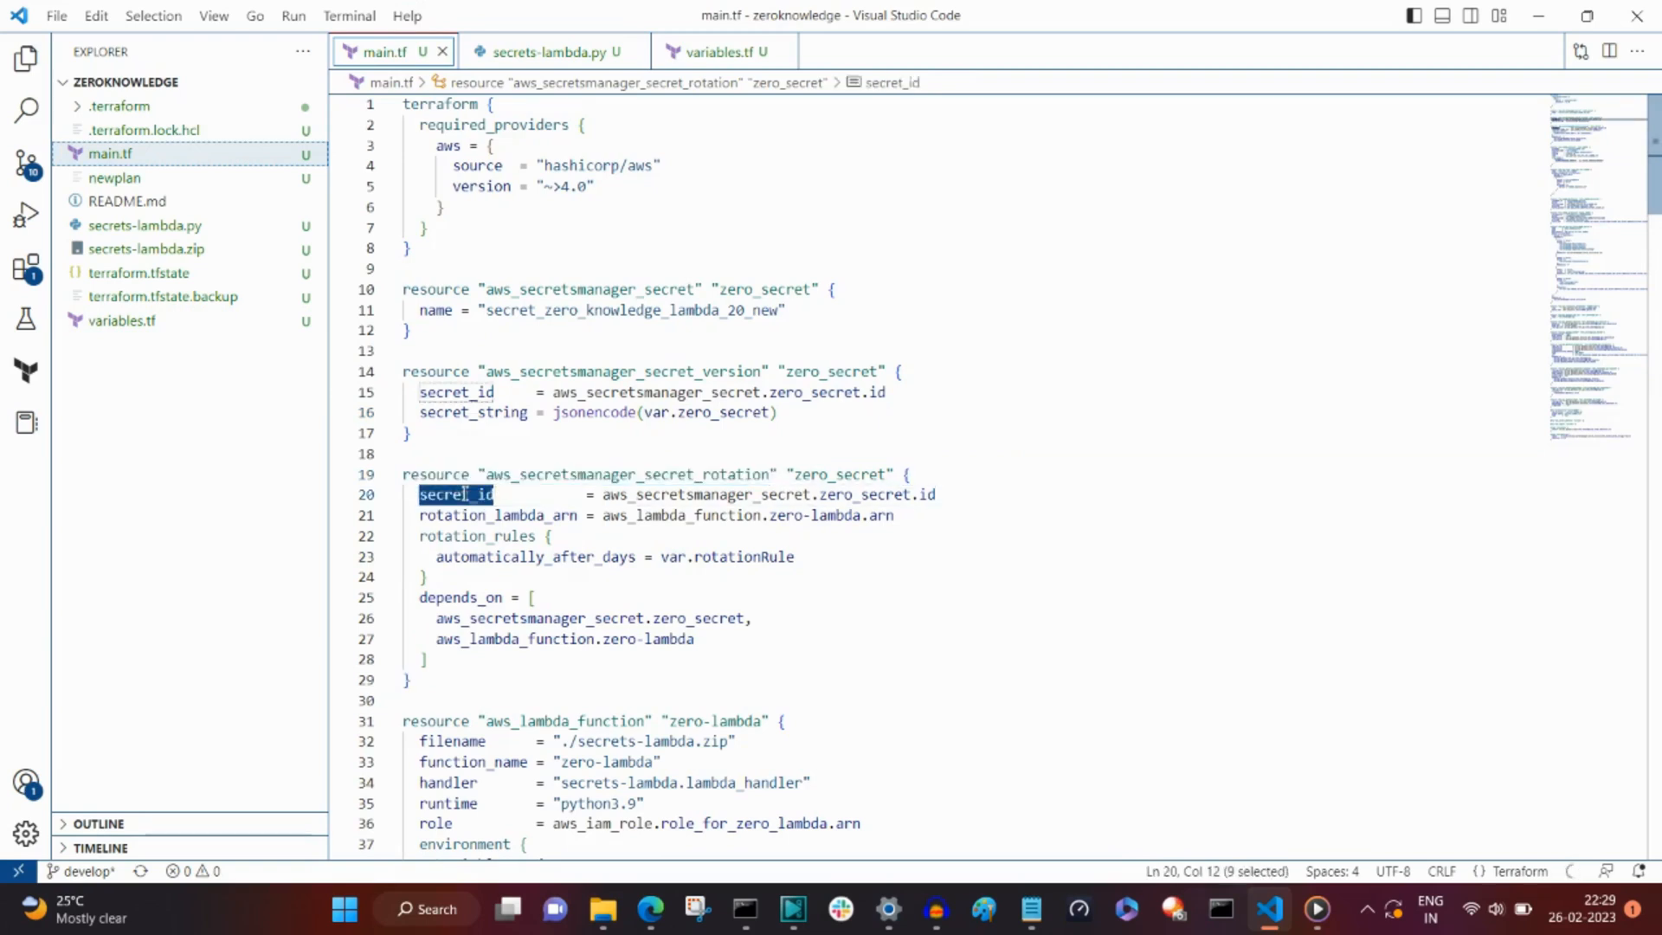
pyautogui.doubleClick(498, 516)
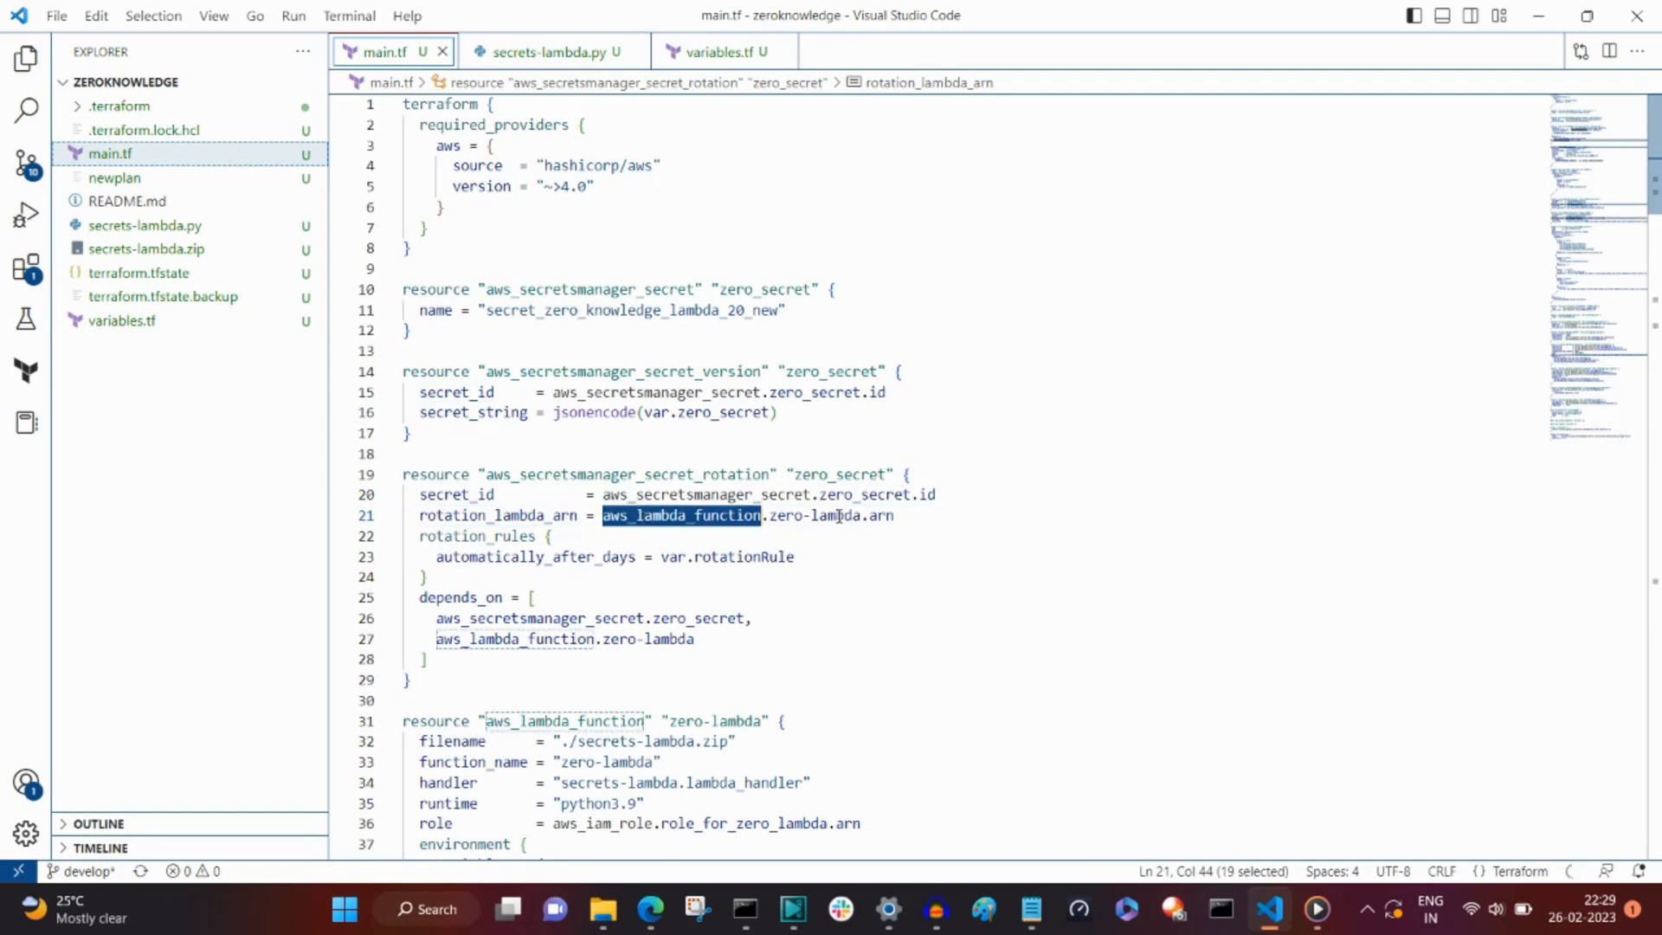
pyautogui.doubleClick(834, 516)
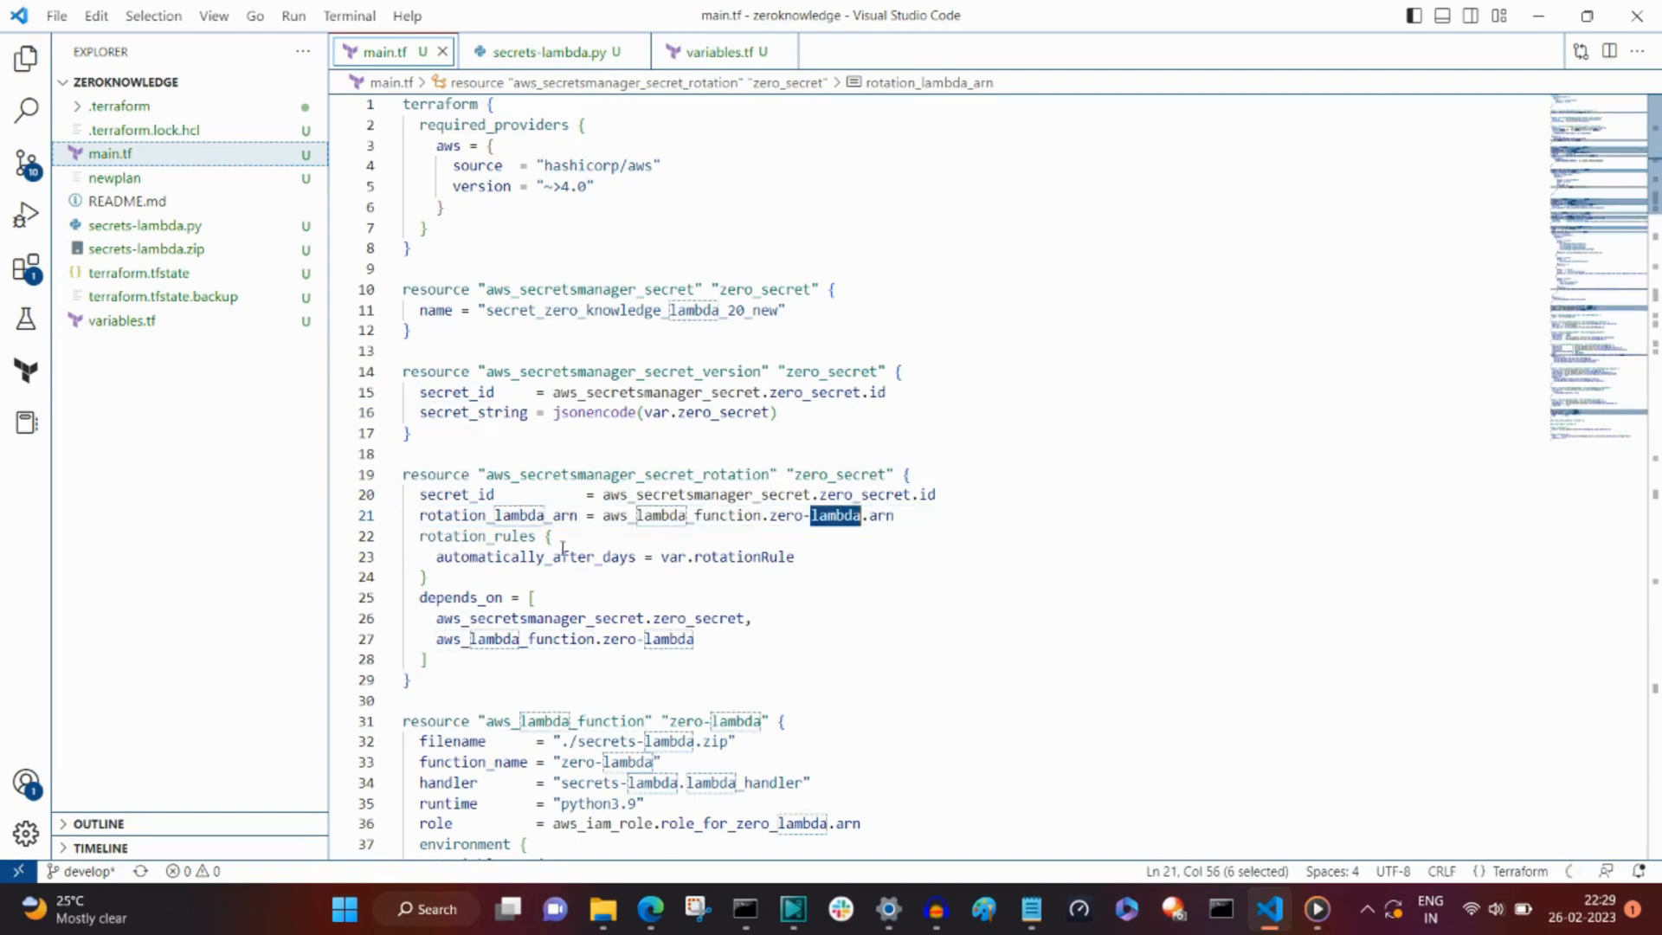
pyautogui.doubleClick(535, 556)
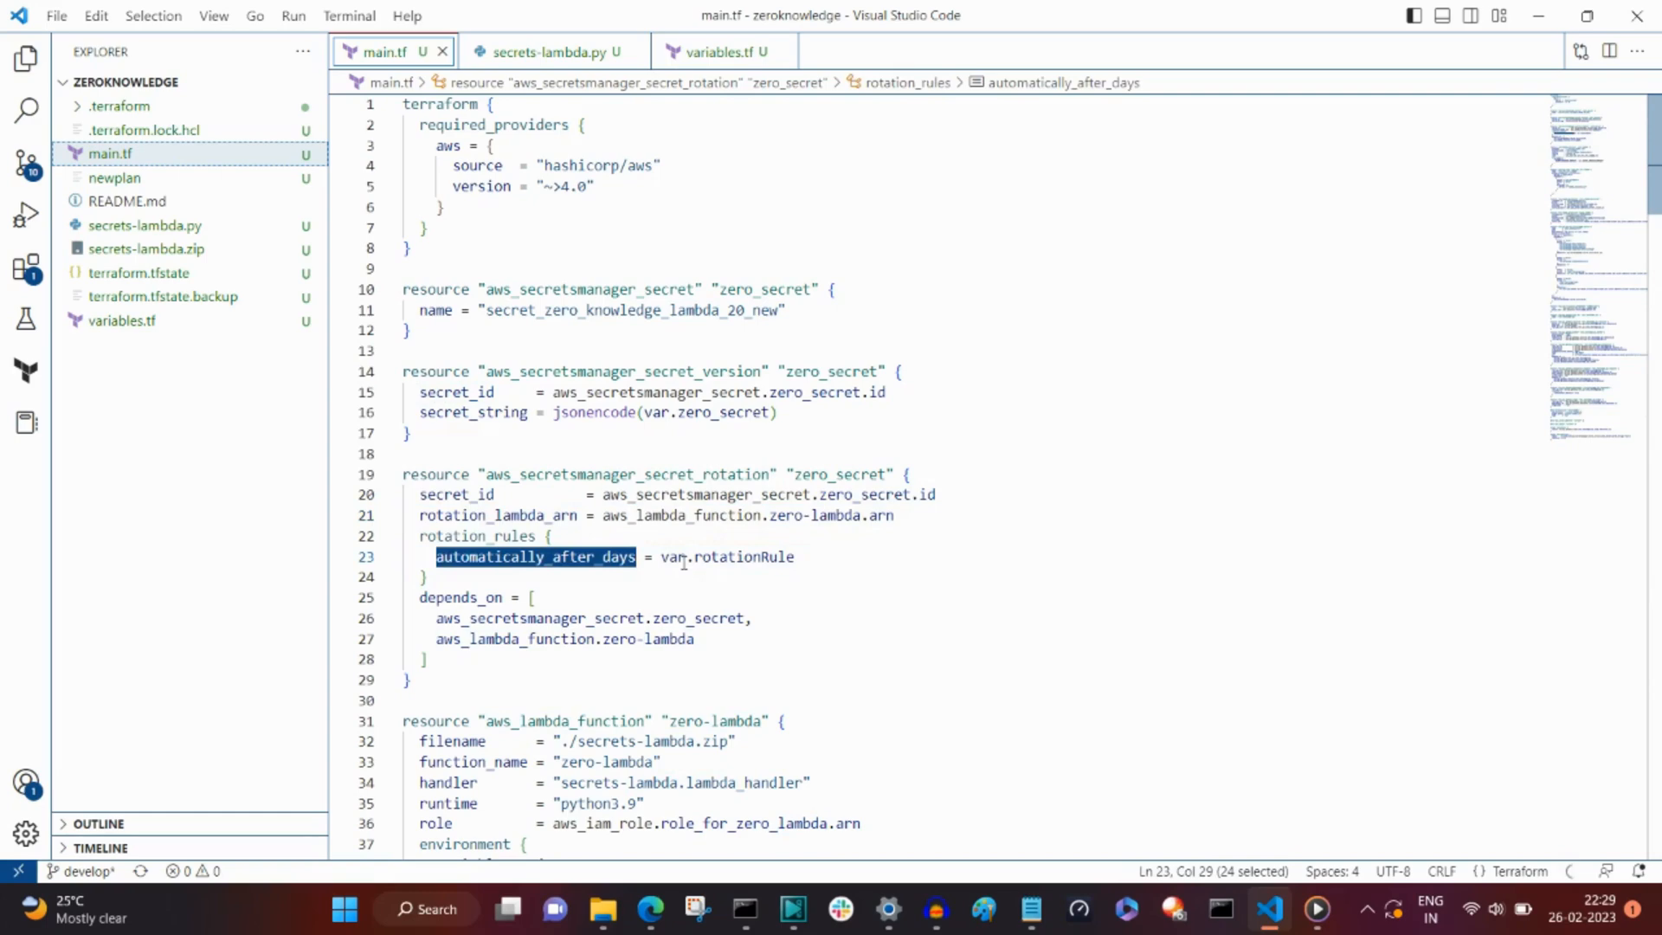
pyautogui.moveTo(570, 166)
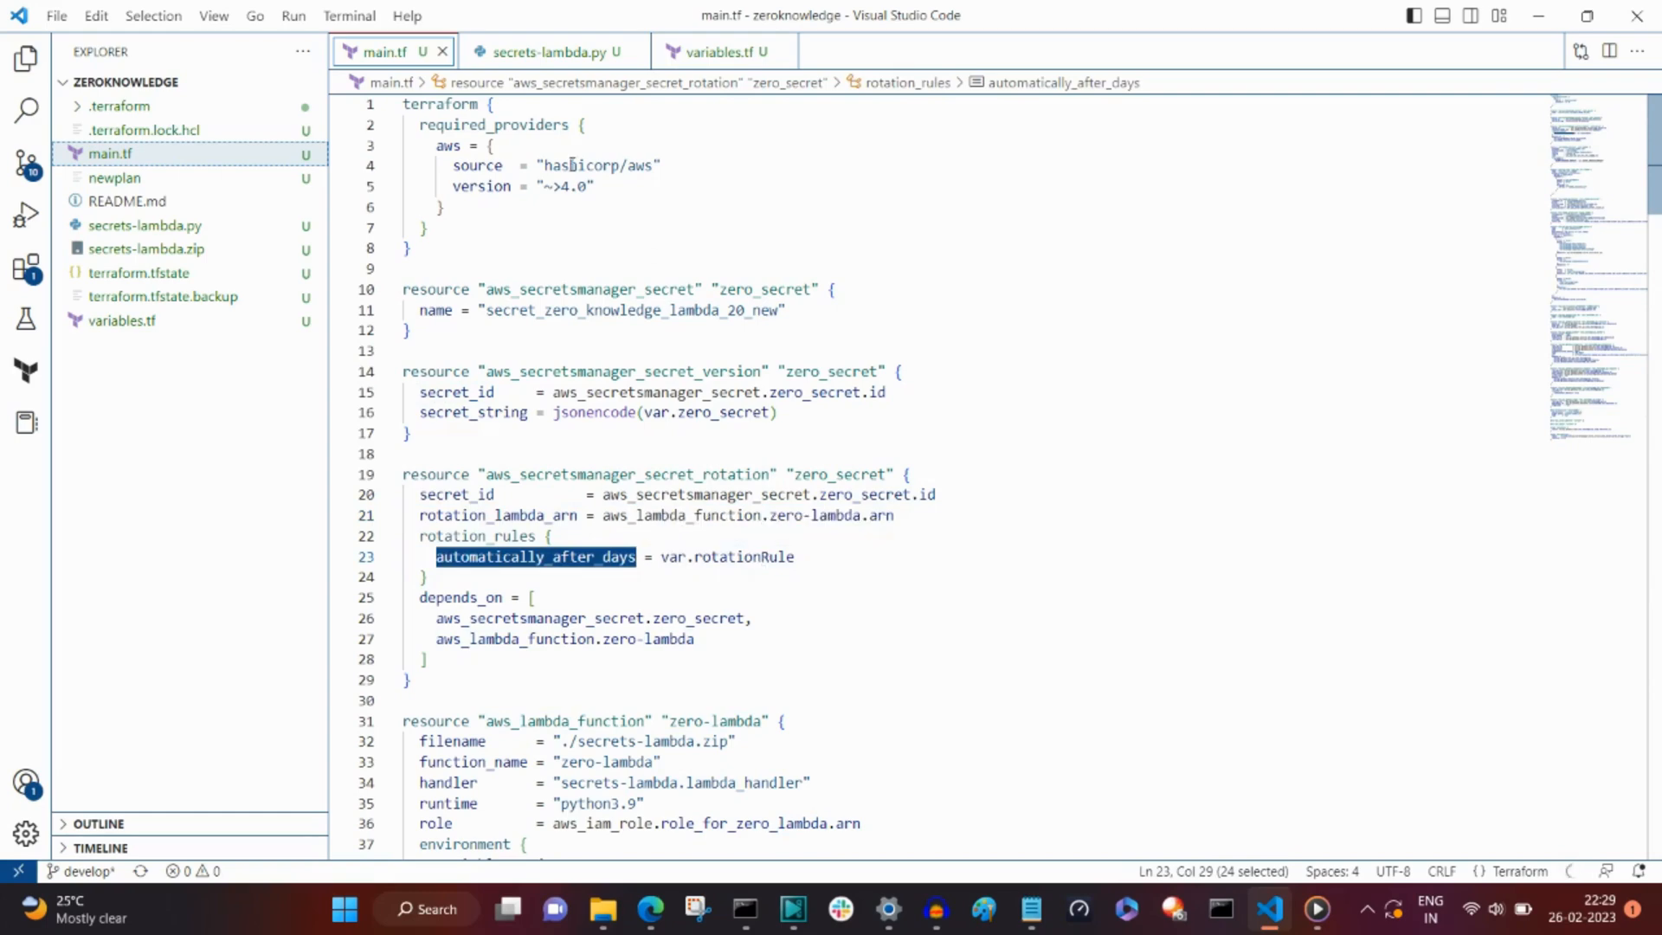
pyautogui.click(551, 50)
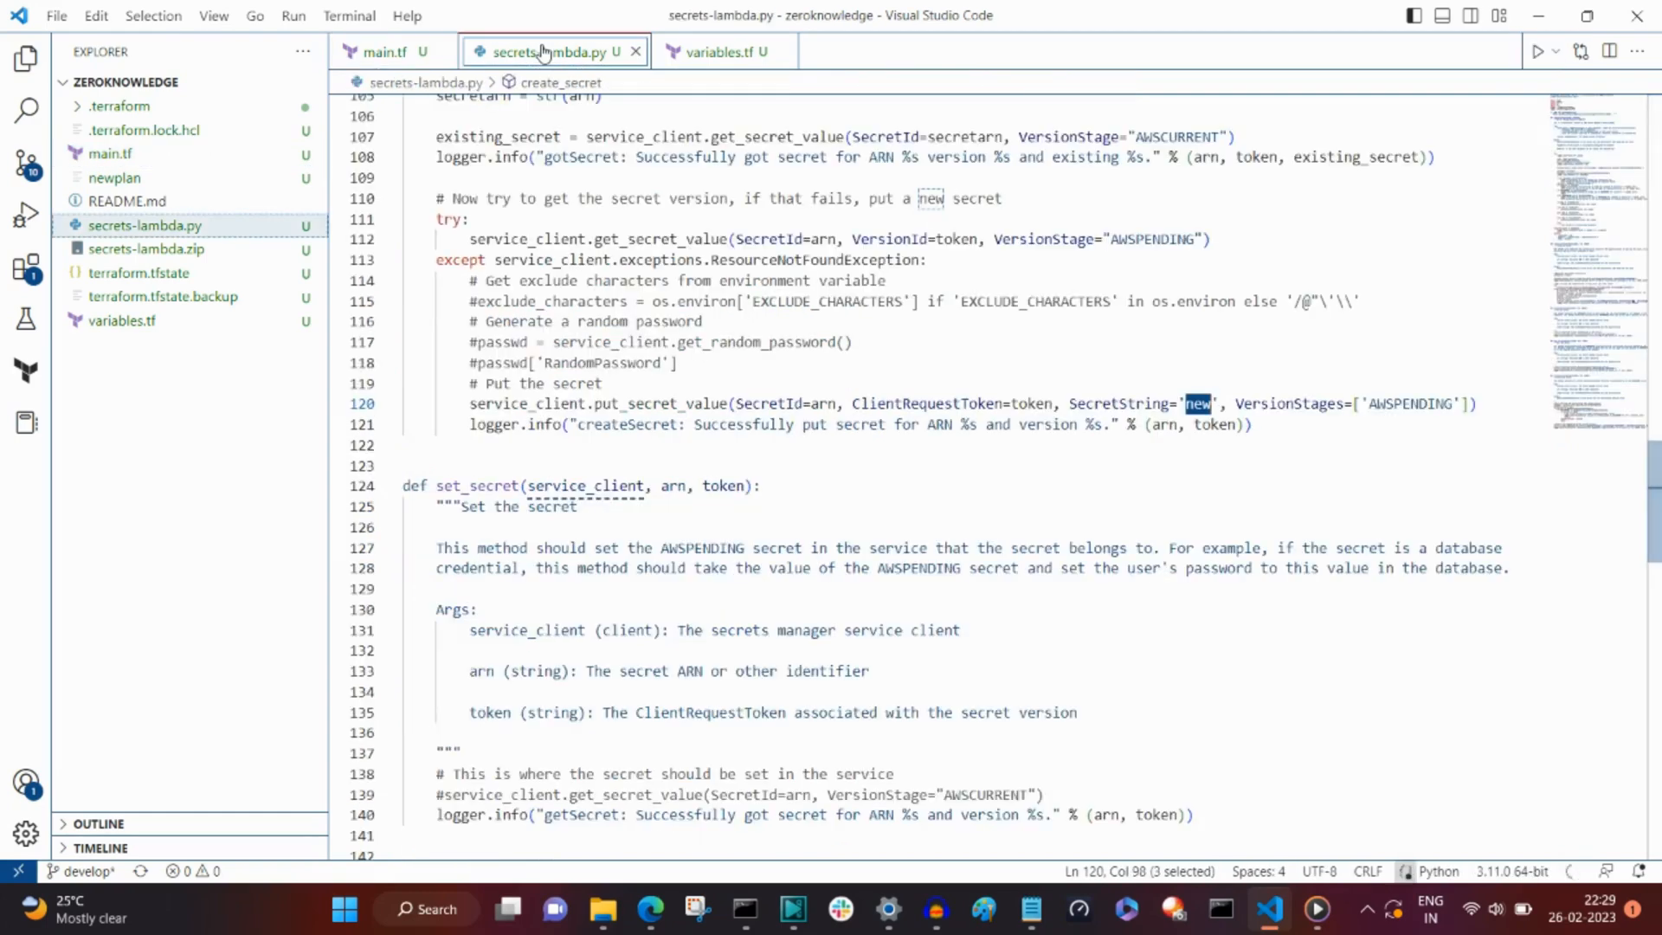
pyautogui.scroll(3)
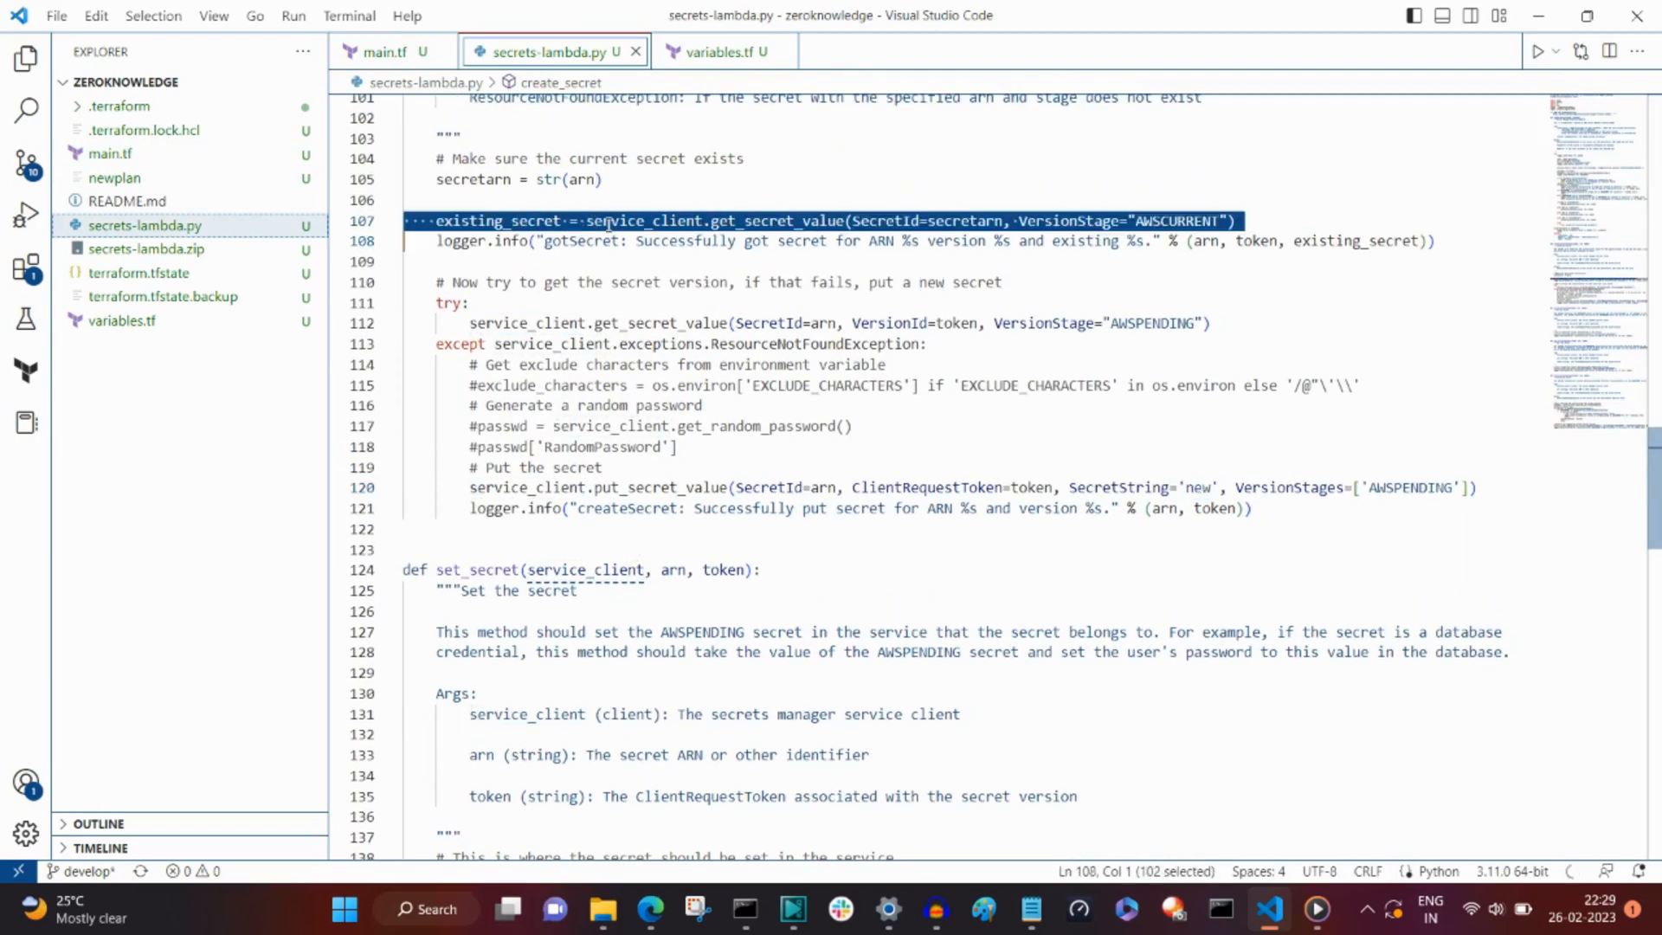
pyautogui.scroll(3)
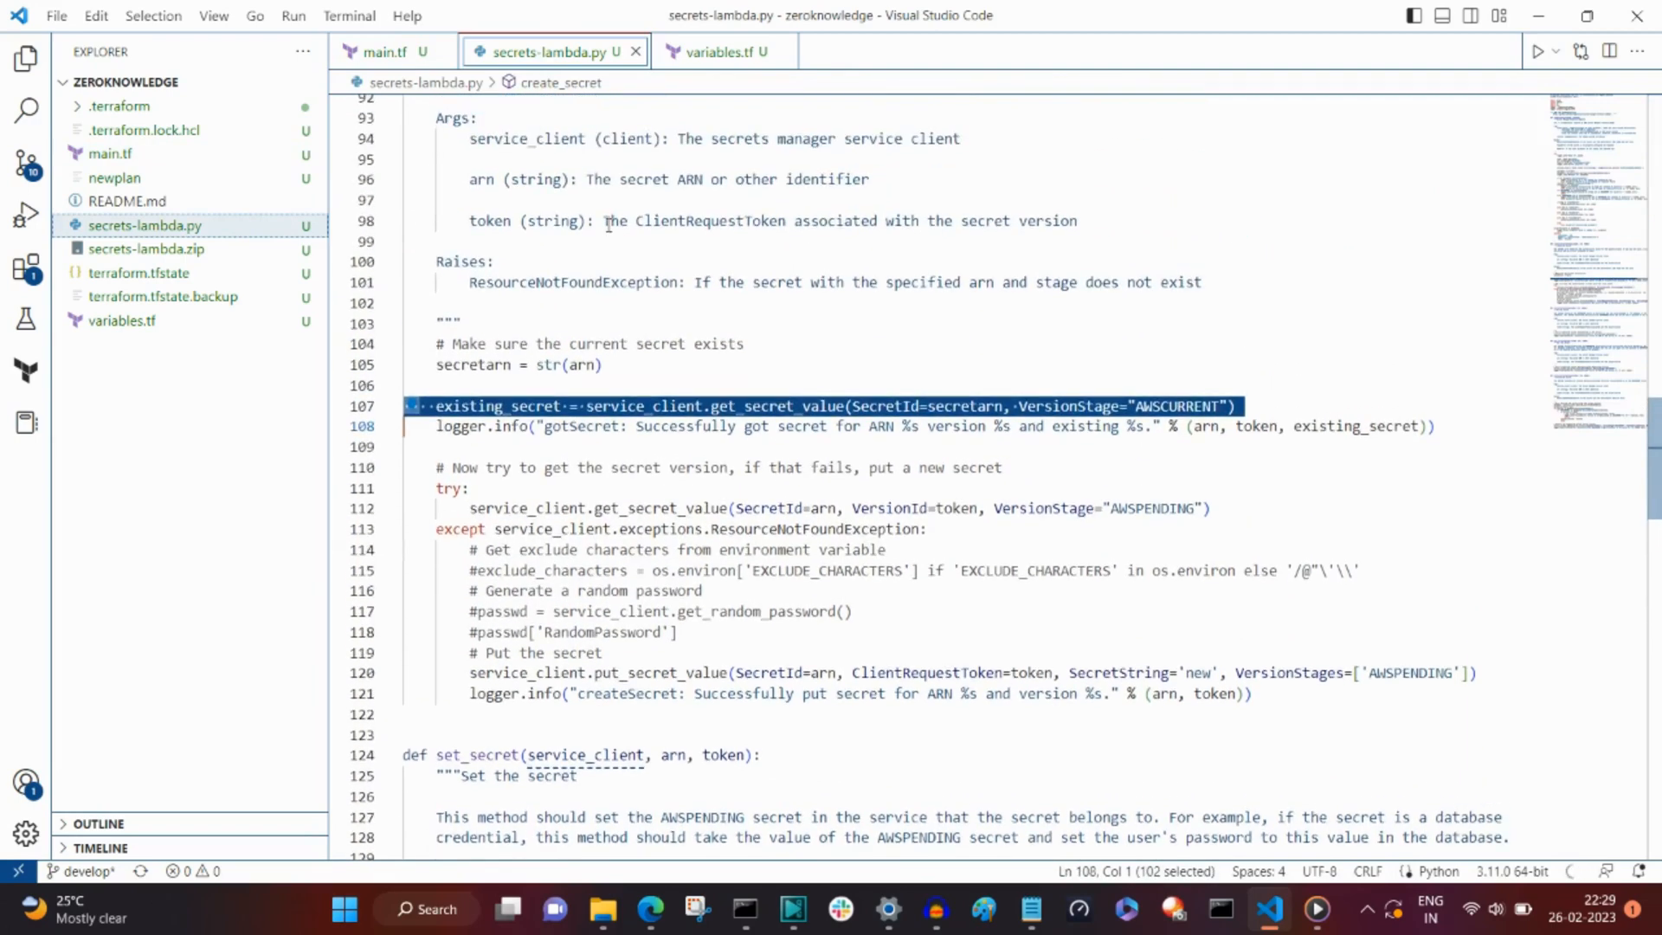
pyautogui.scroll(3)
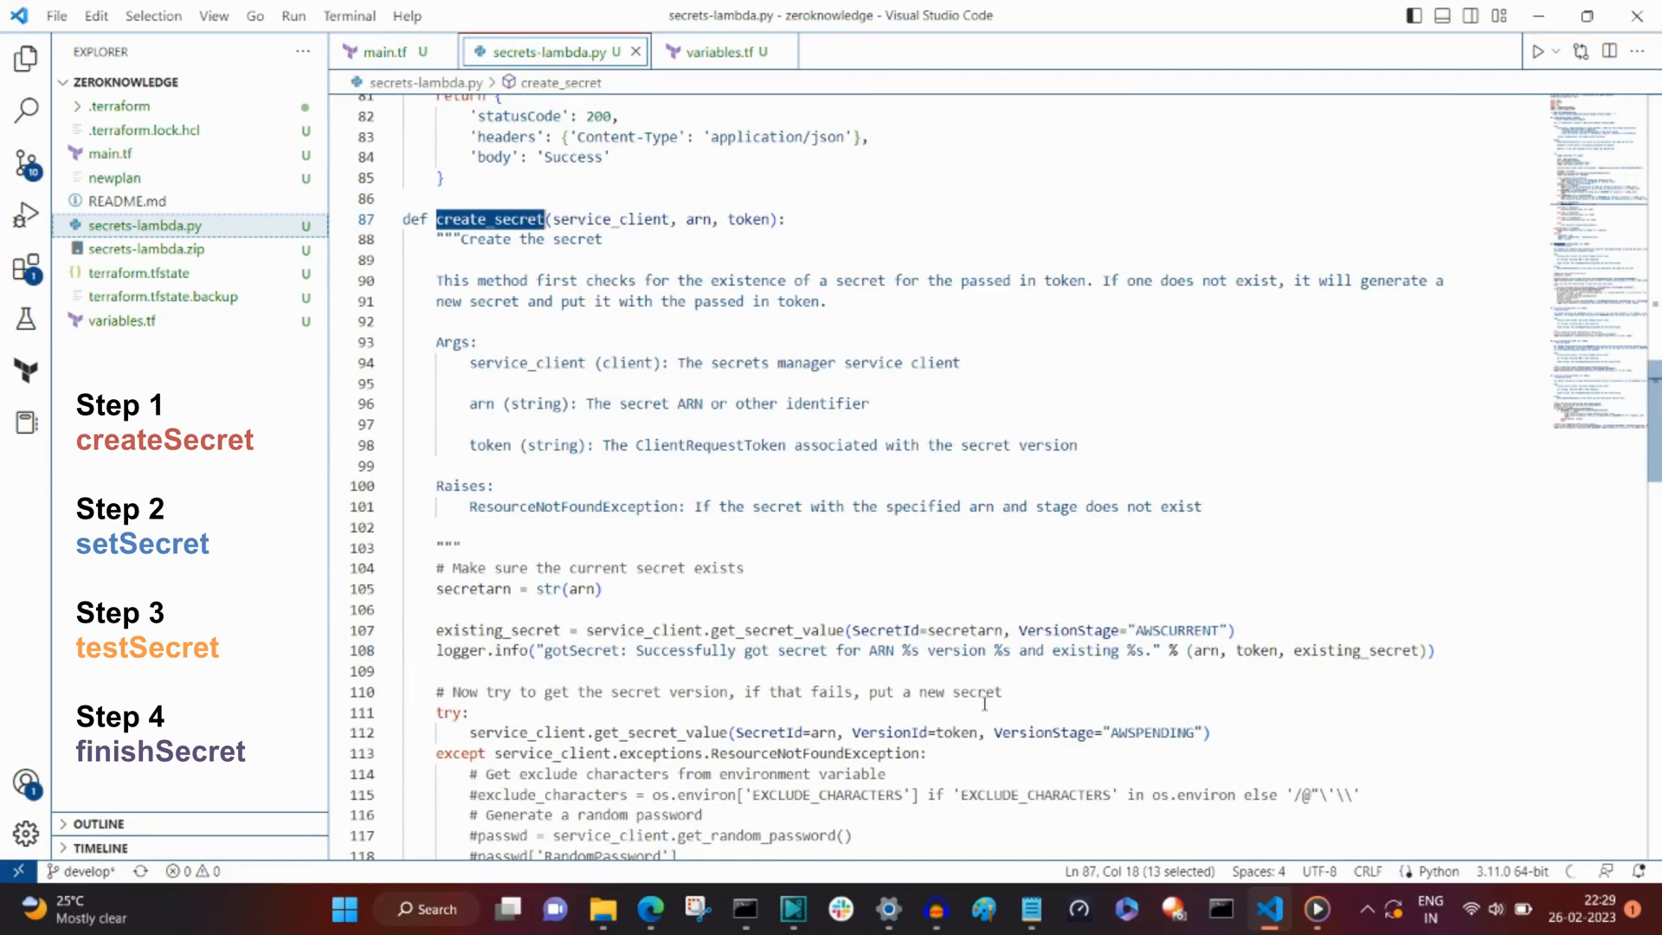
pyautogui.doubleClick(1177, 630)
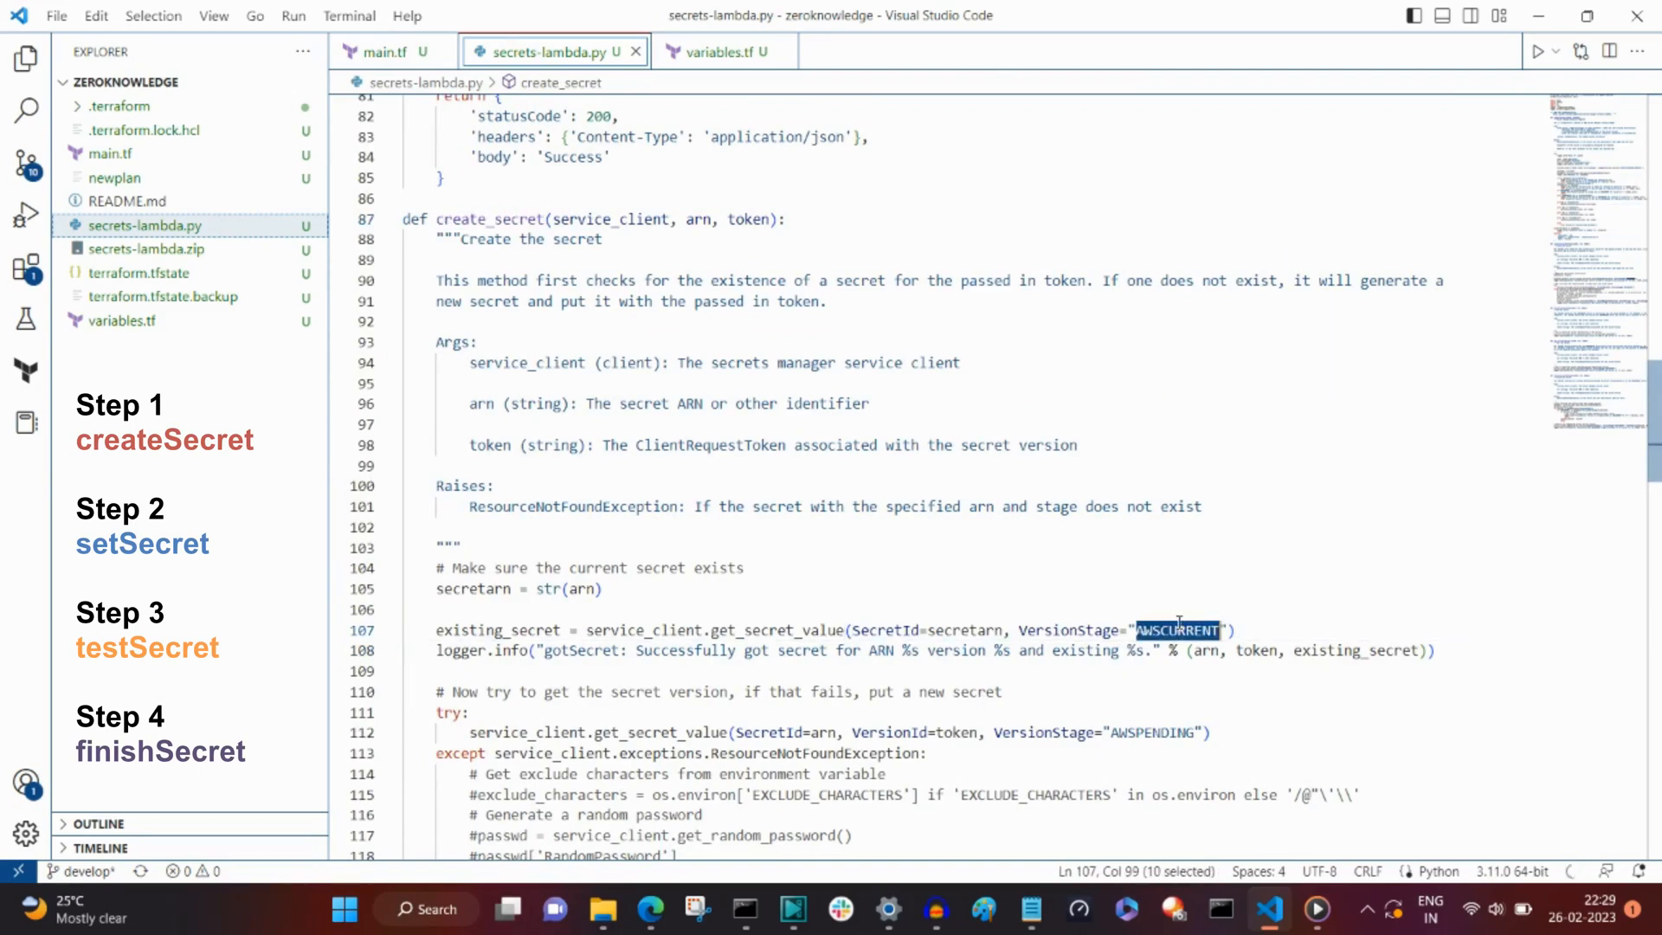
pyautogui.moveTo(947, 630)
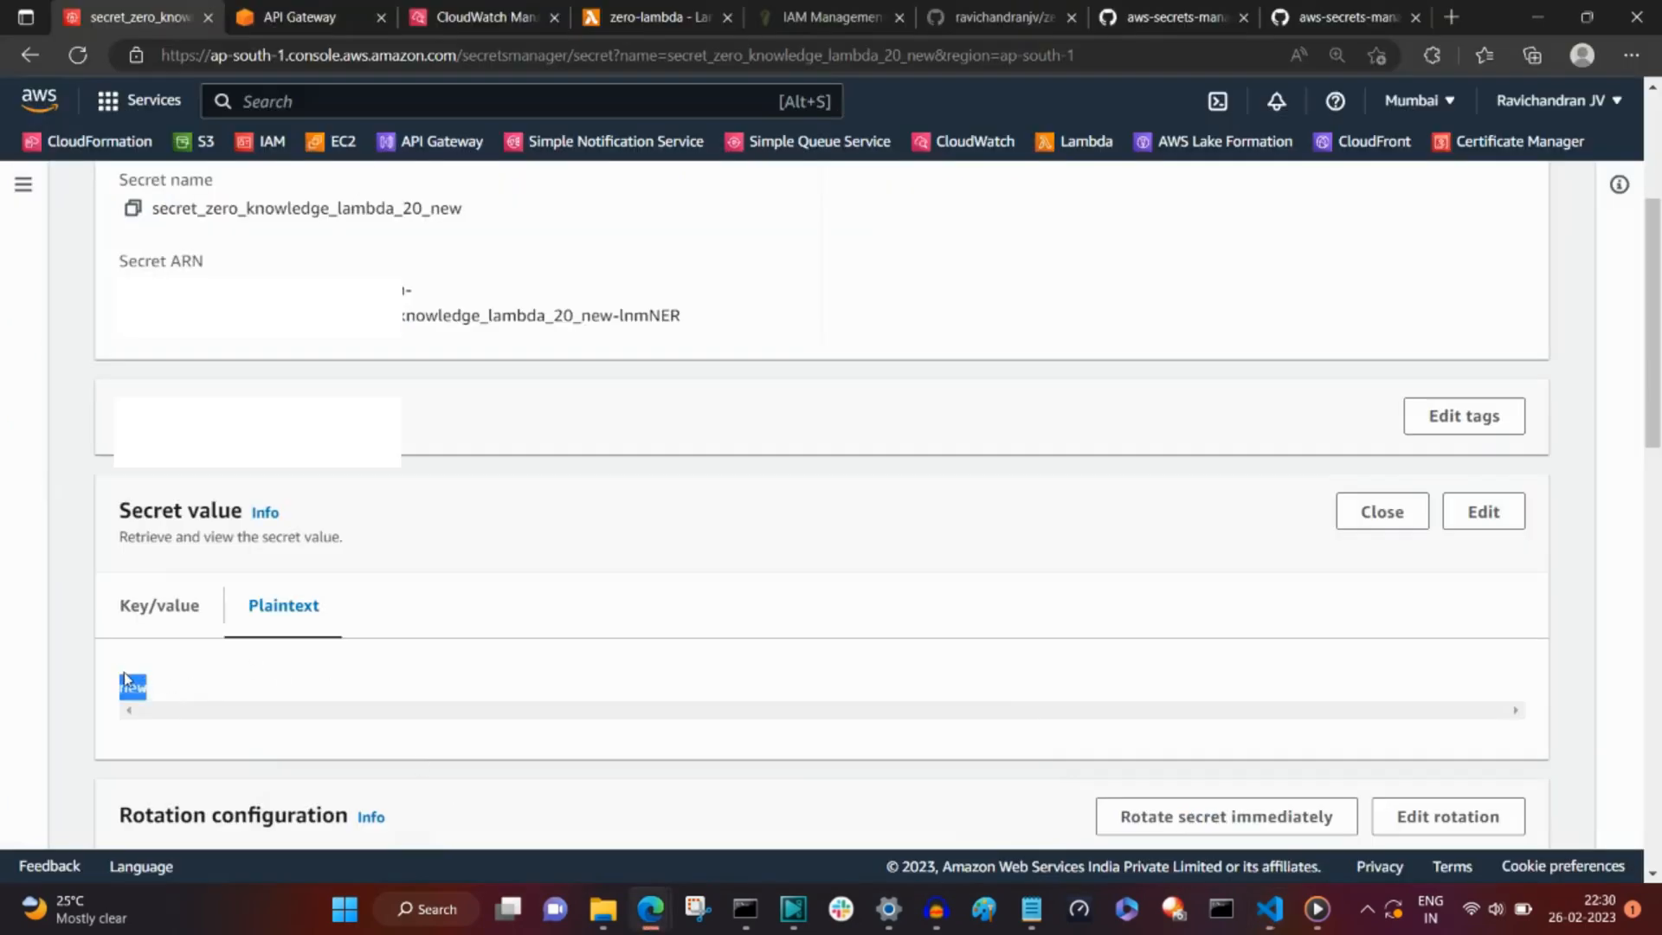
pyautogui.scroll(3)
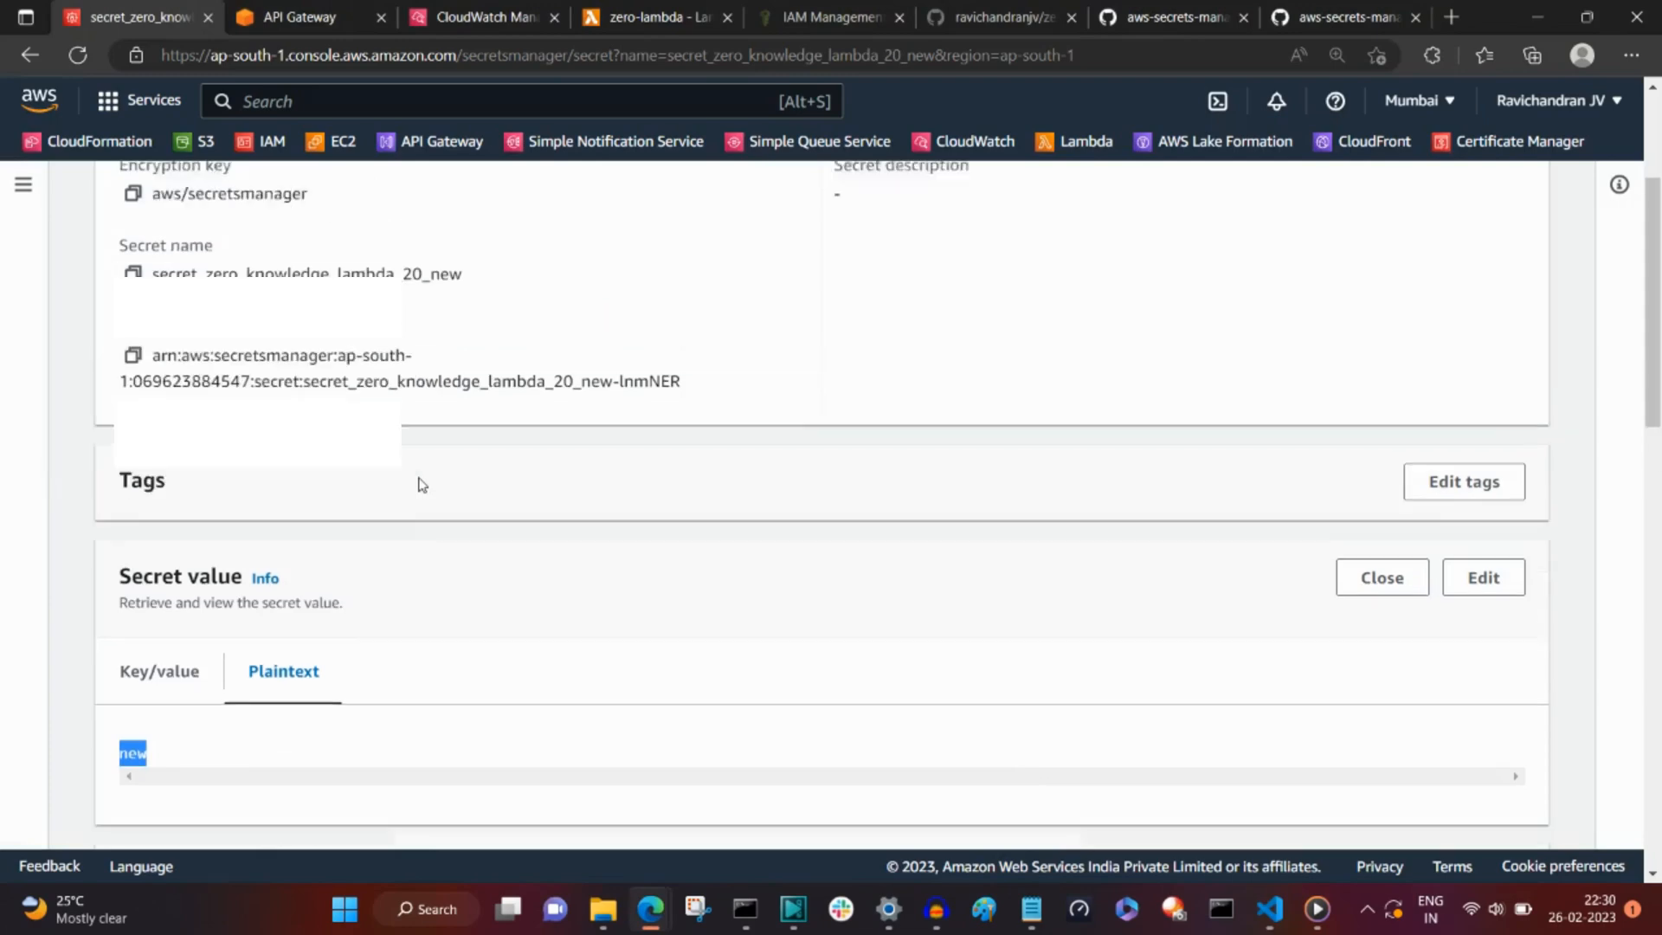
pyautogui.scroll(3)
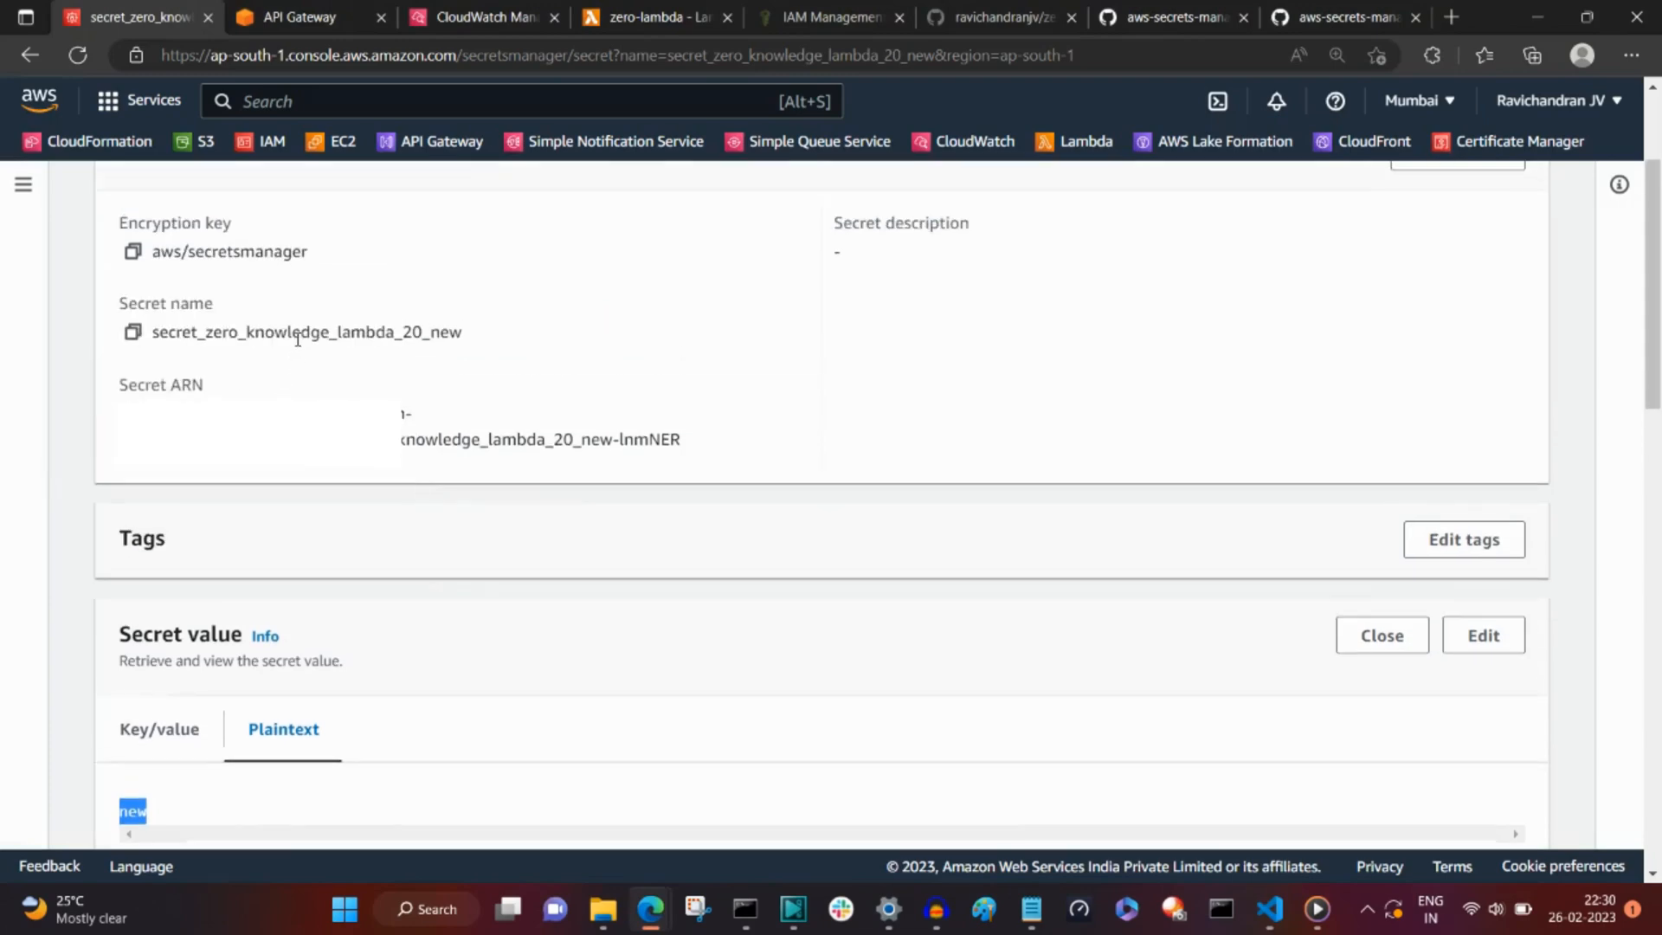
pyautogui.doubleClick(305, 332)
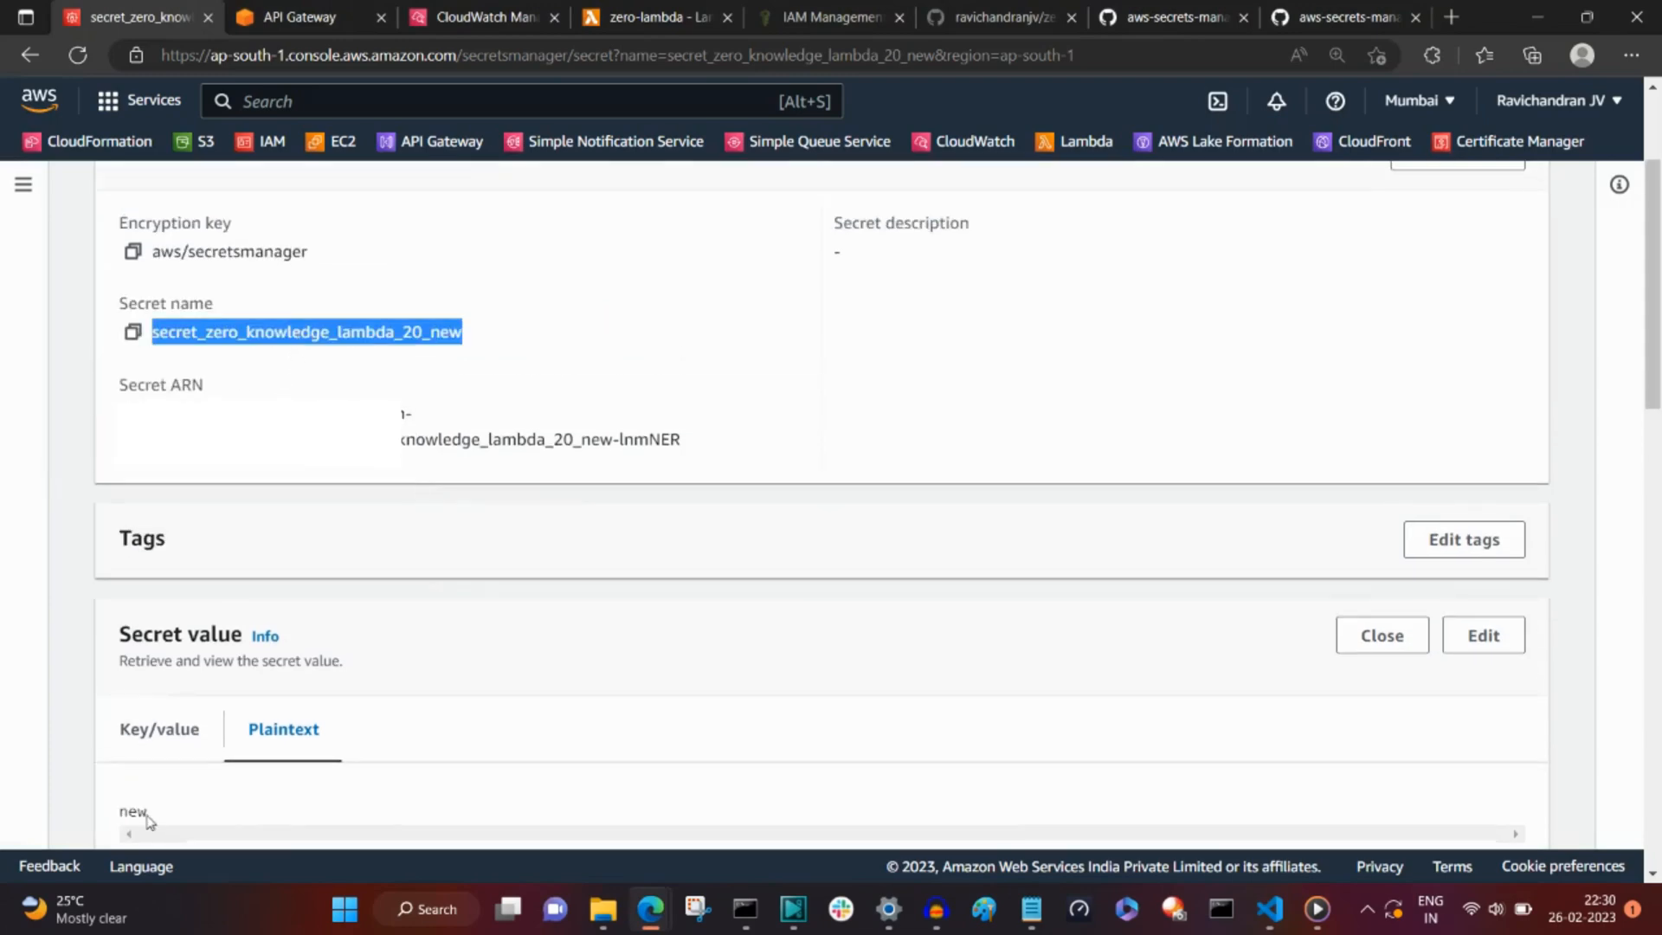
pyautogui.moveTo(651, 909)
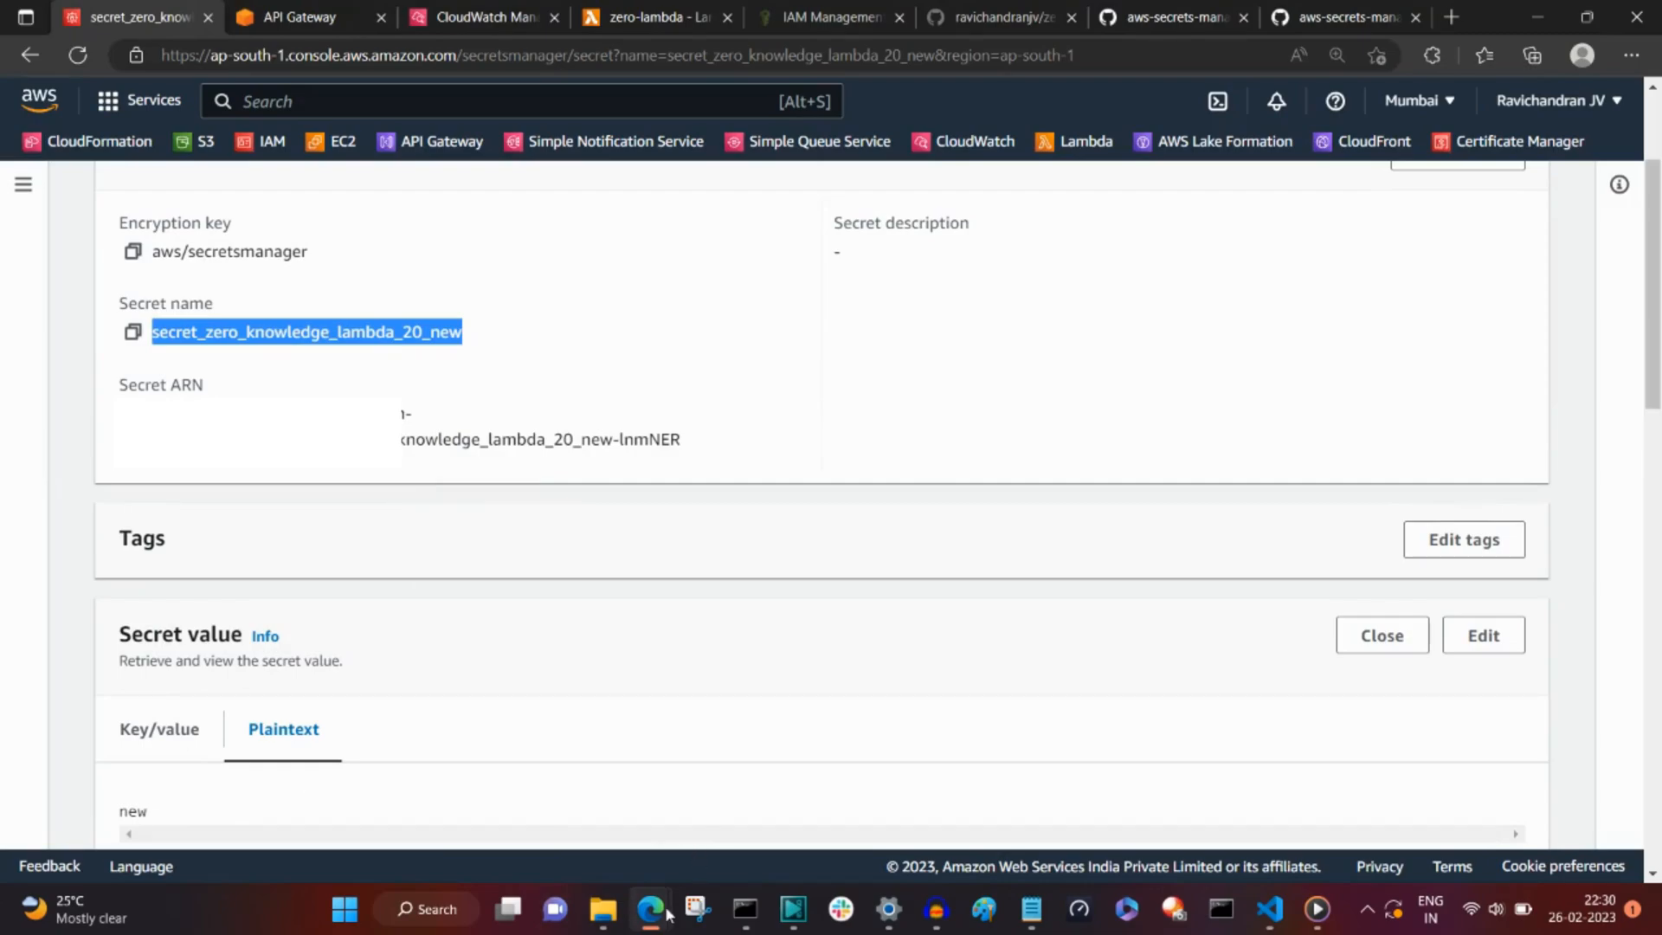
pyautogui.click(1268, 909)
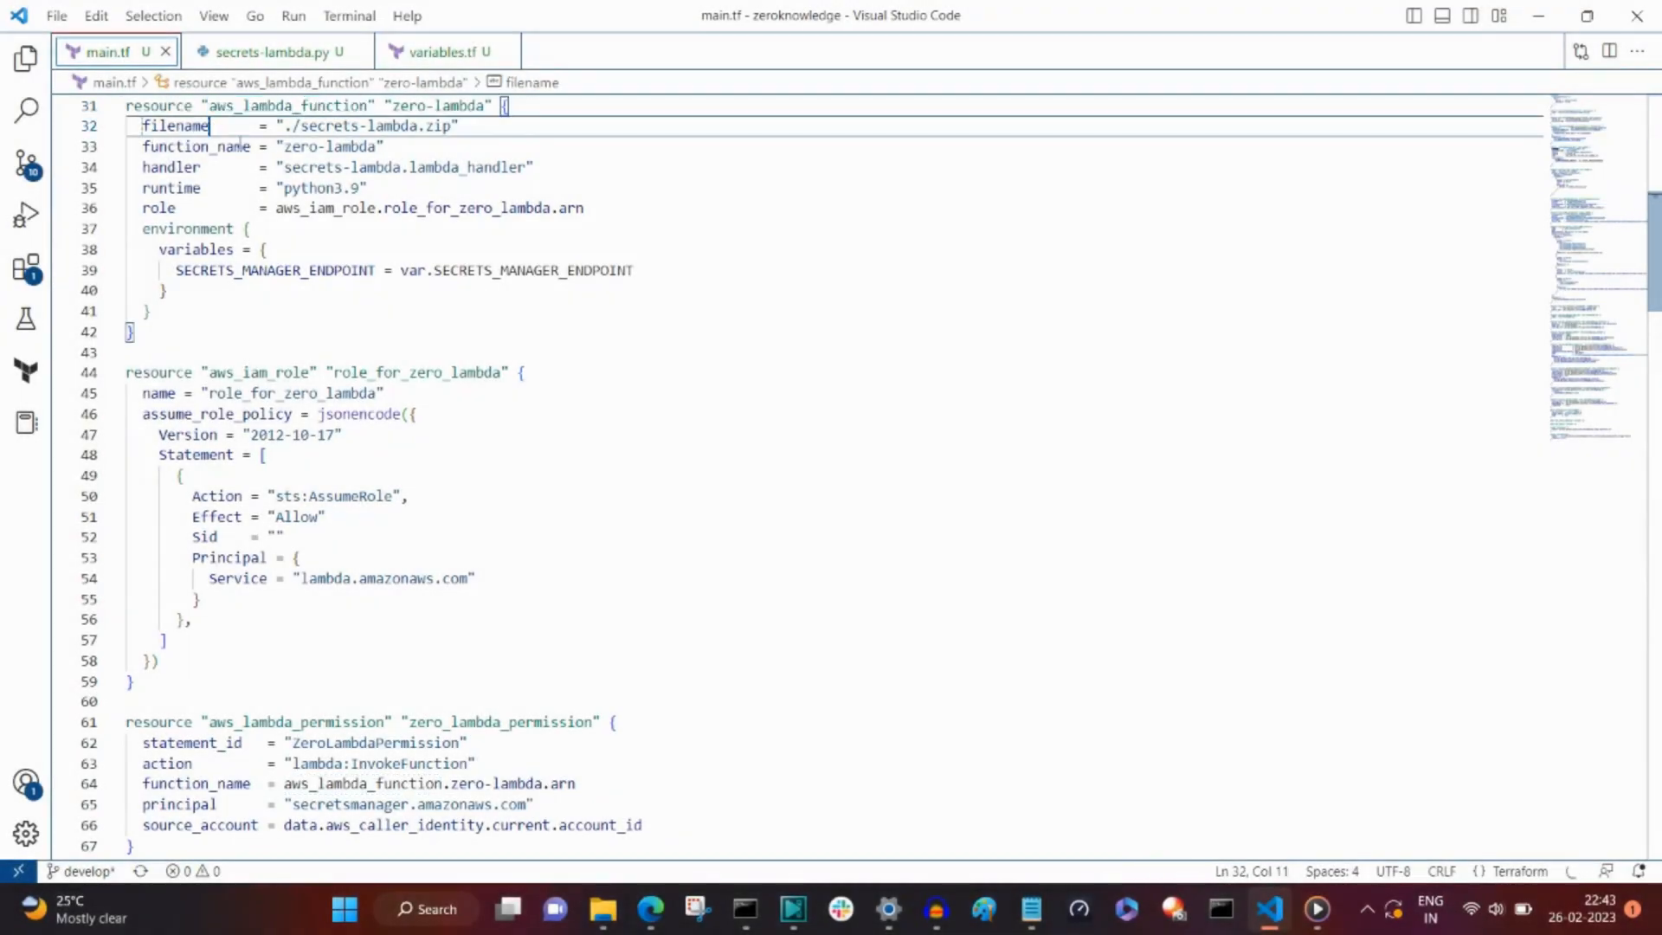
pyautogui.click(196, 146)
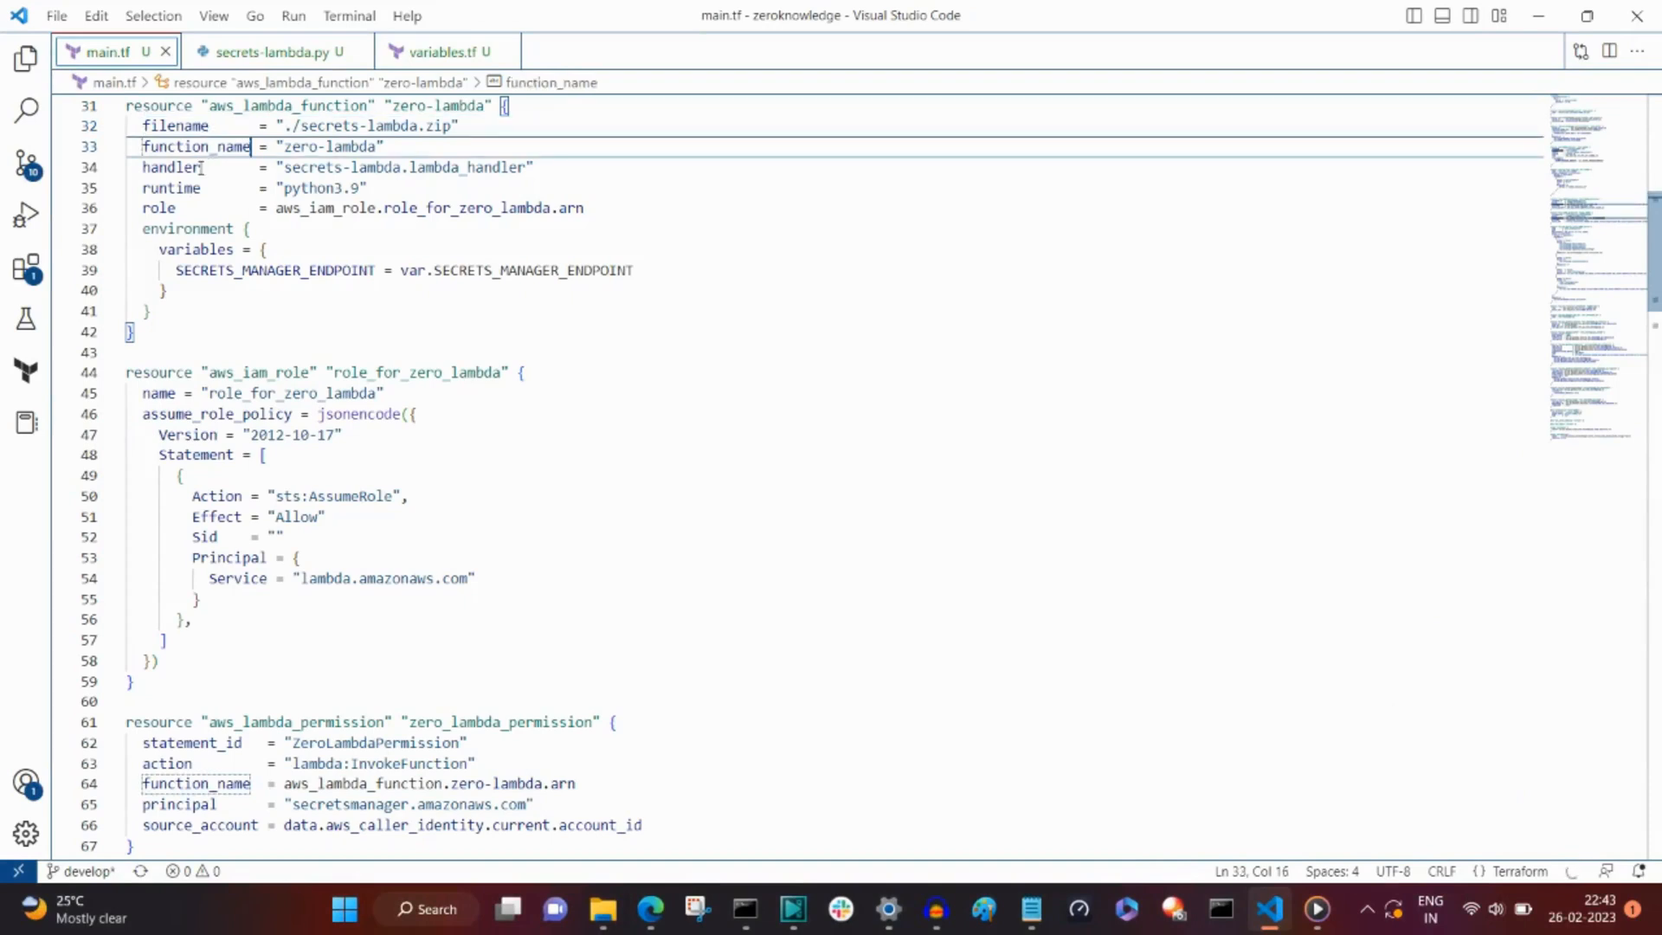
pyautogui.click(170, 166)
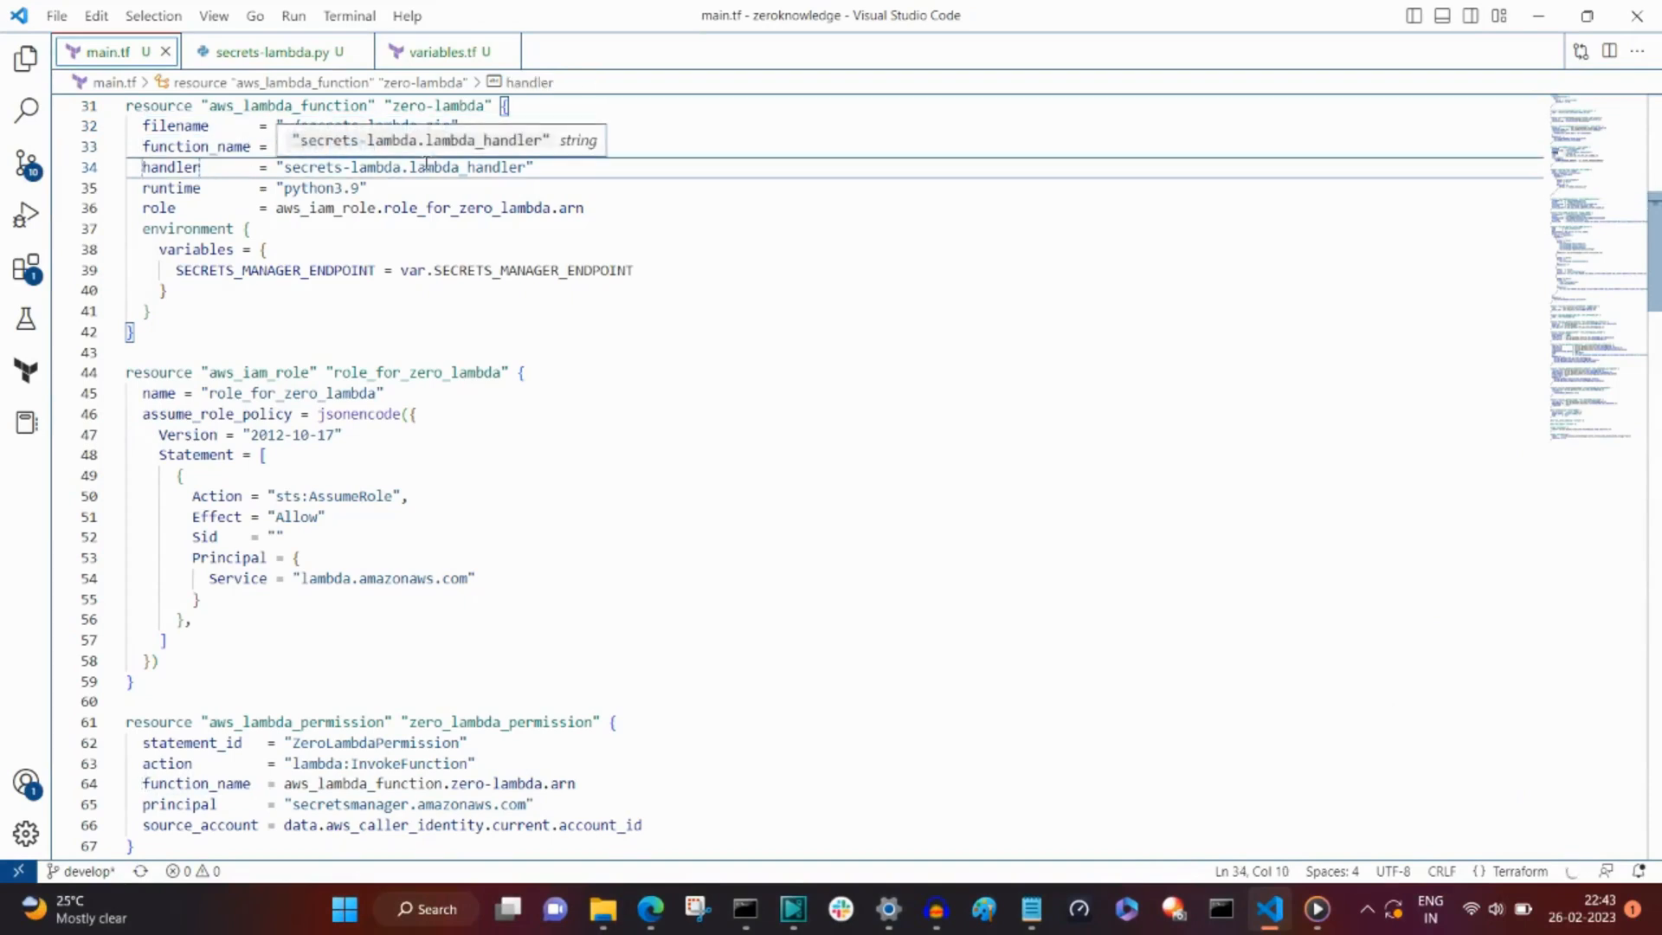
pyautogui.click(271, 51)
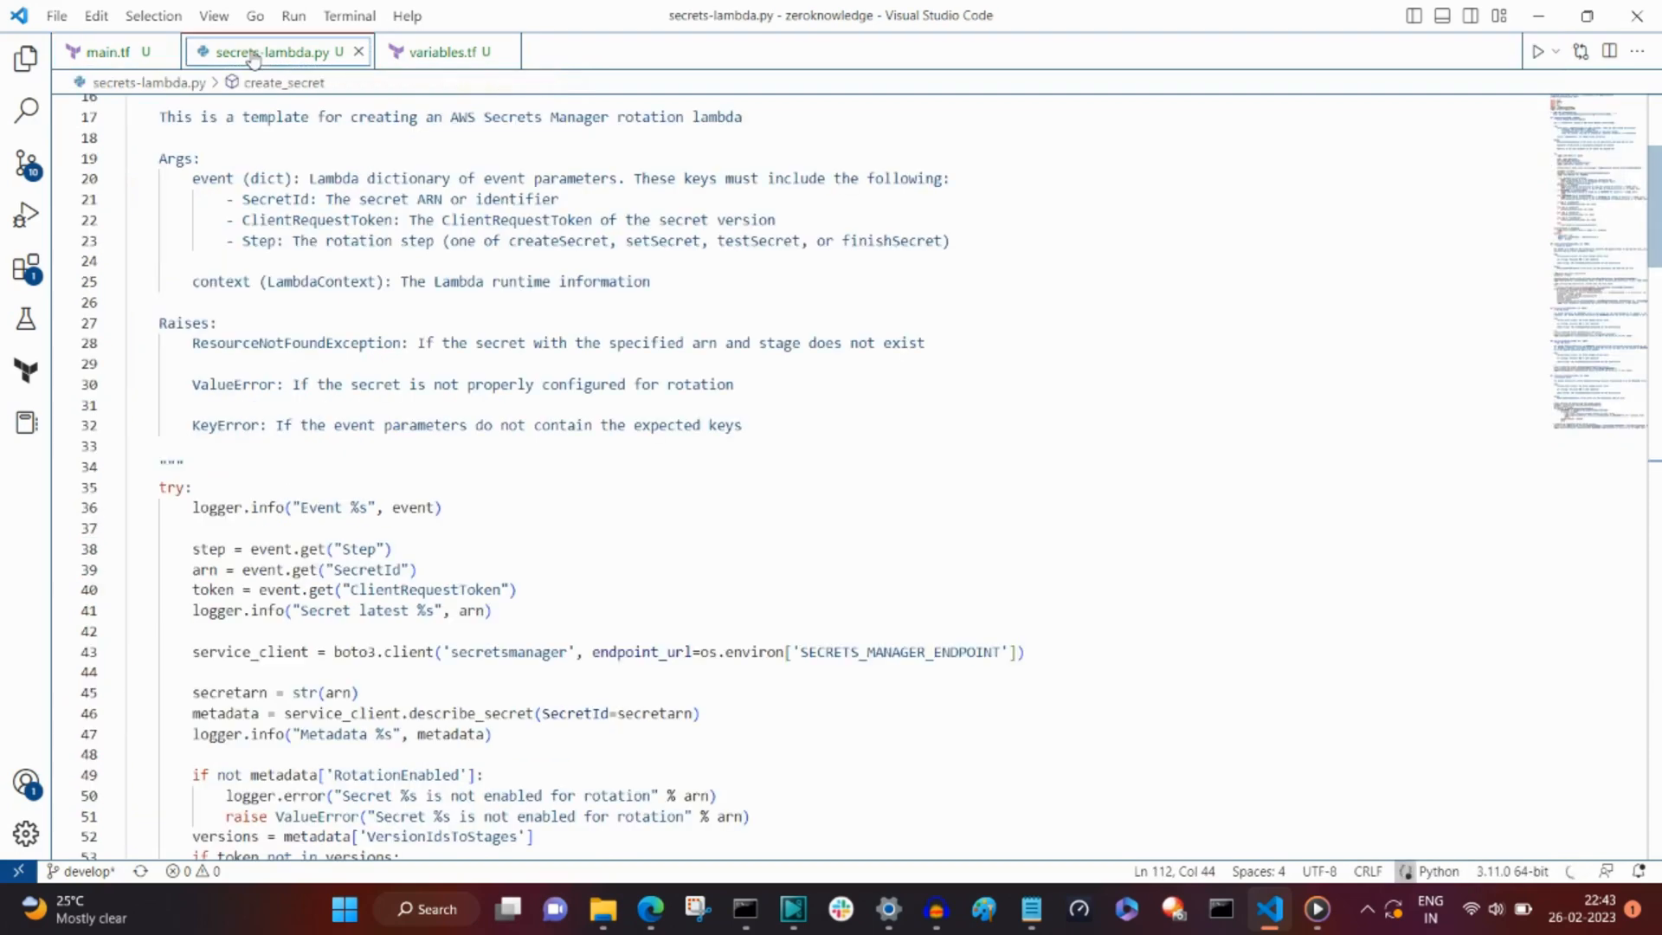
pyautogui.scroll(3)
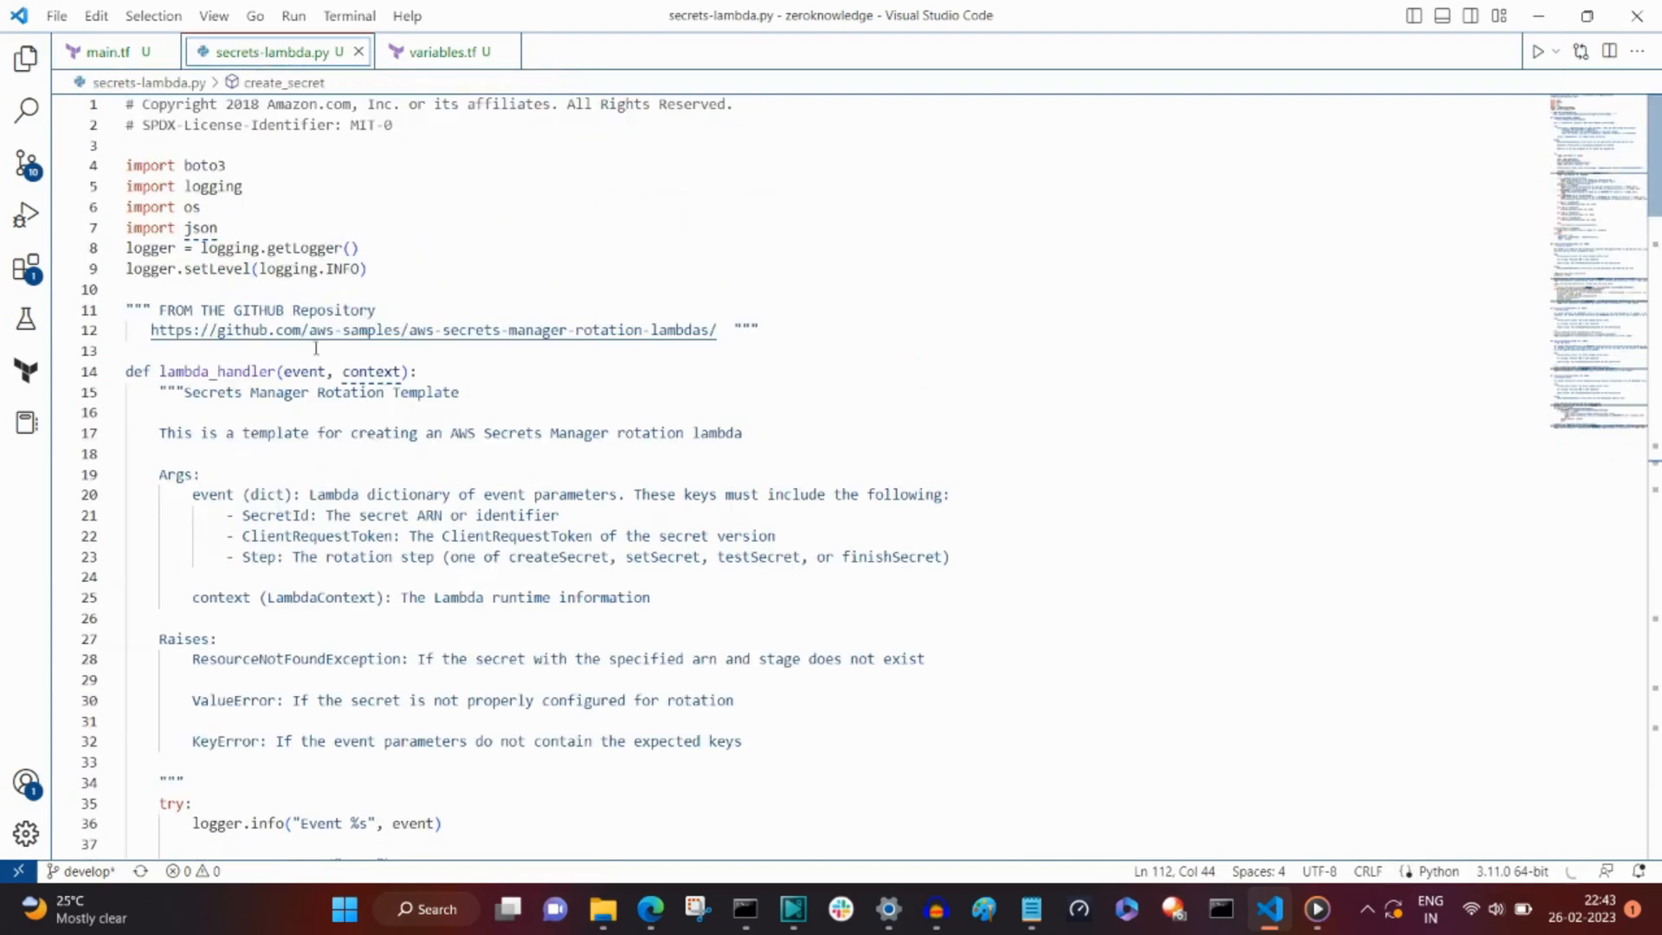
pyautogui.doubleClick(218, 370)
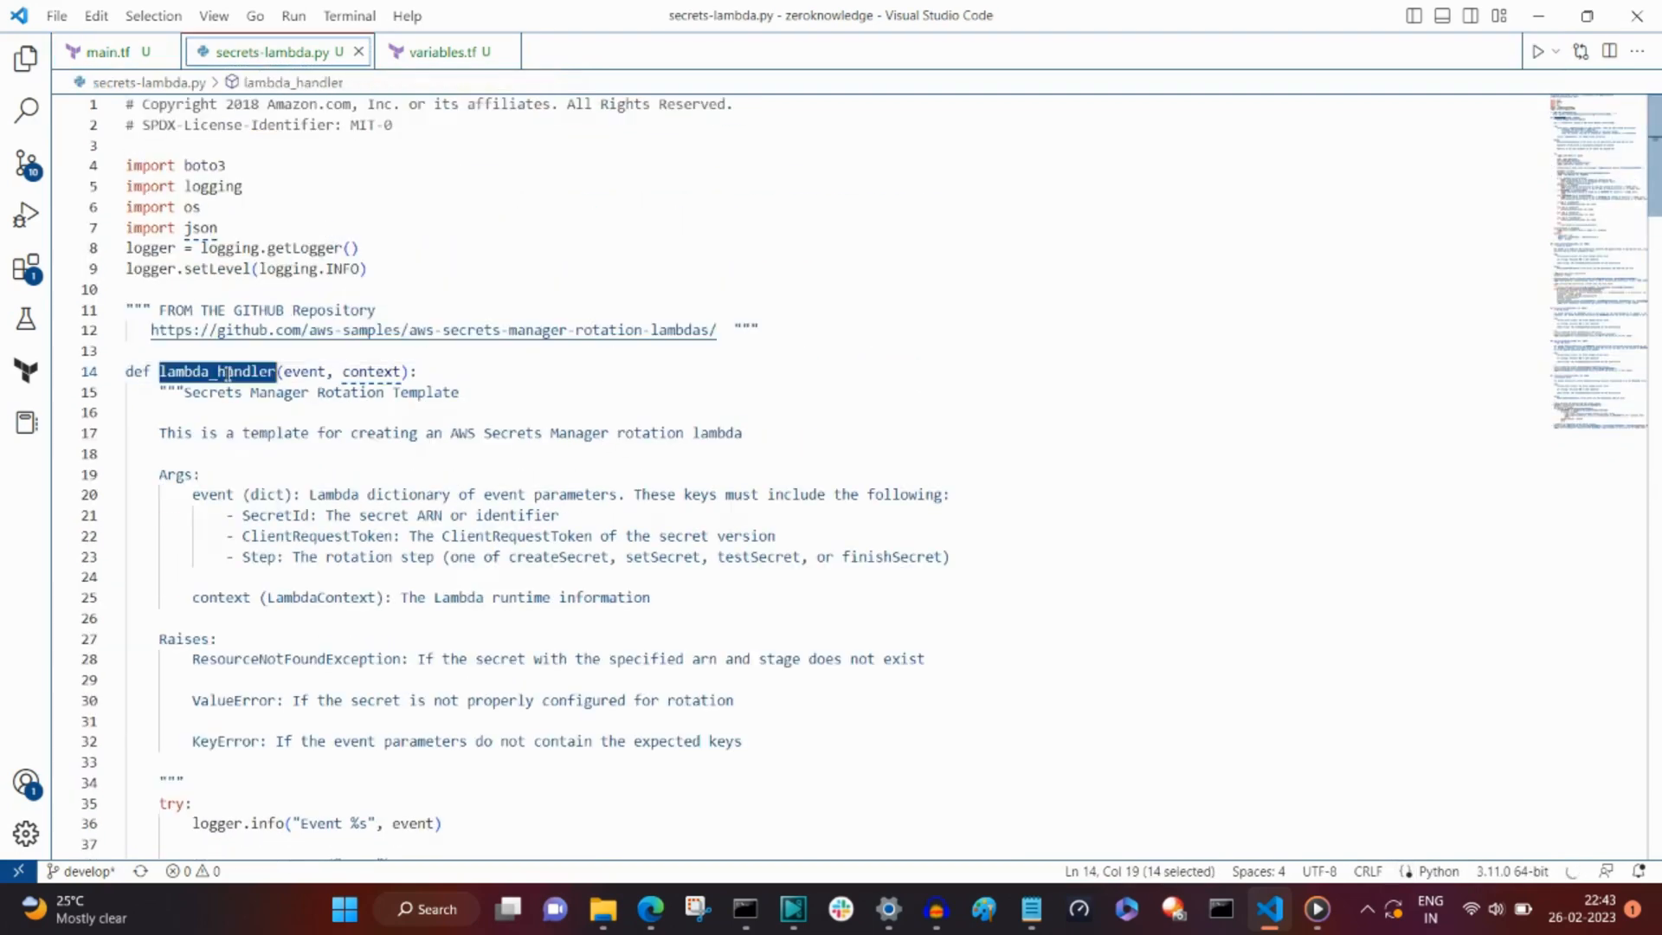
pyautogui.click(105, 50)
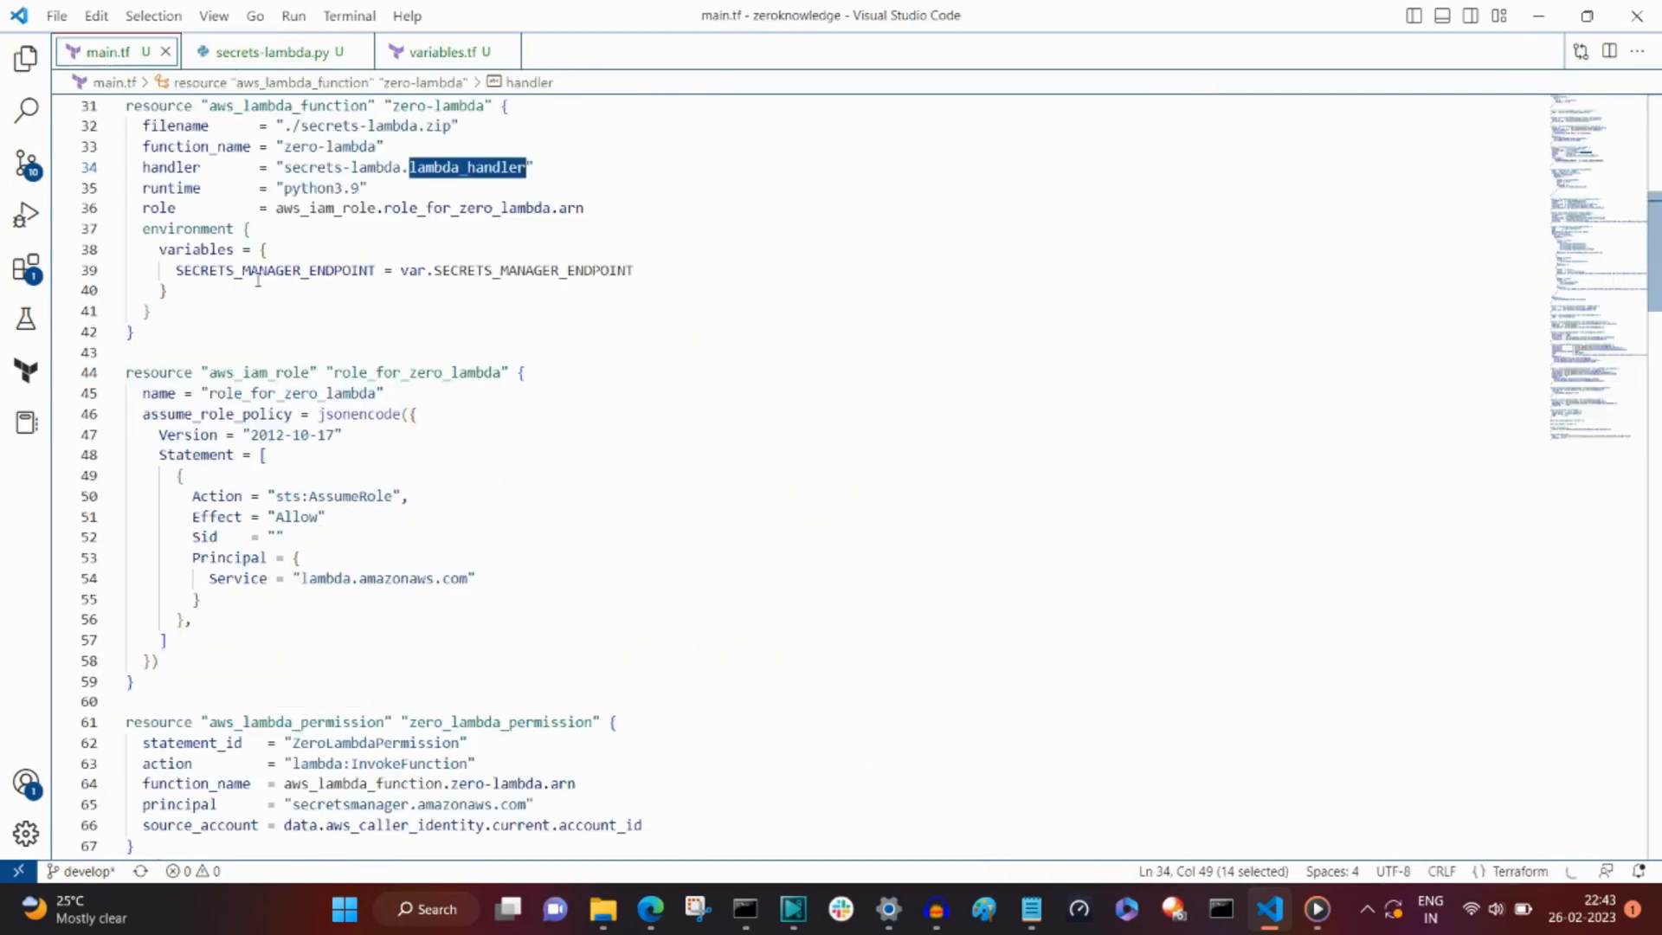
pyautogui.click(301, 187)
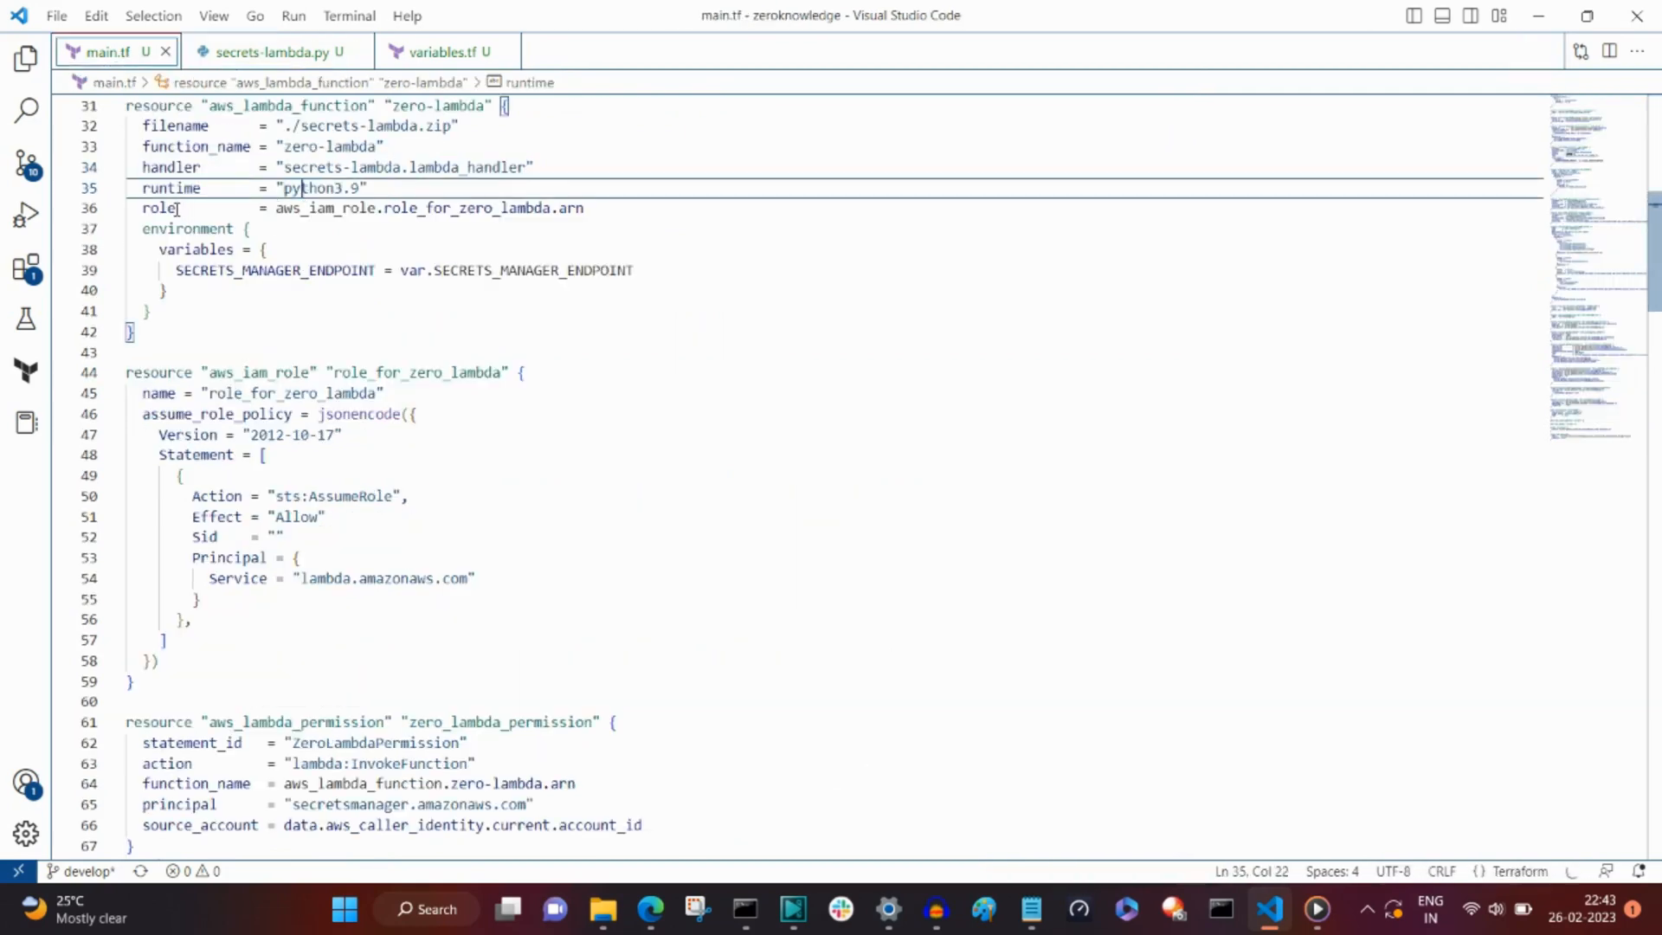
pyautogui.click(160, 208)
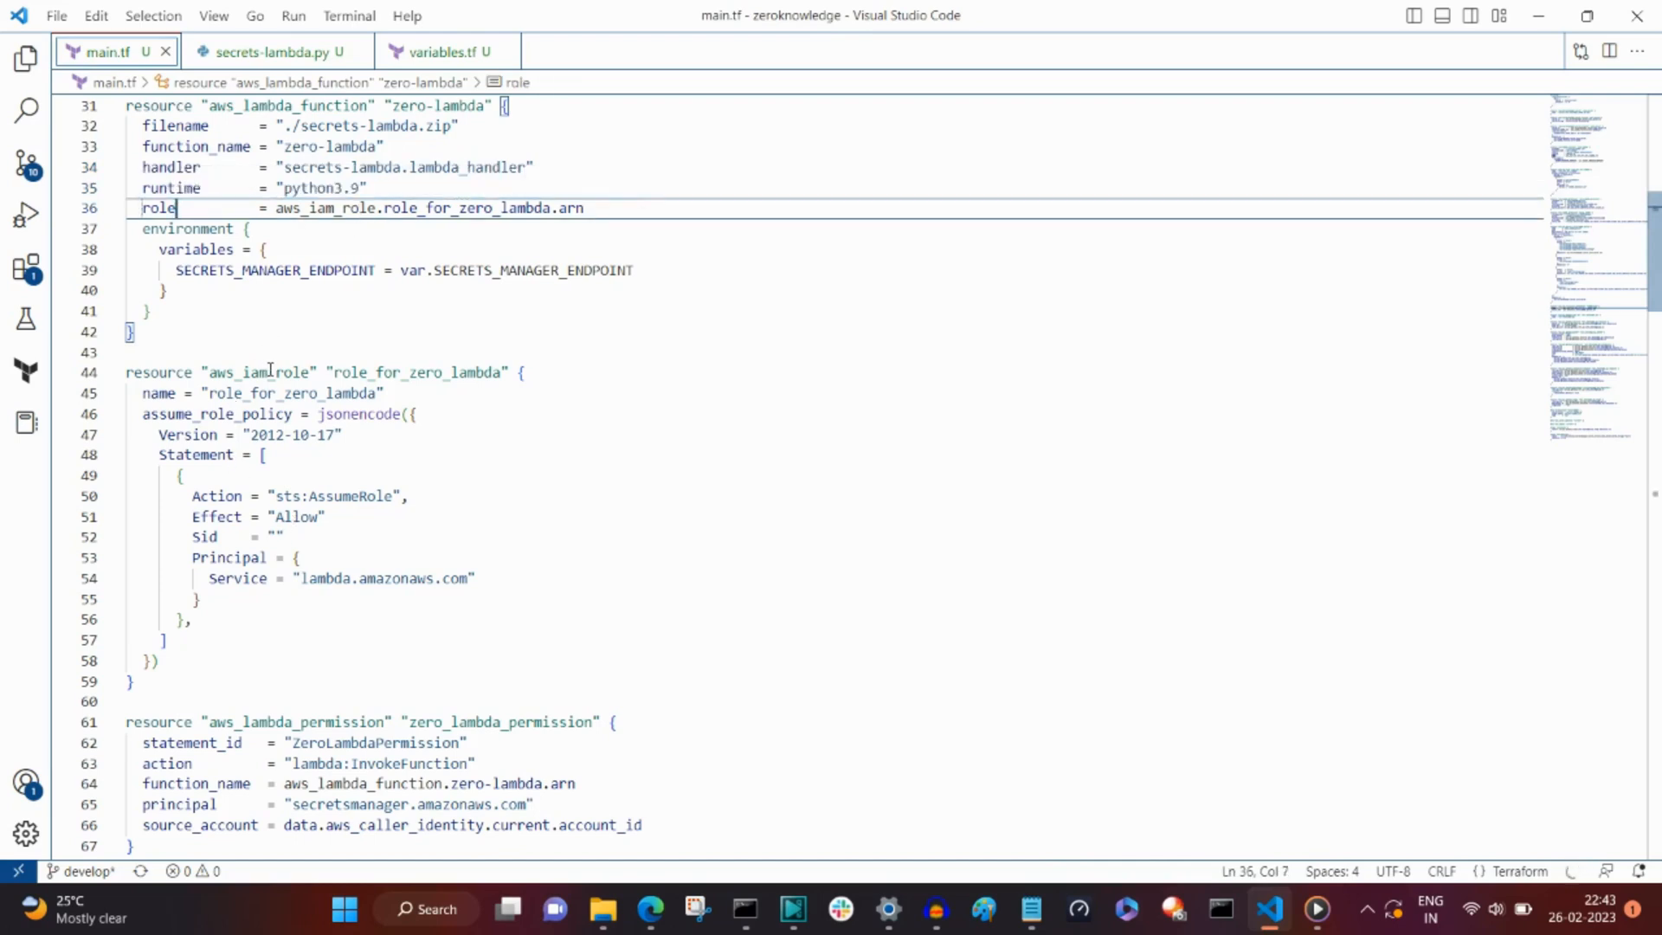
pyautogui.doubleClick(258, 373)
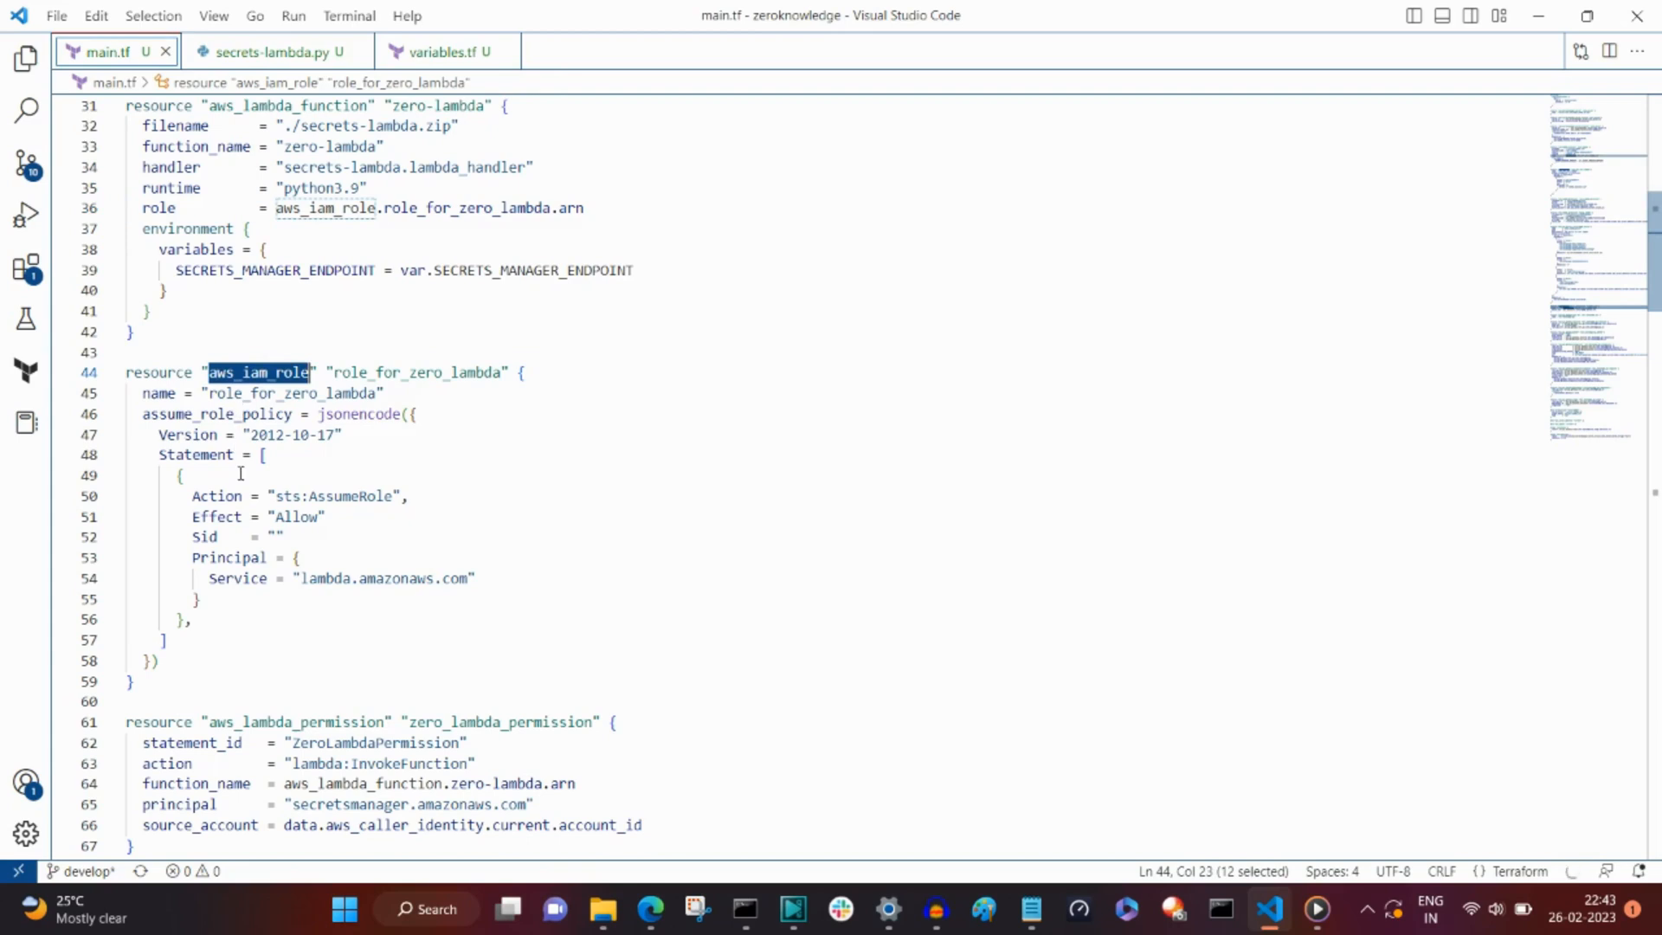
pyautogui.doubleClick(350, 497)
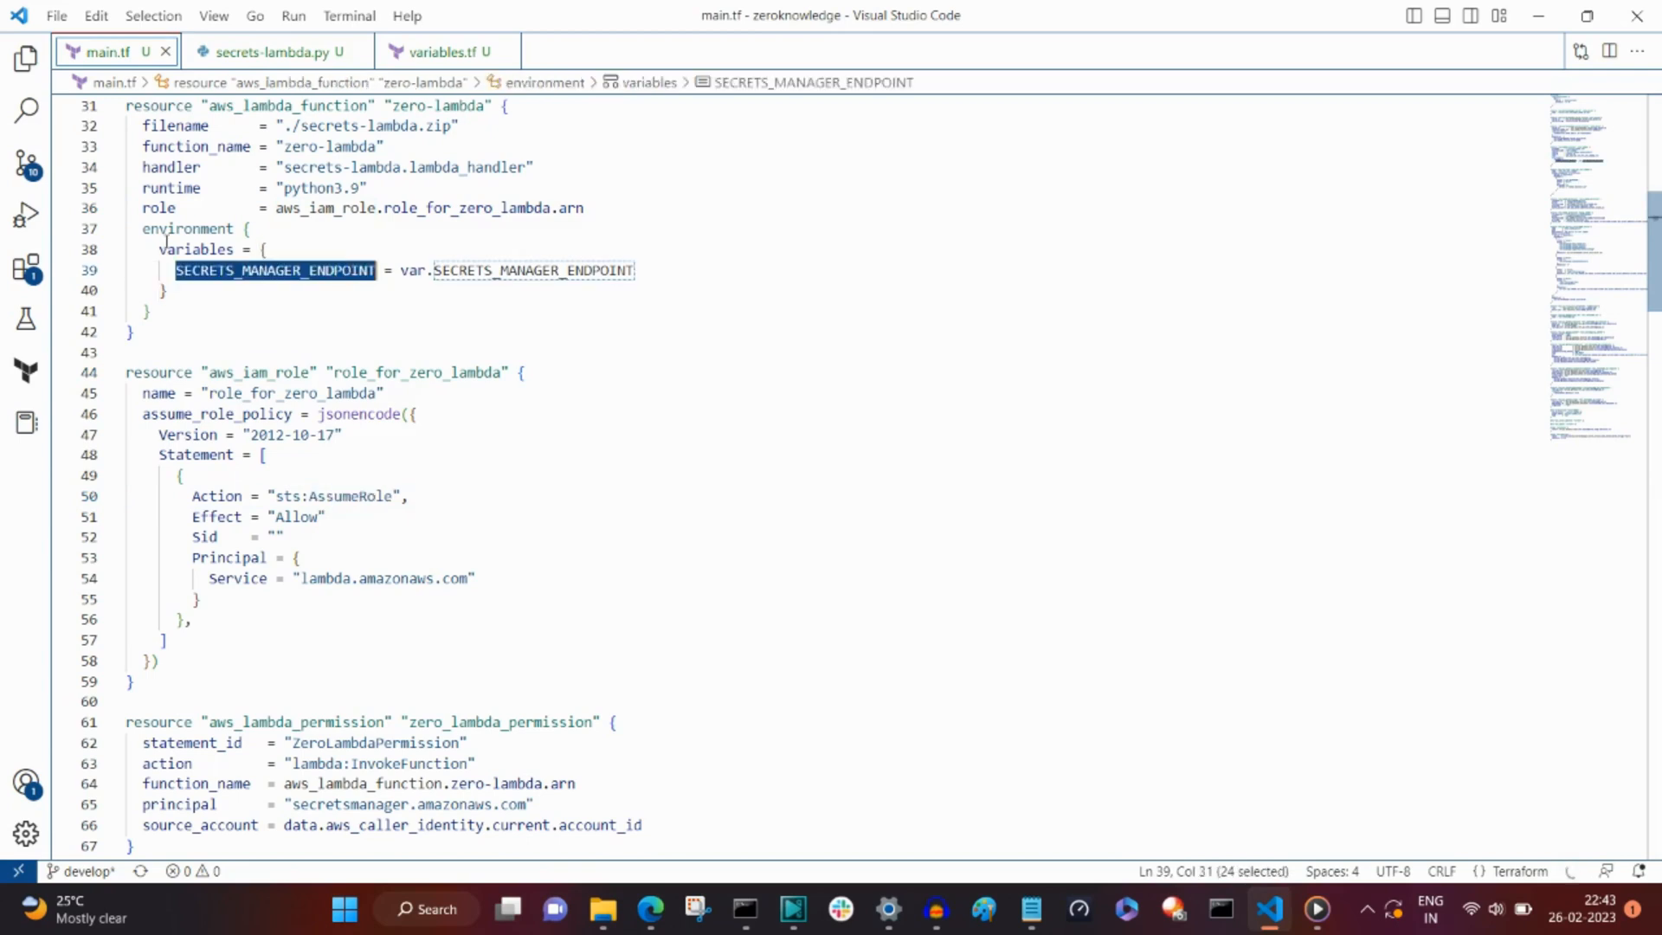
pyautogui.doubleClick(187, 228)
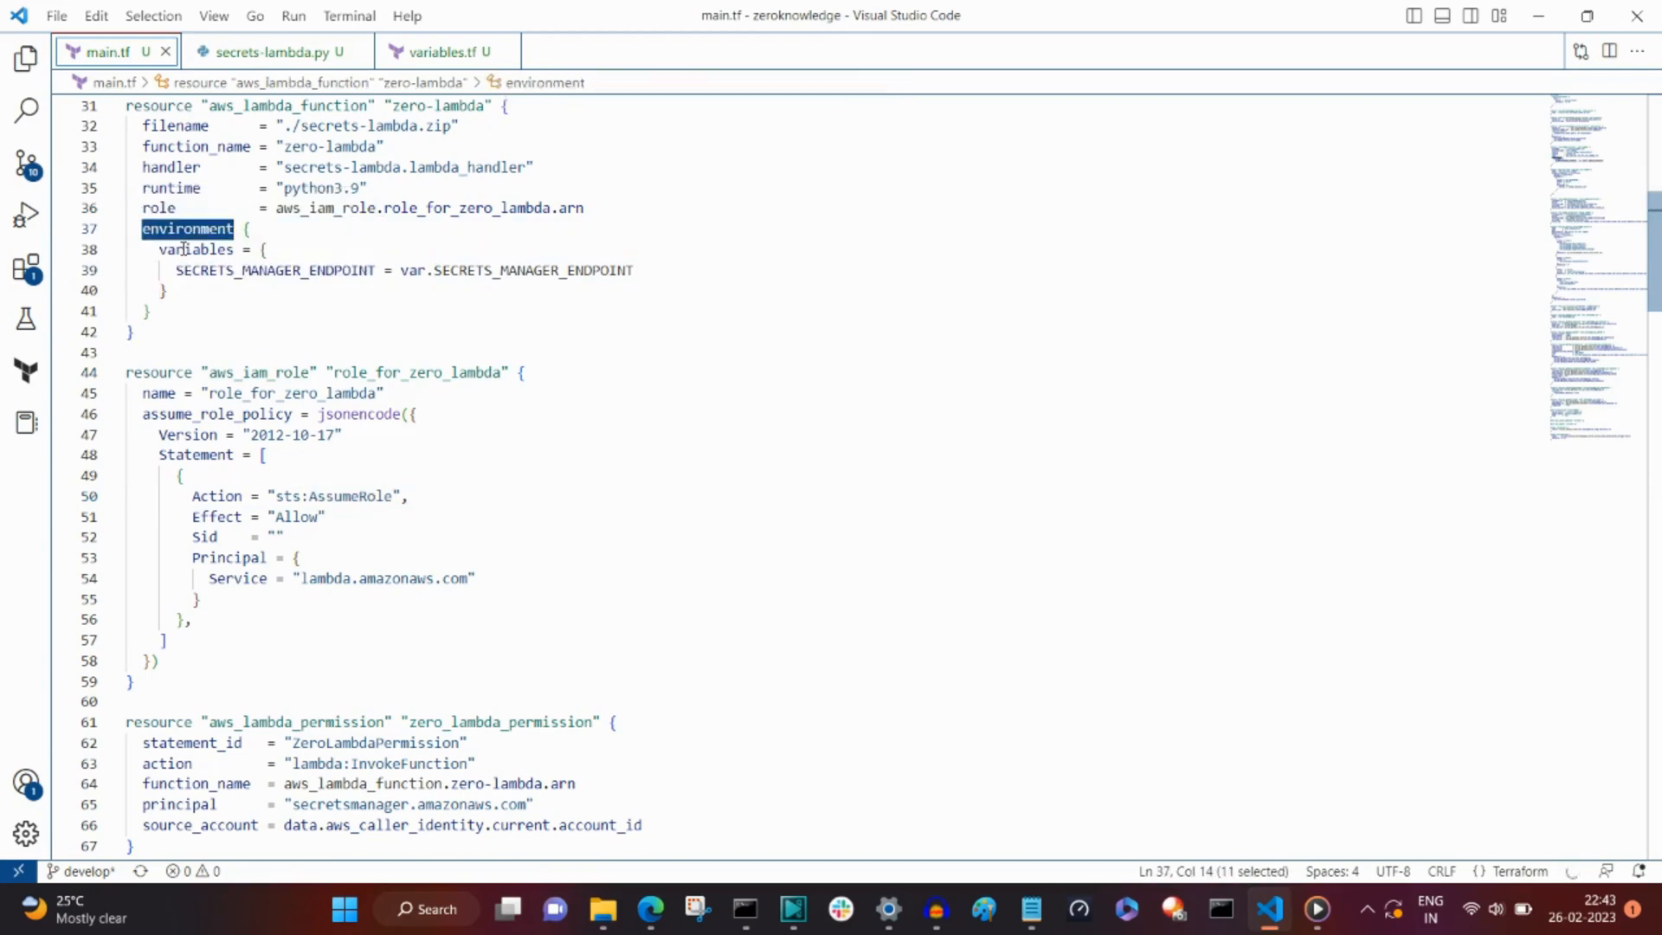
pyautogui.click(435, 50)
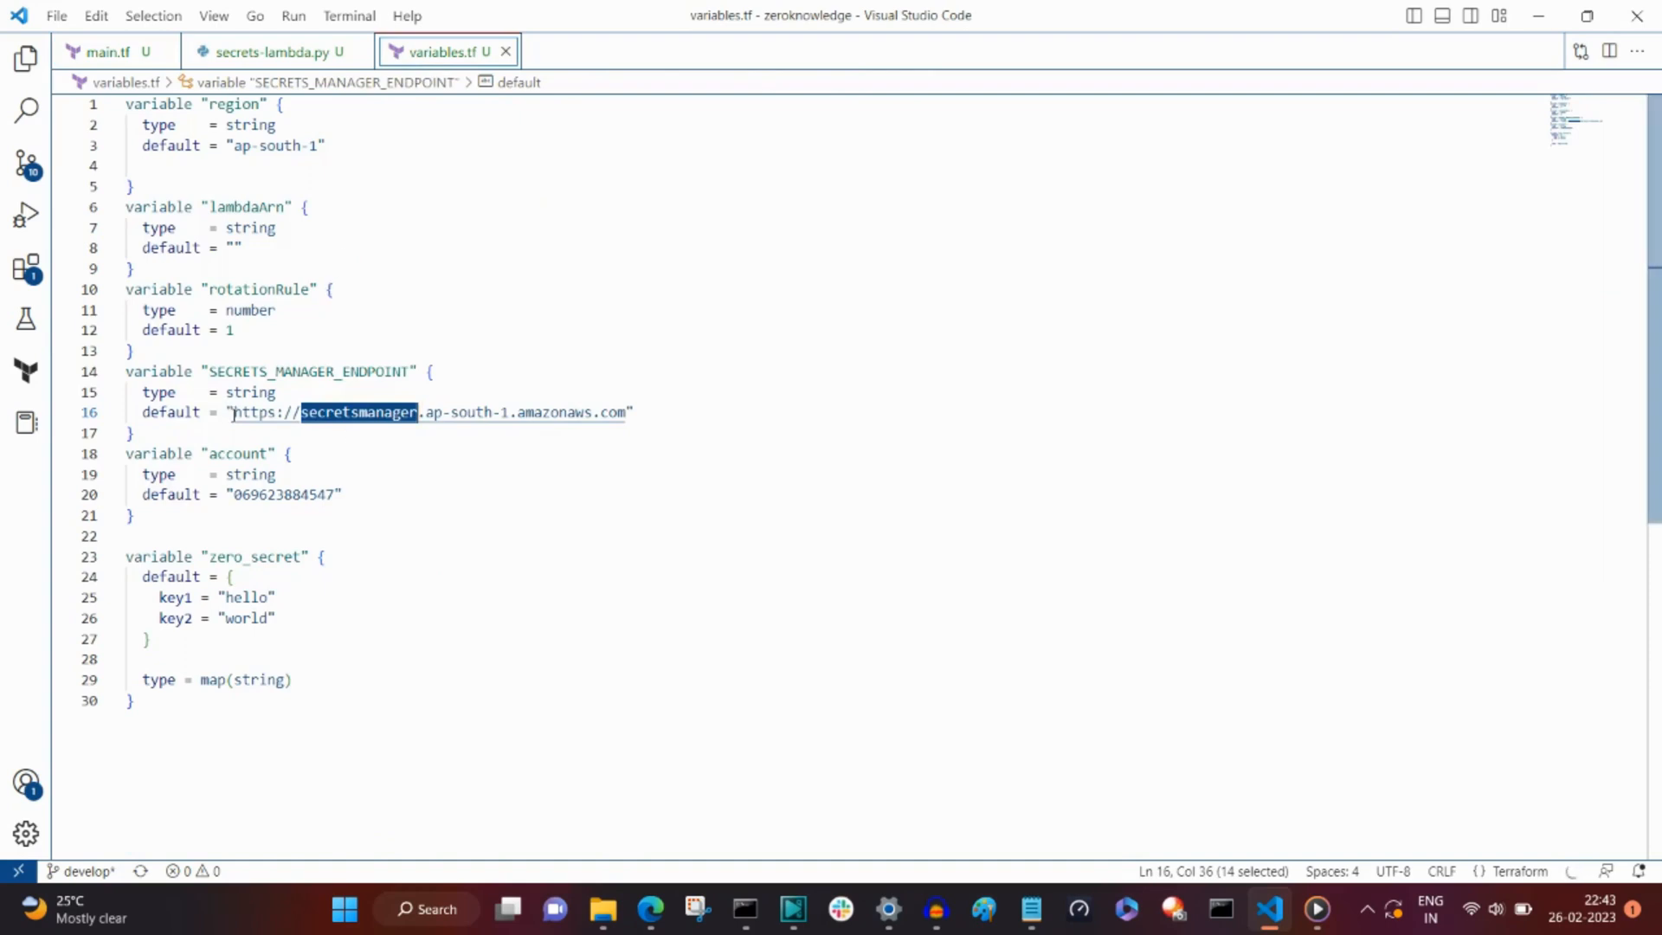
pyautogui.moveTo(262, 412)
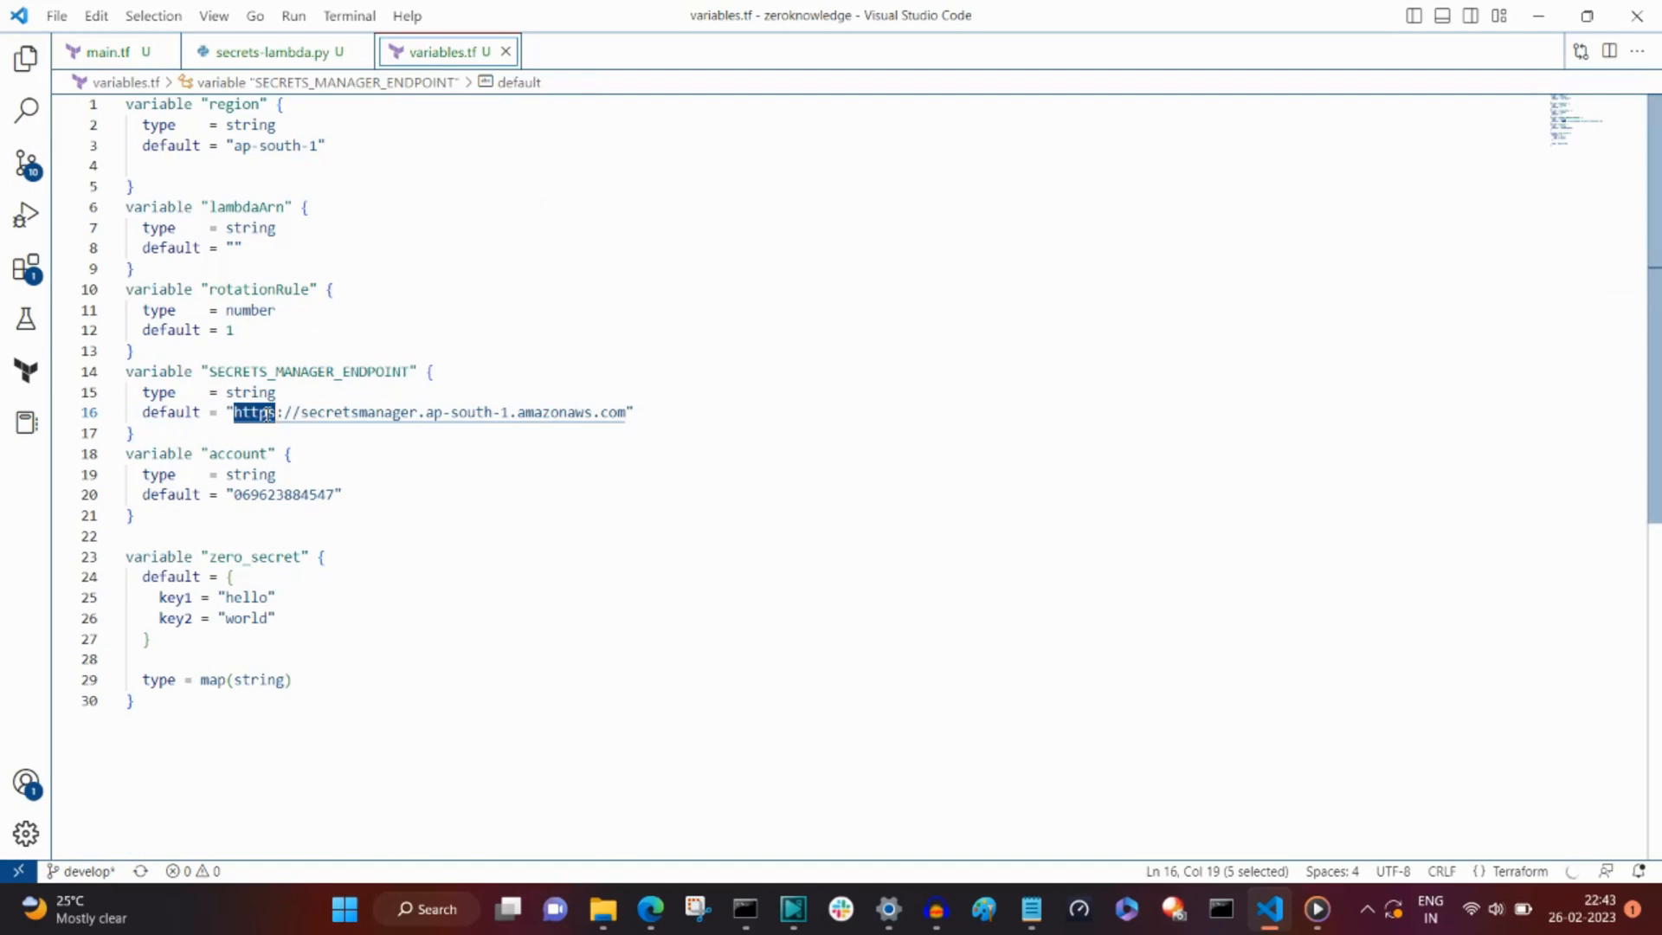
pyautogui.click(106, 50)
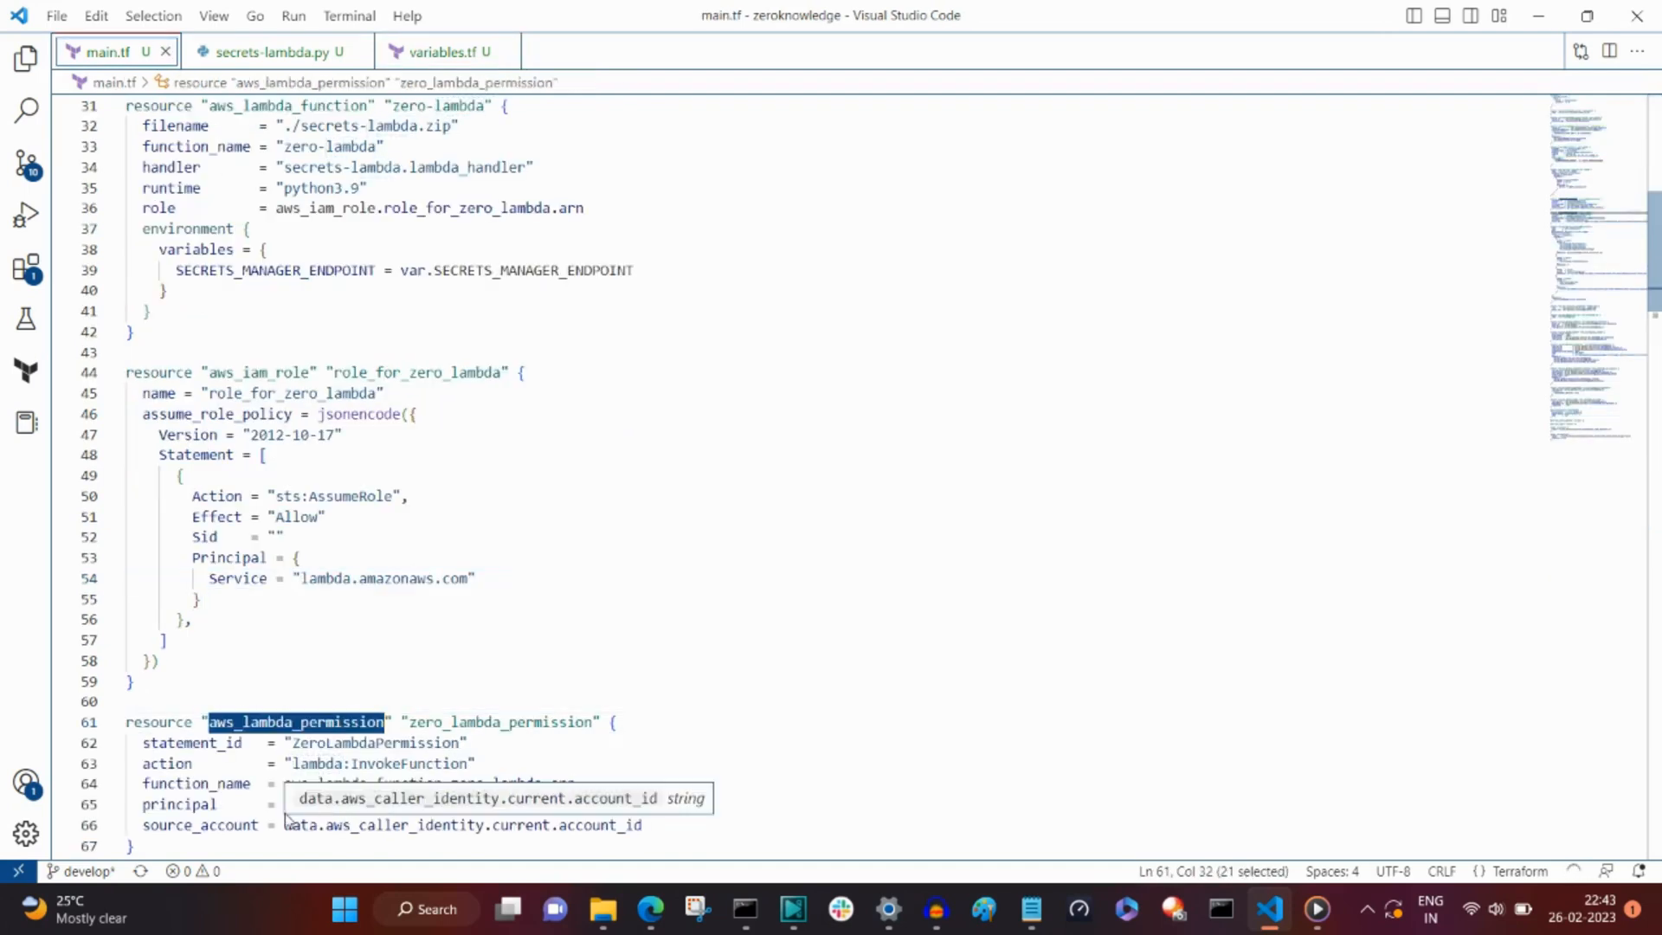
pyautogui.moveTo(260, 799)
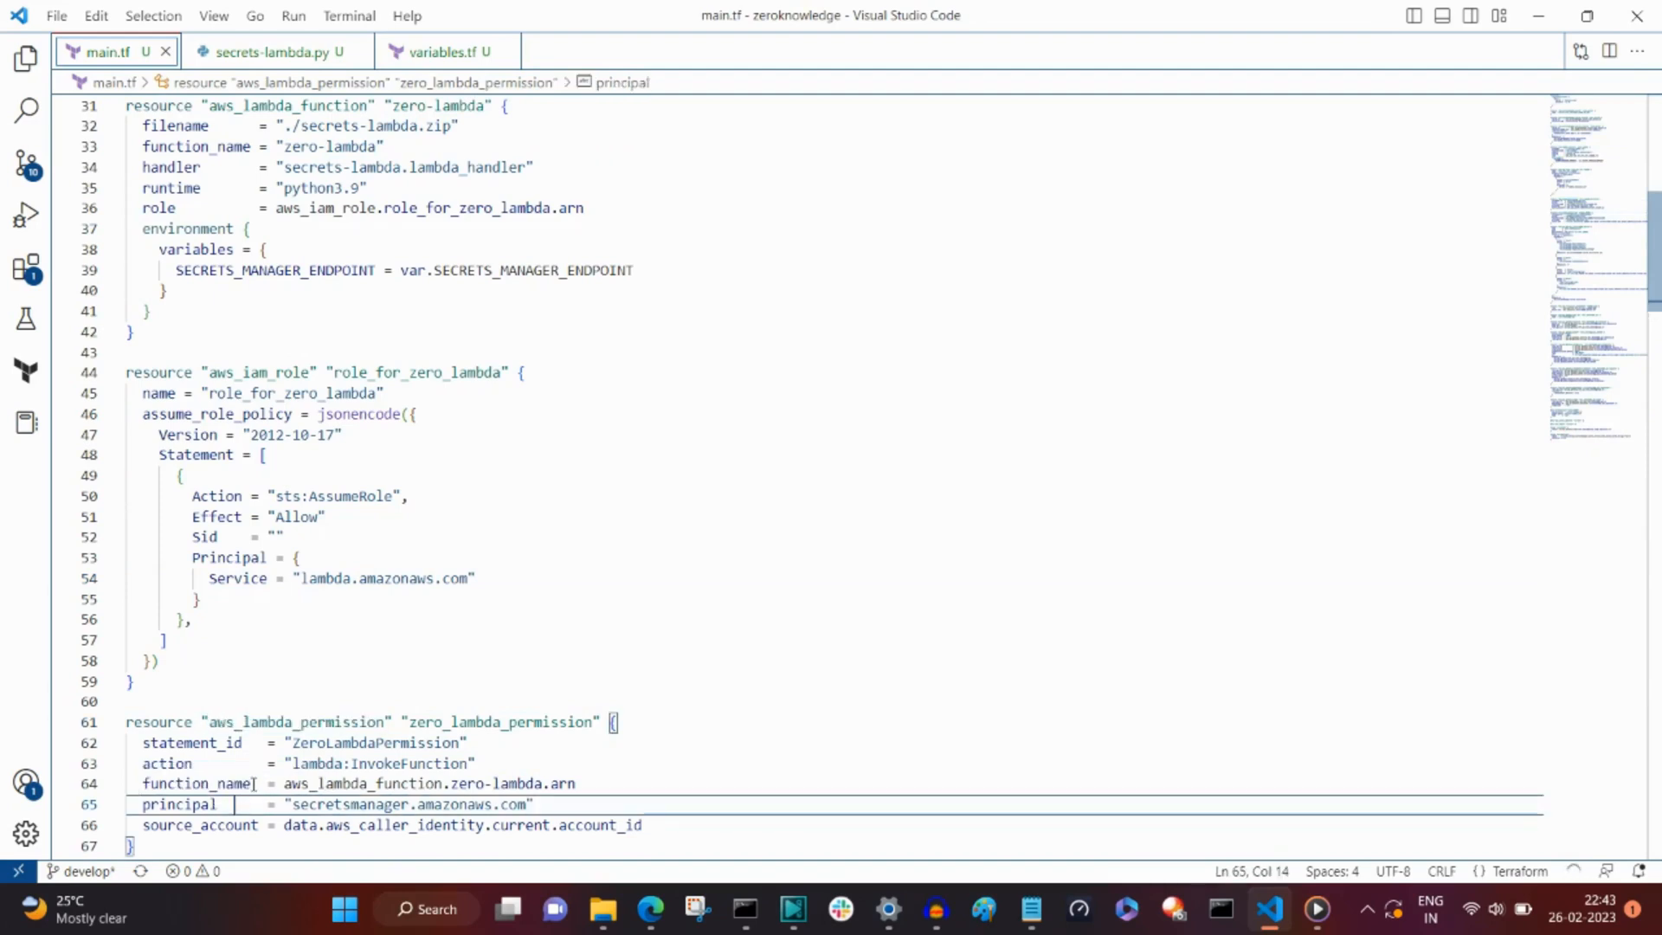
pyautogui.click(211, 782)
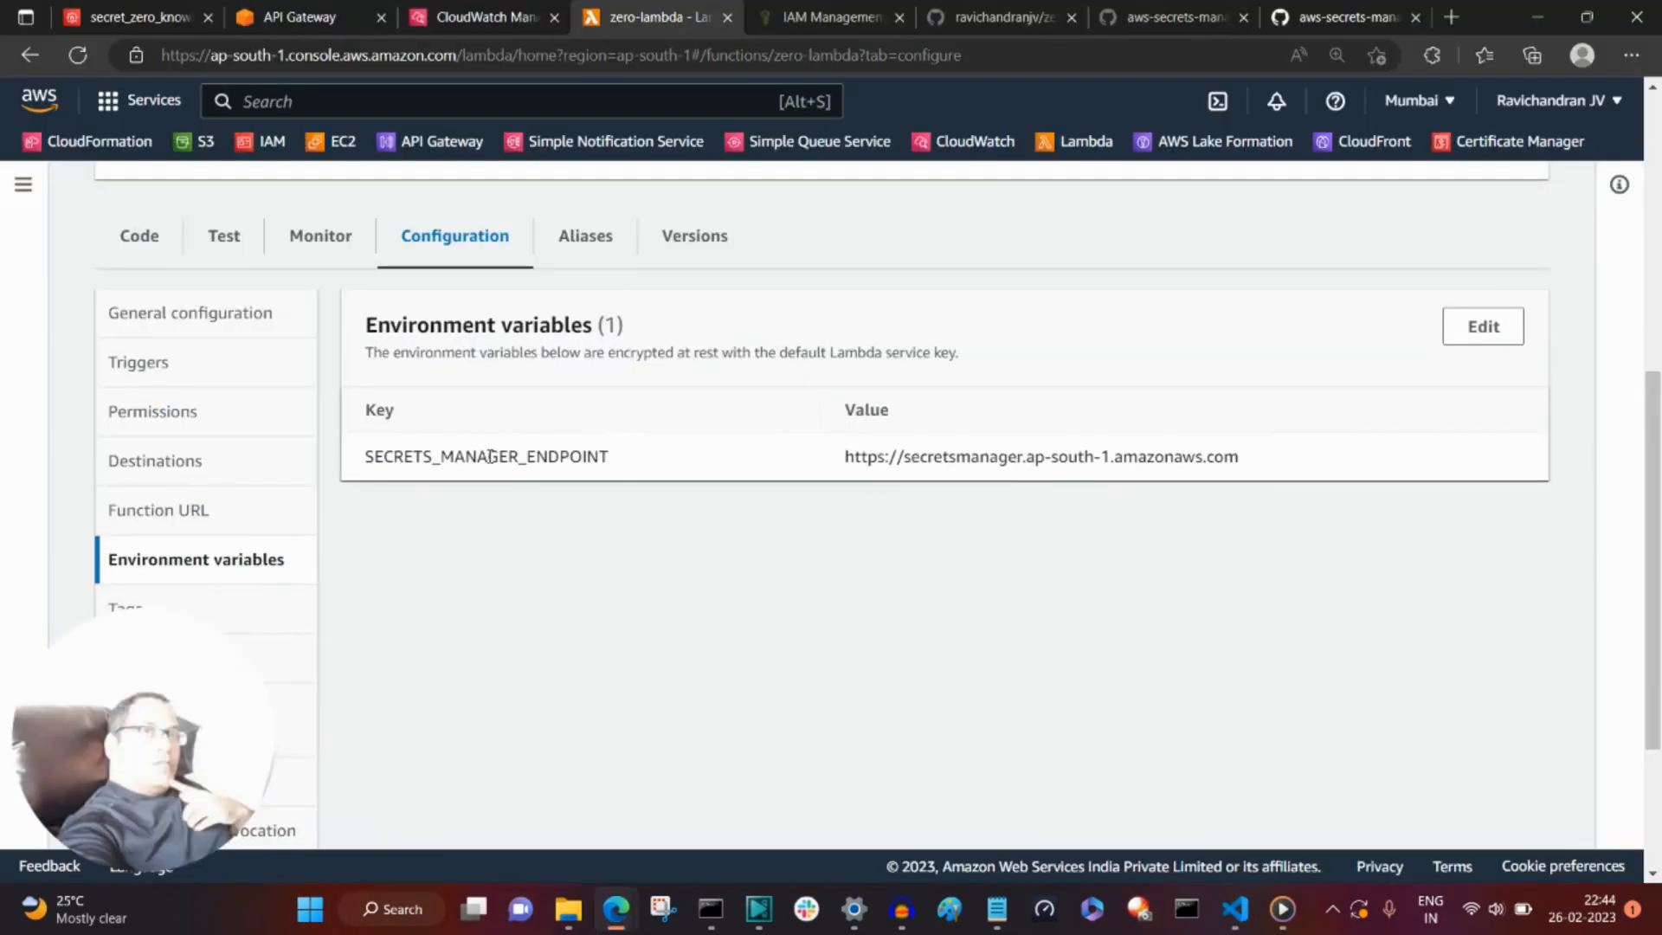
pyautogui.doubleClick(864, 456)
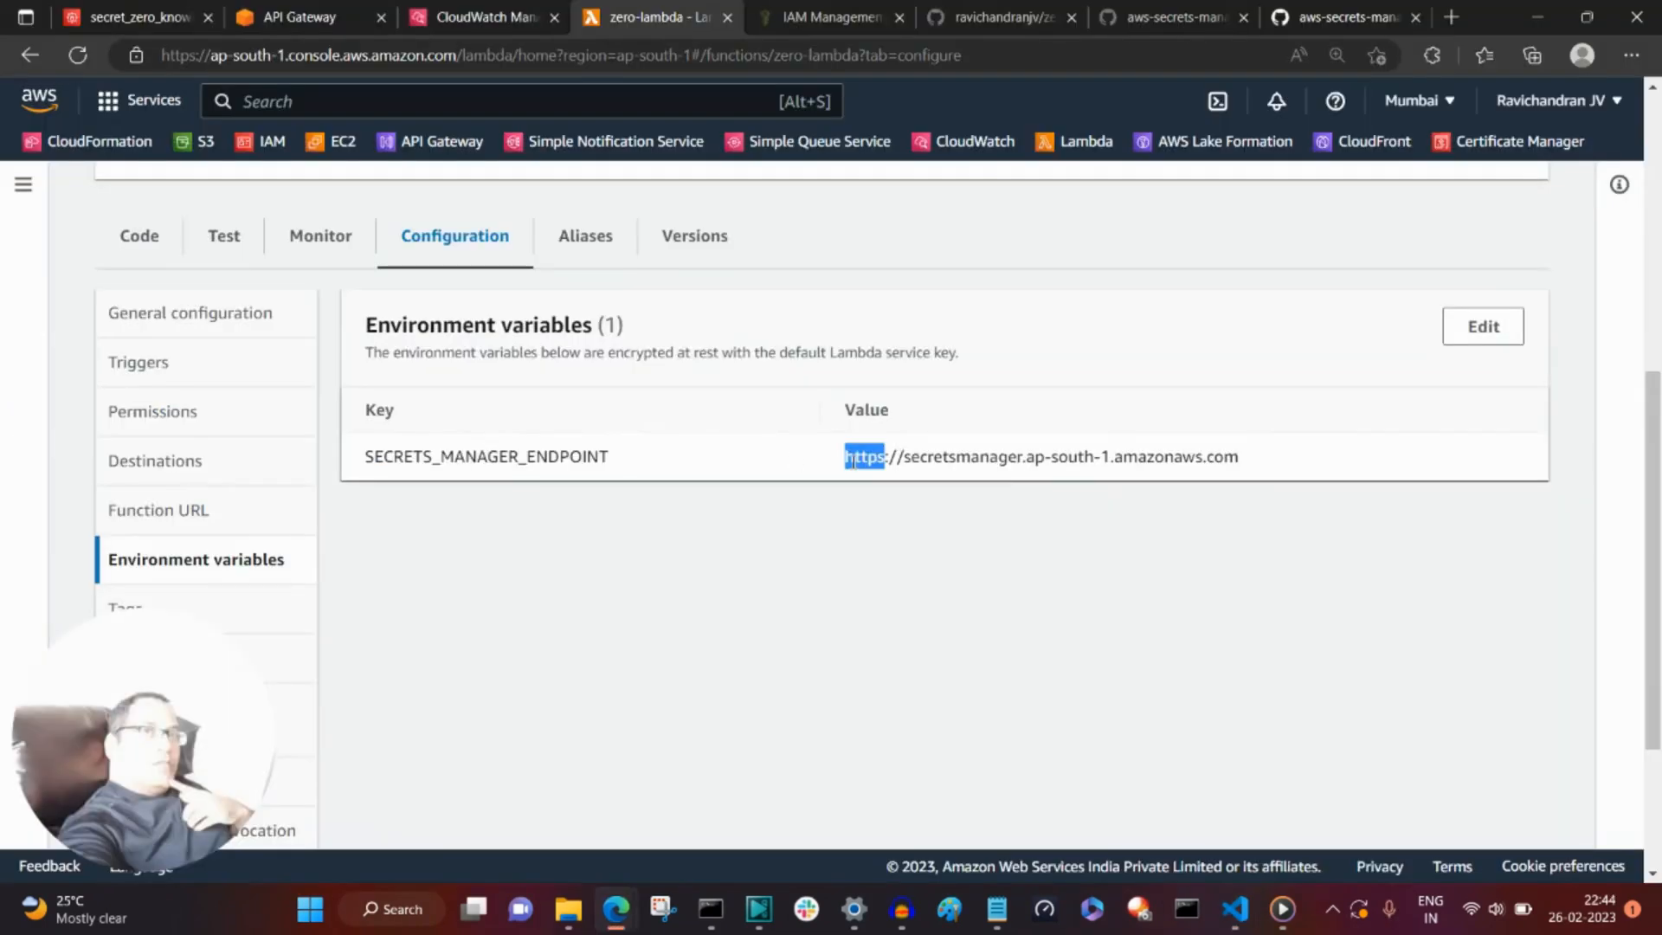
pyautogui.click(1291, 909)
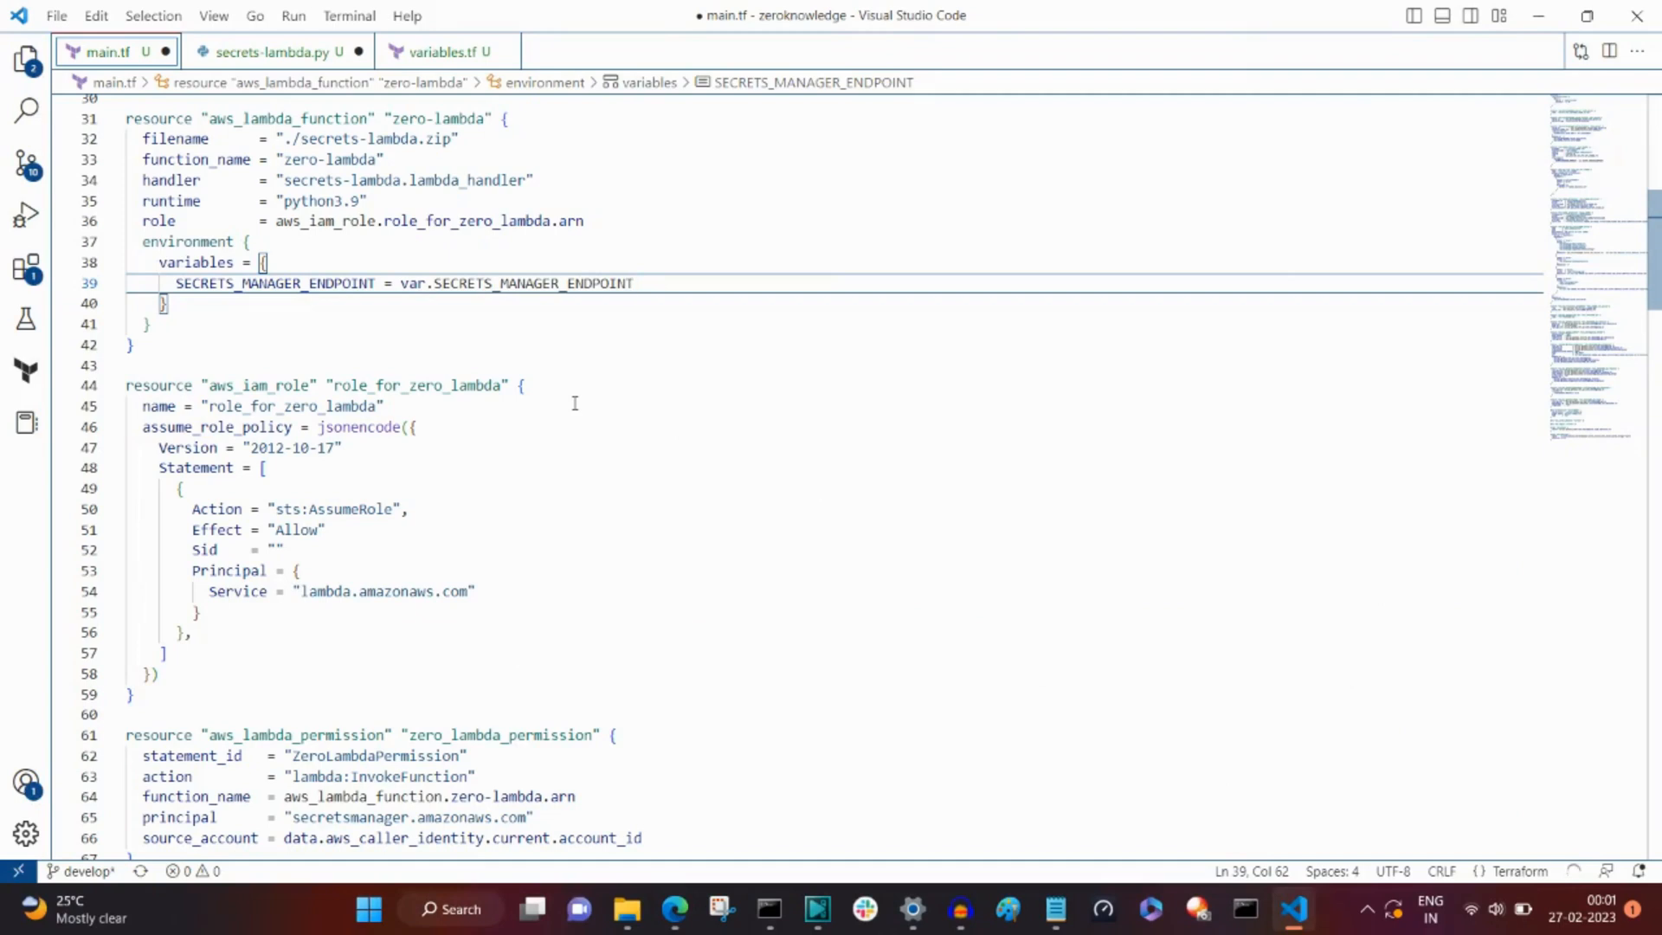
# Add SECRET_VAALUE = var.zero_secret.key1 to the Lambda environment and edit zero_secret's defaults in variables.tf.
pyautogui.write('SECRET_VAALUE = var.')
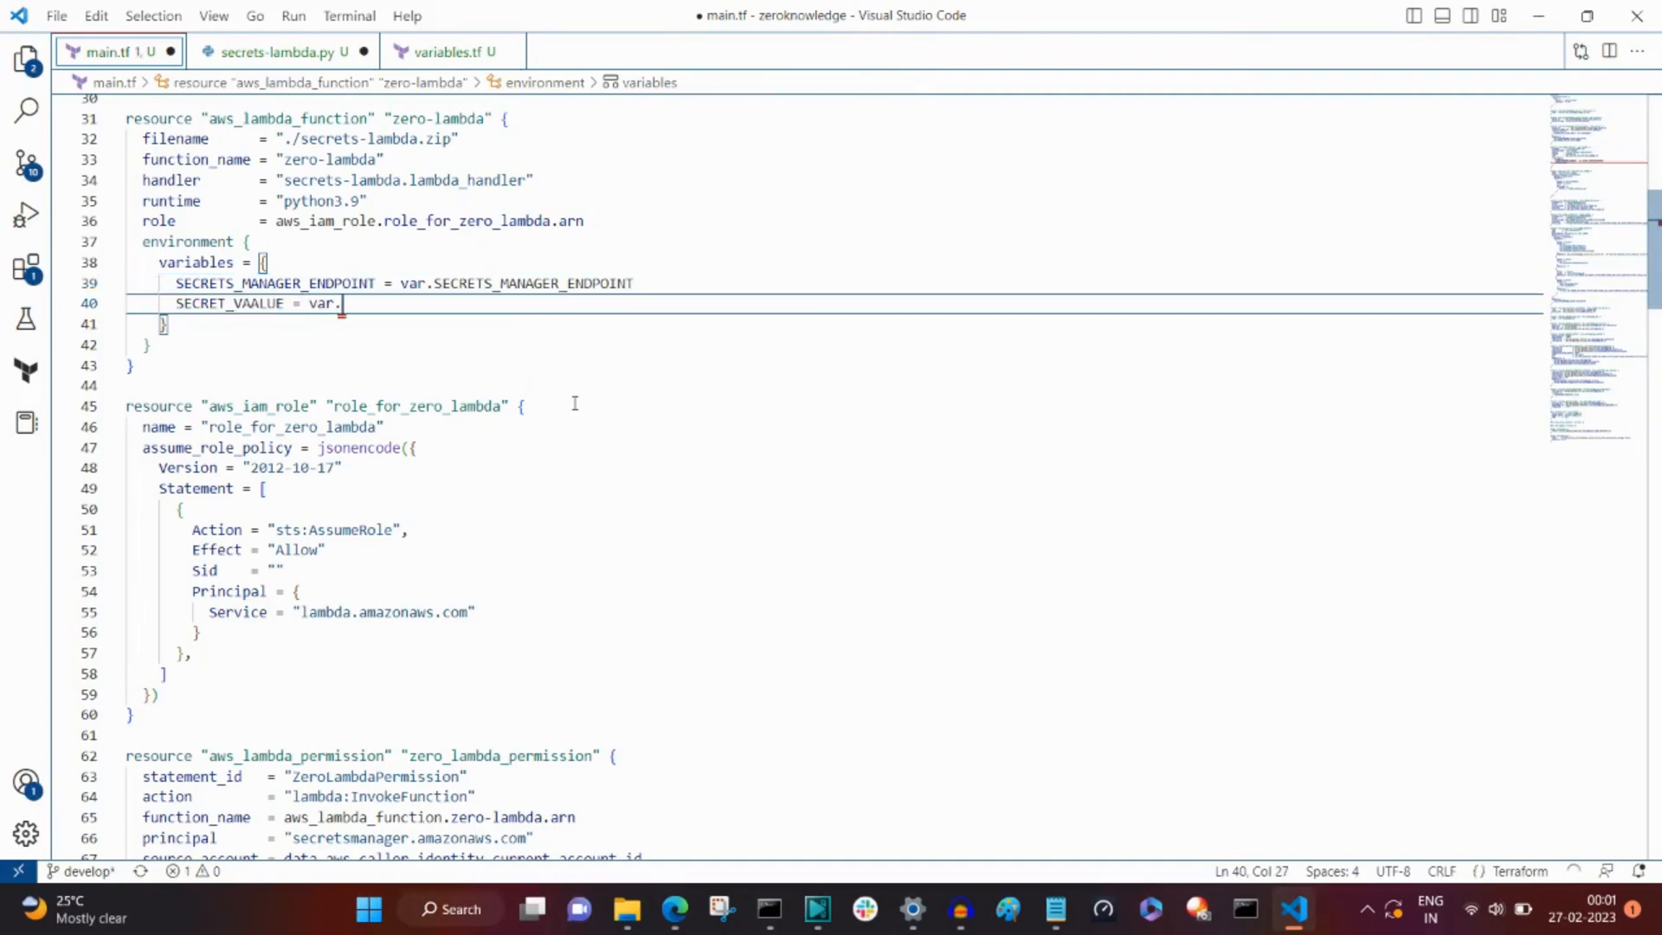
pyautogui.write('zero_secret.key1')
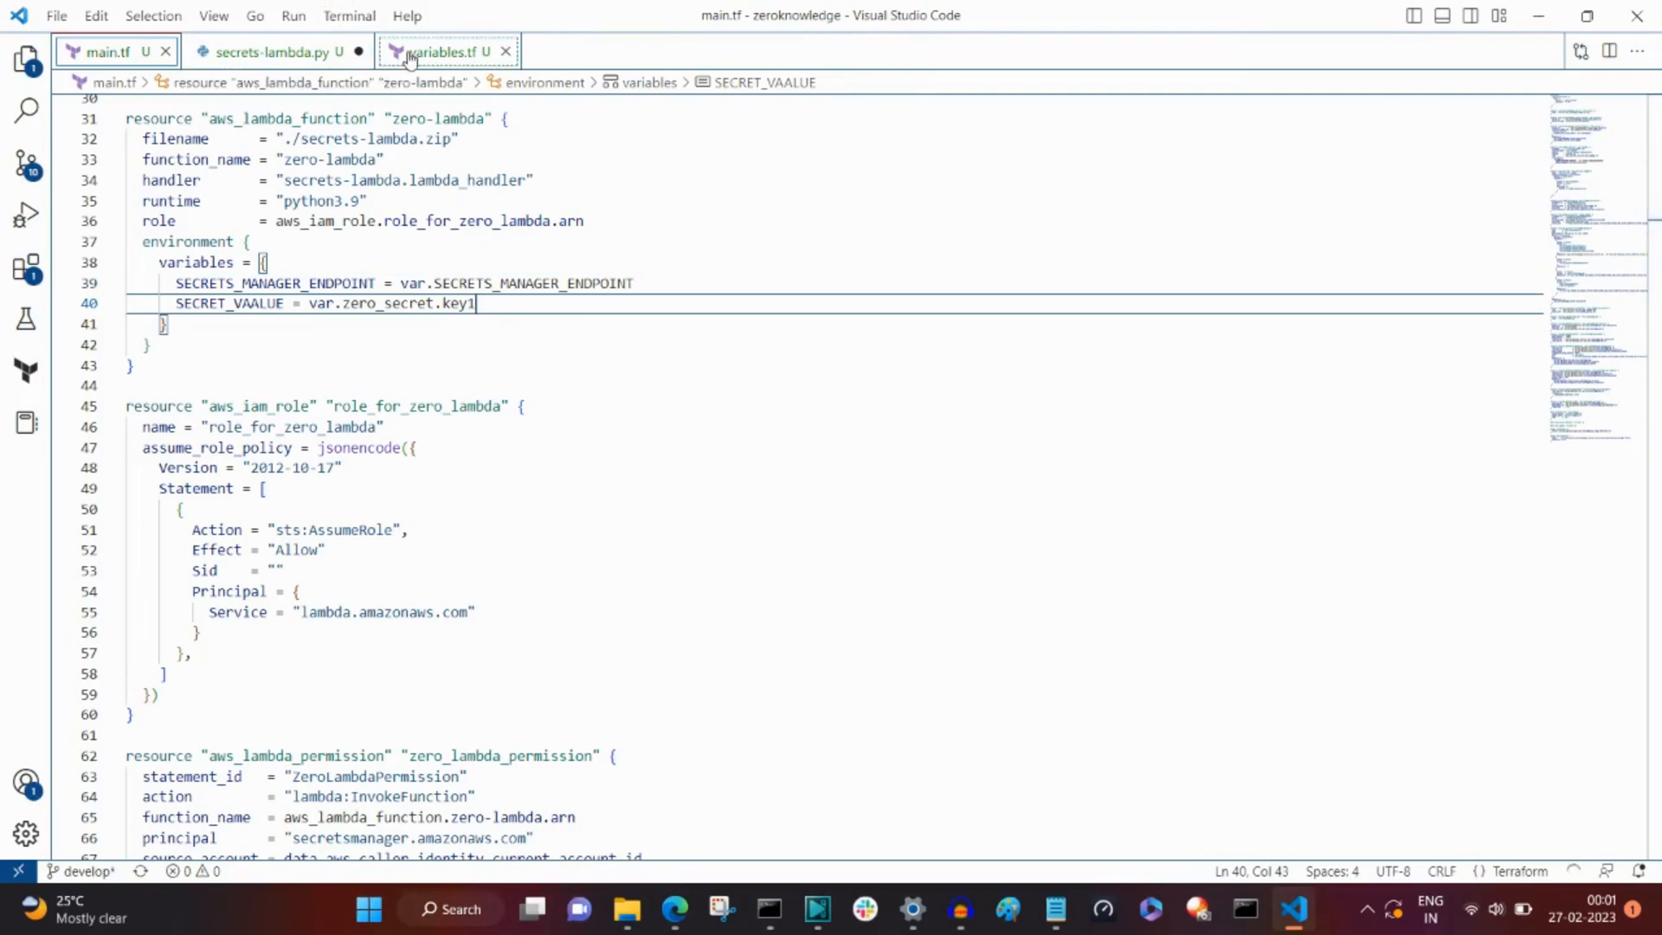
pyautogui.click(440, 51)
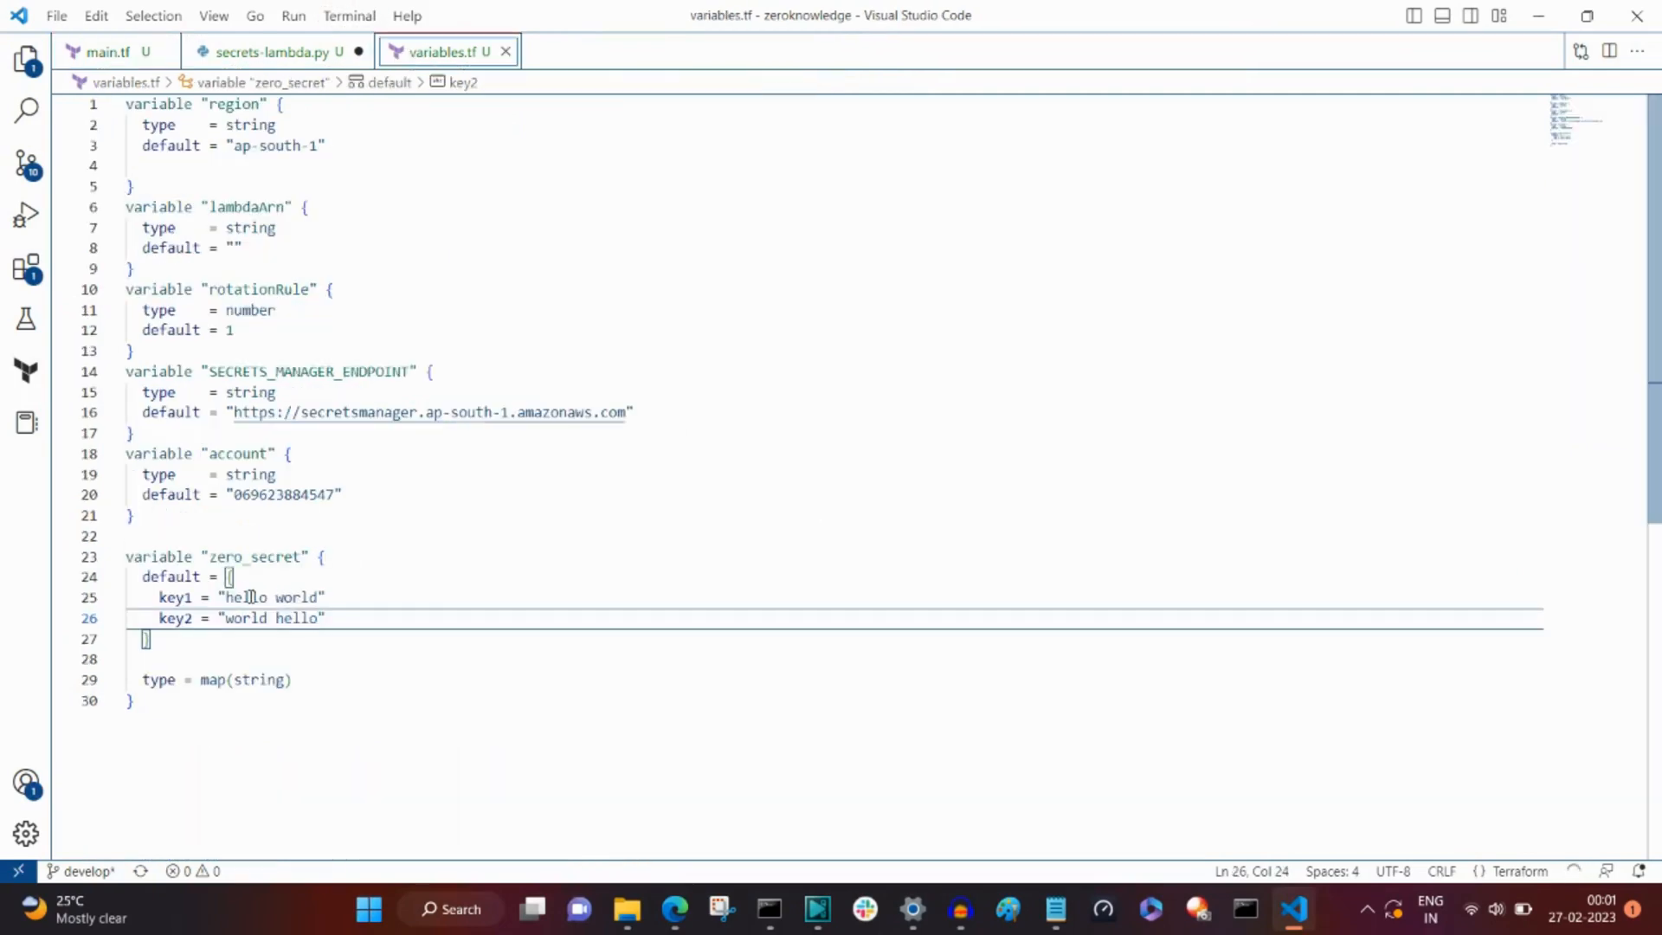
pyautogui.doubleClick(244, 598)
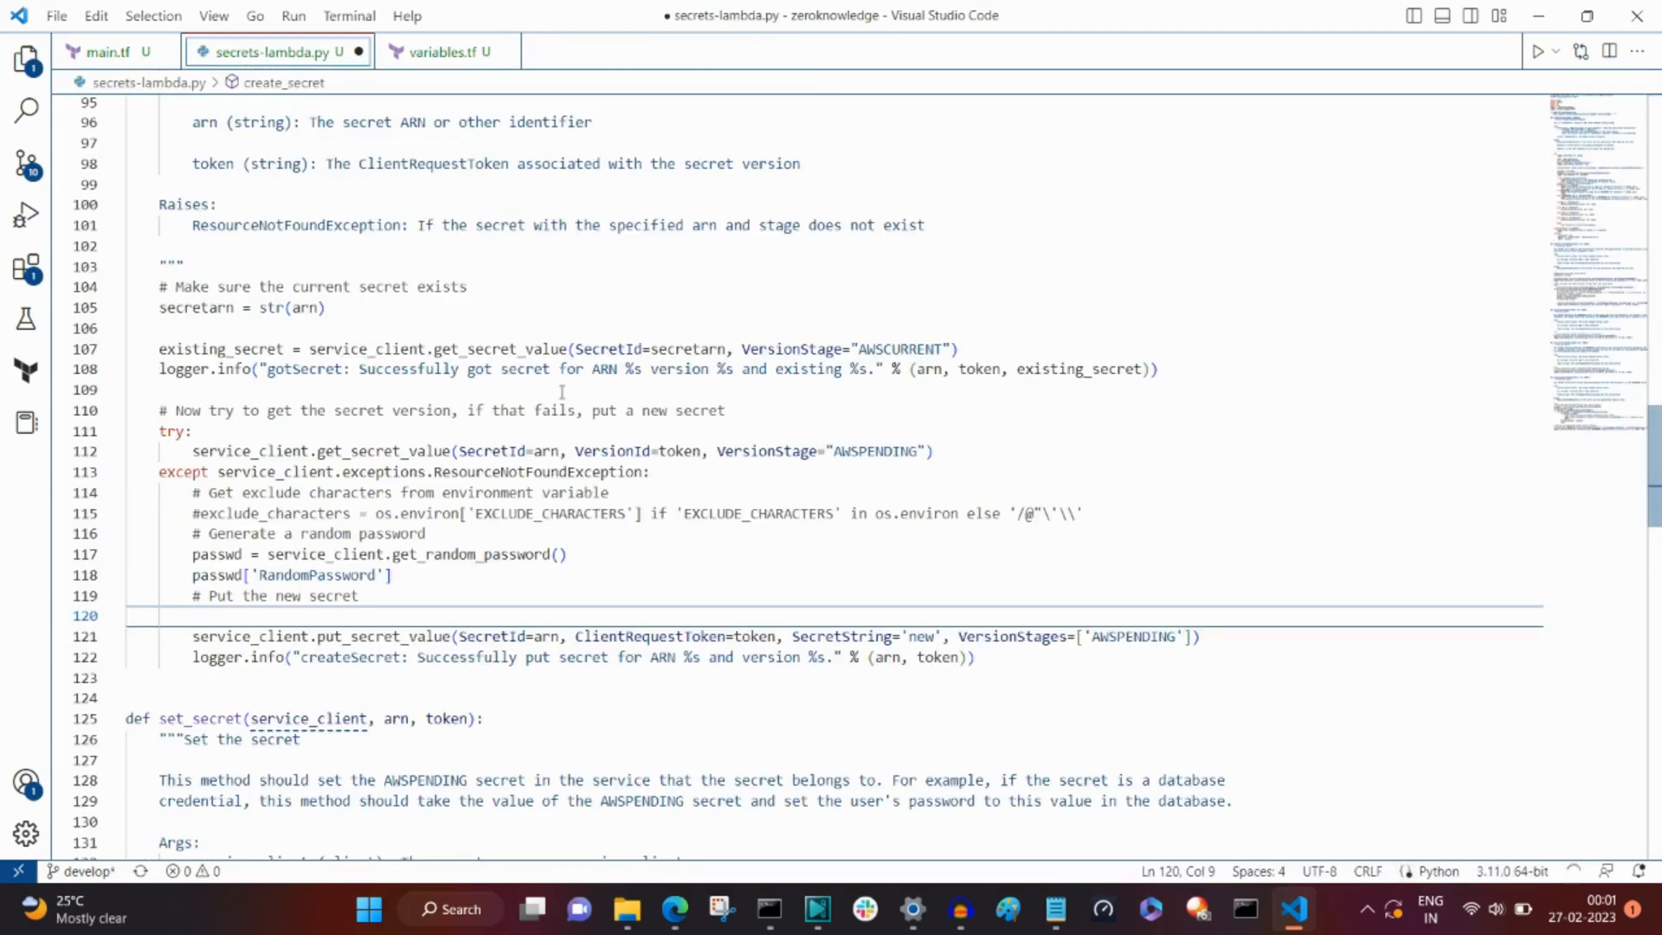
# Set new_secret = os.environ['SECRET_VALUE'] and pass str(new_secret) to put_secret_value in the handler.
pyautogui.write('new_secret = os.environment[]')
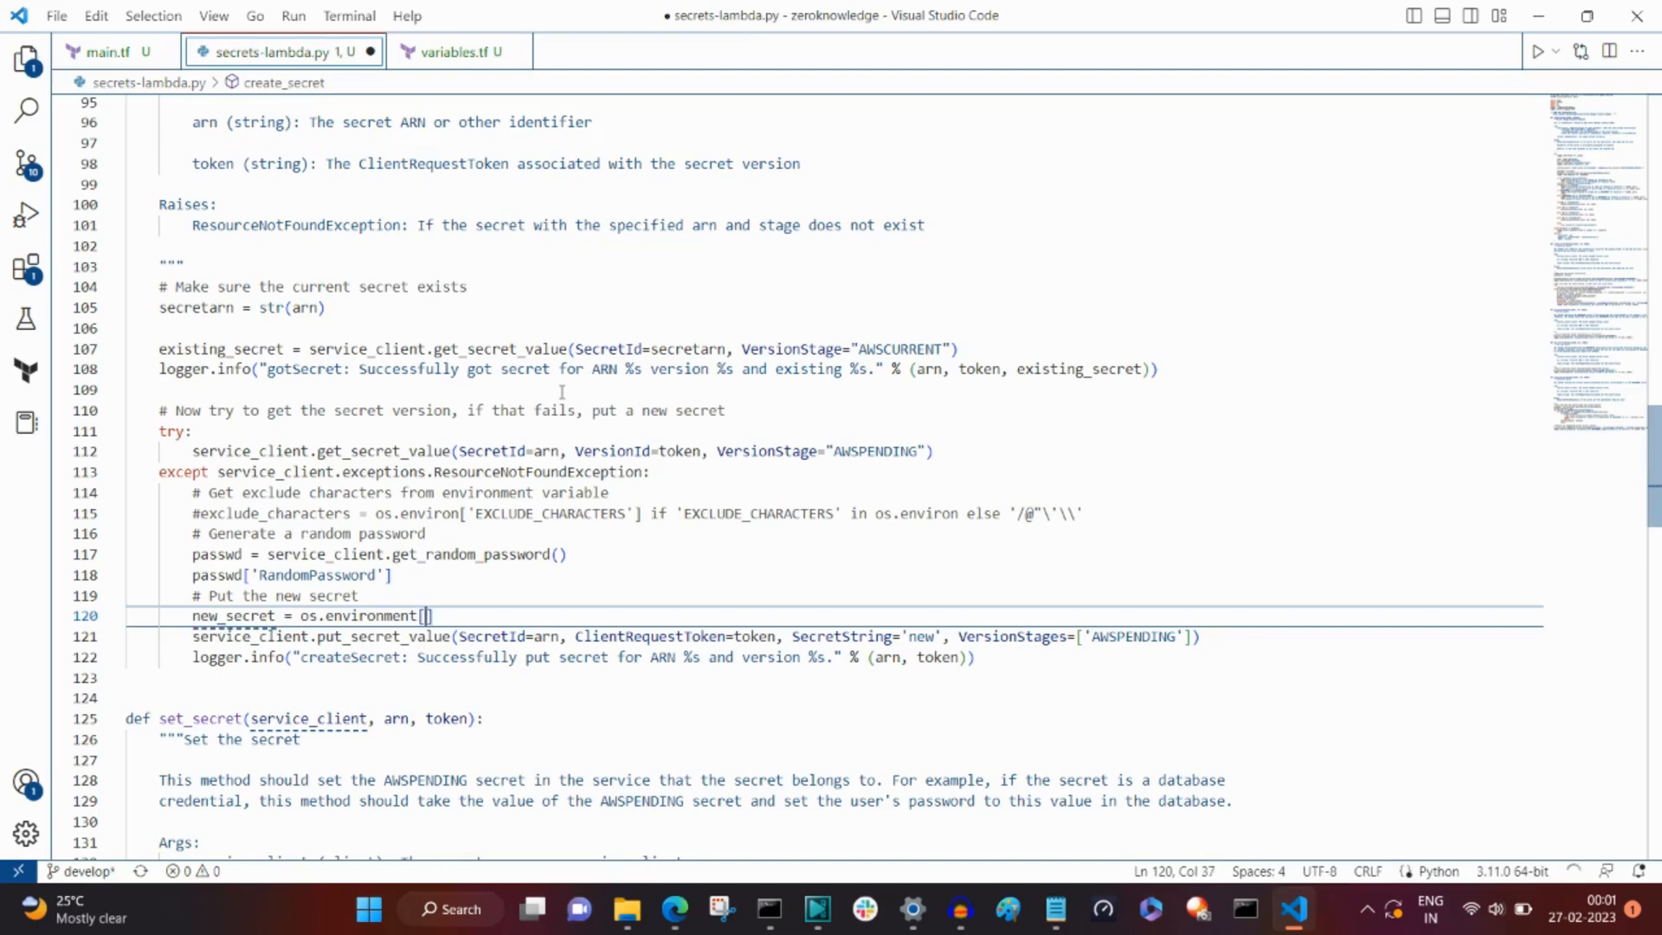
pyautogui.write("'SECRET_VALUE'")
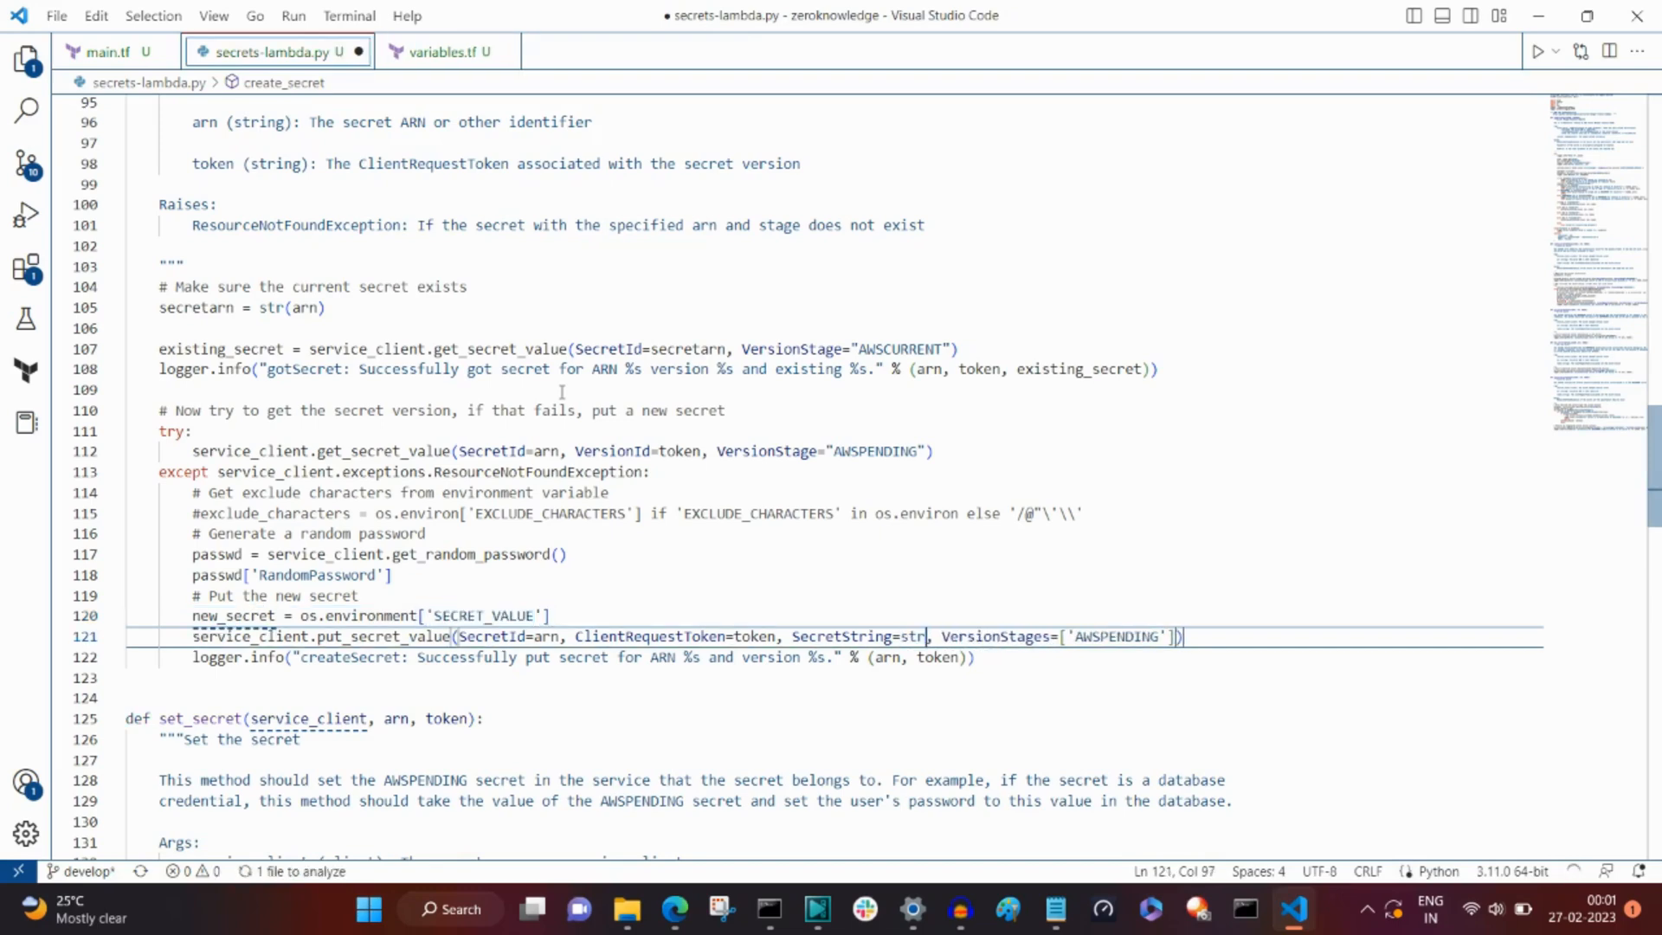
pyautogui.write('(new_secret)')
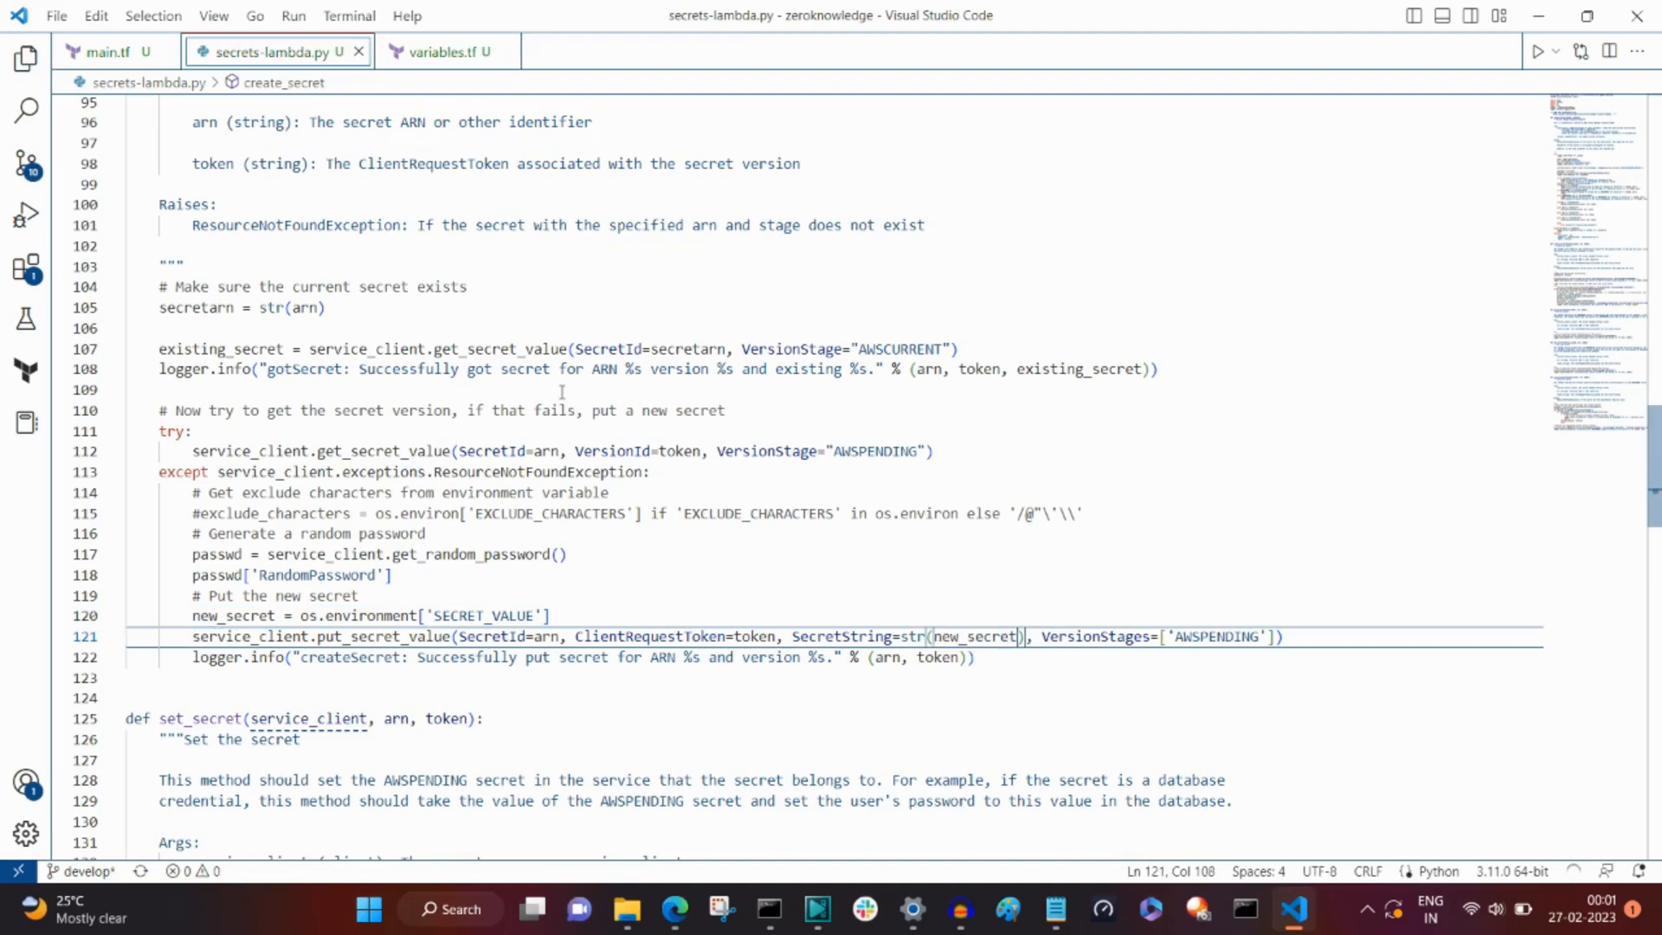
pyautogui.moveTo(367, 223)
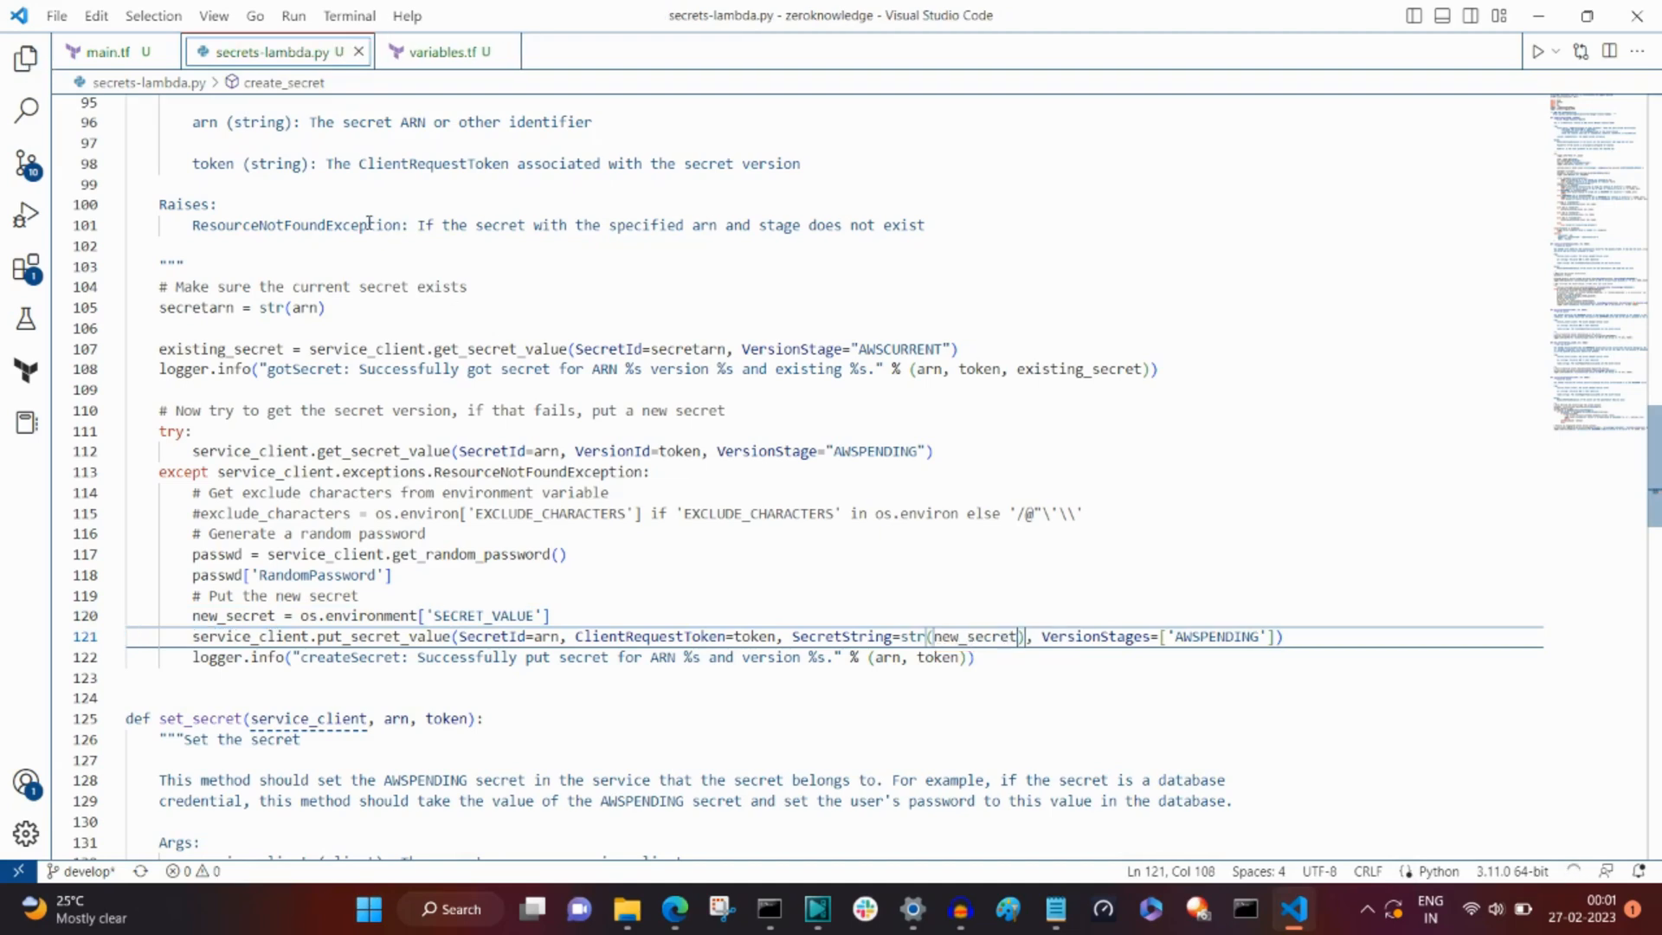
pyautogui.moveTo(106, 50)
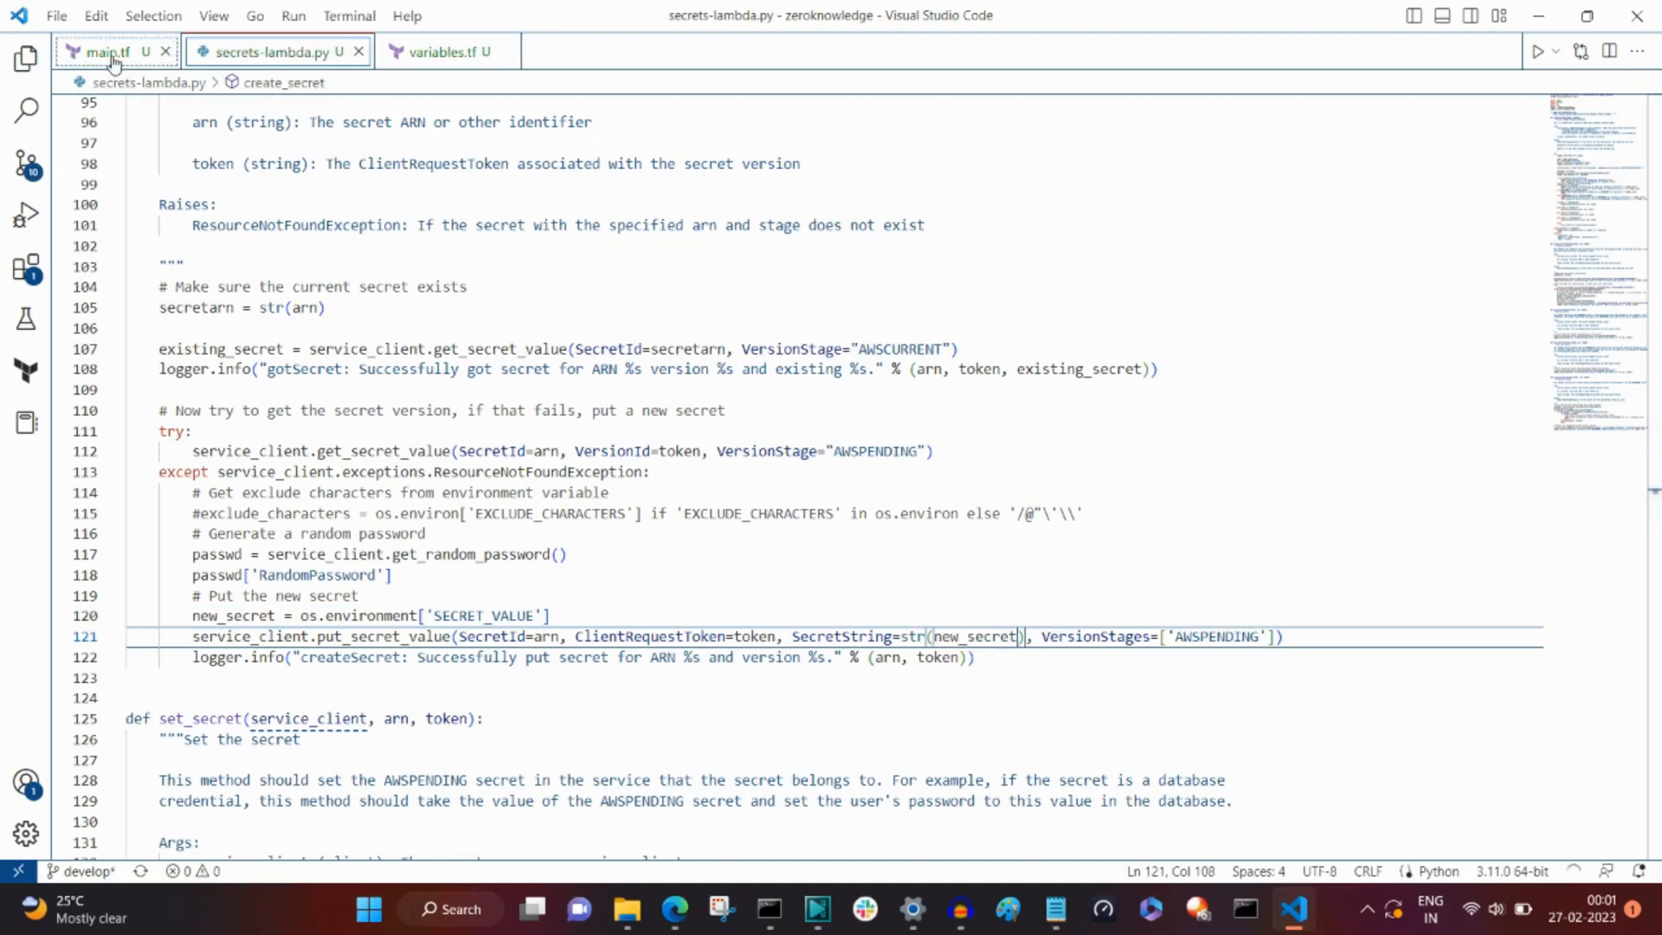
# Correct SECRET_VAALUE to SECRET_VALUE in main.tf, check the terraform apply output and bring up the AWS console.
pyautogui.click(106, 52)
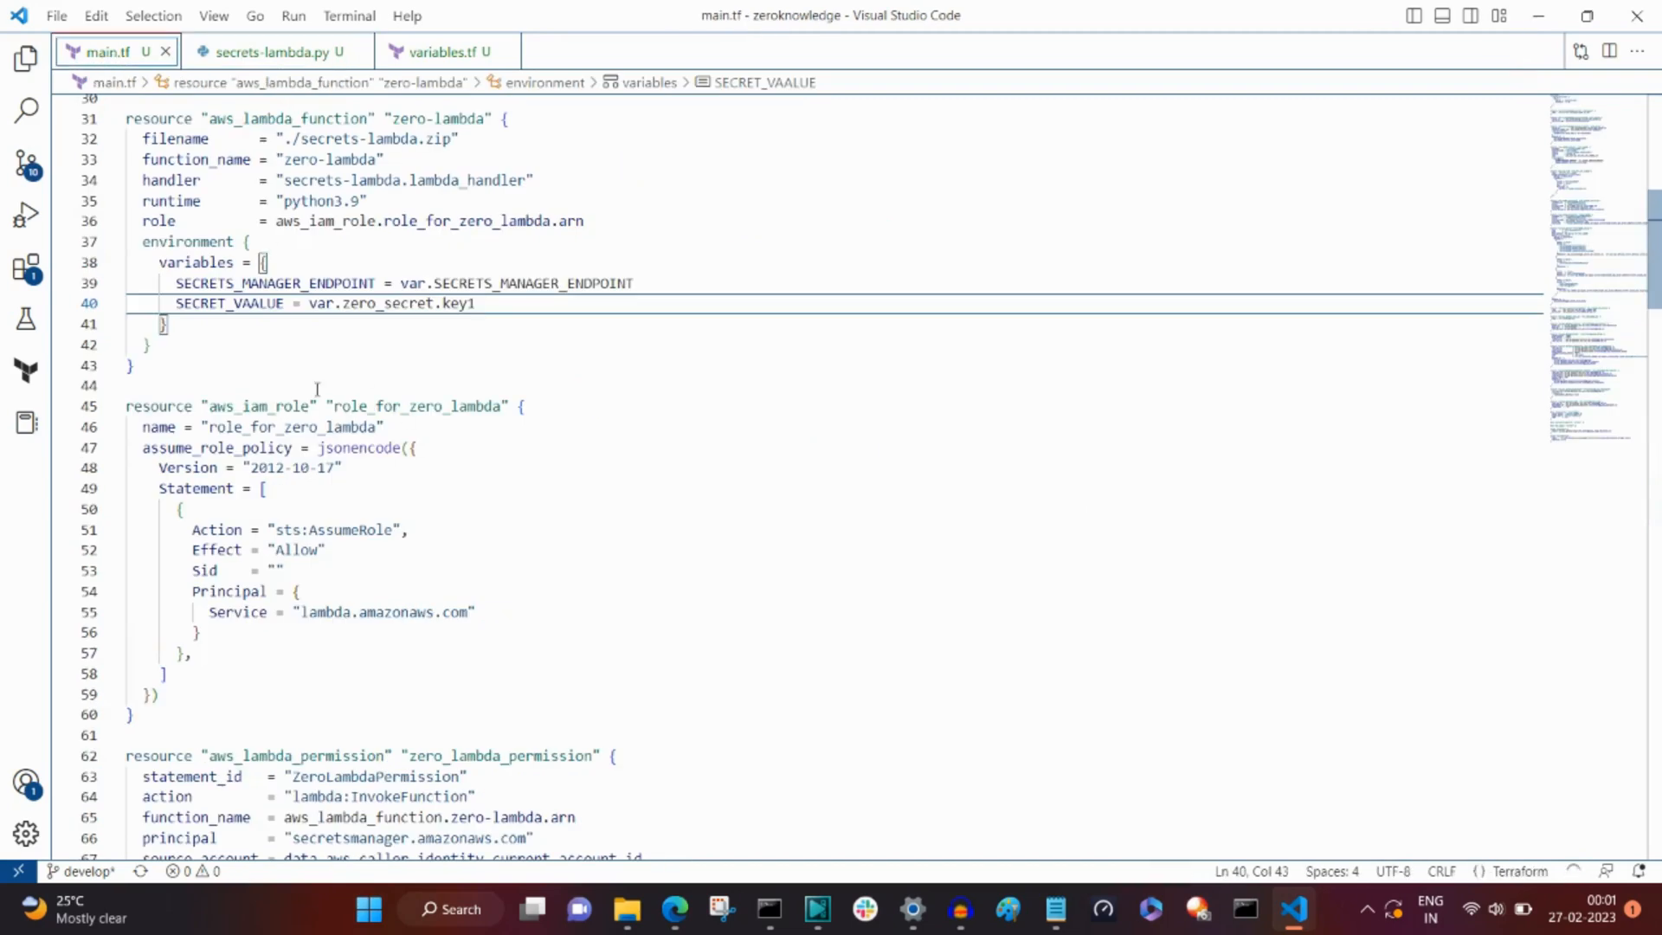
pyautogui.click(258, 303)
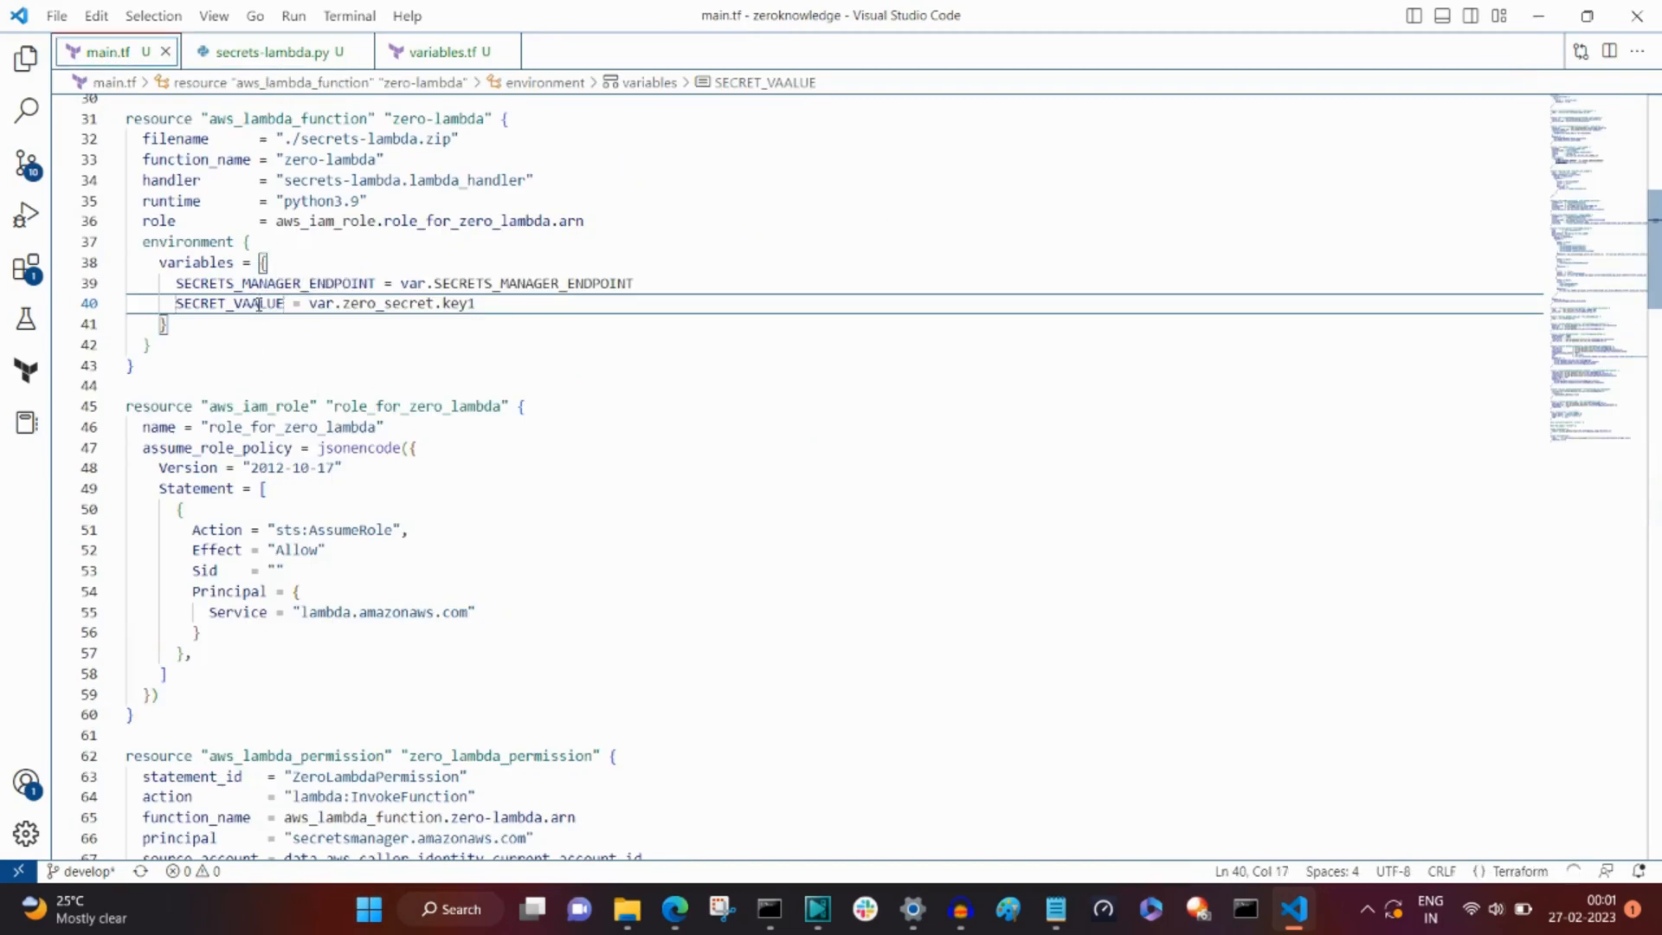
pyautogui.press('Backspace')
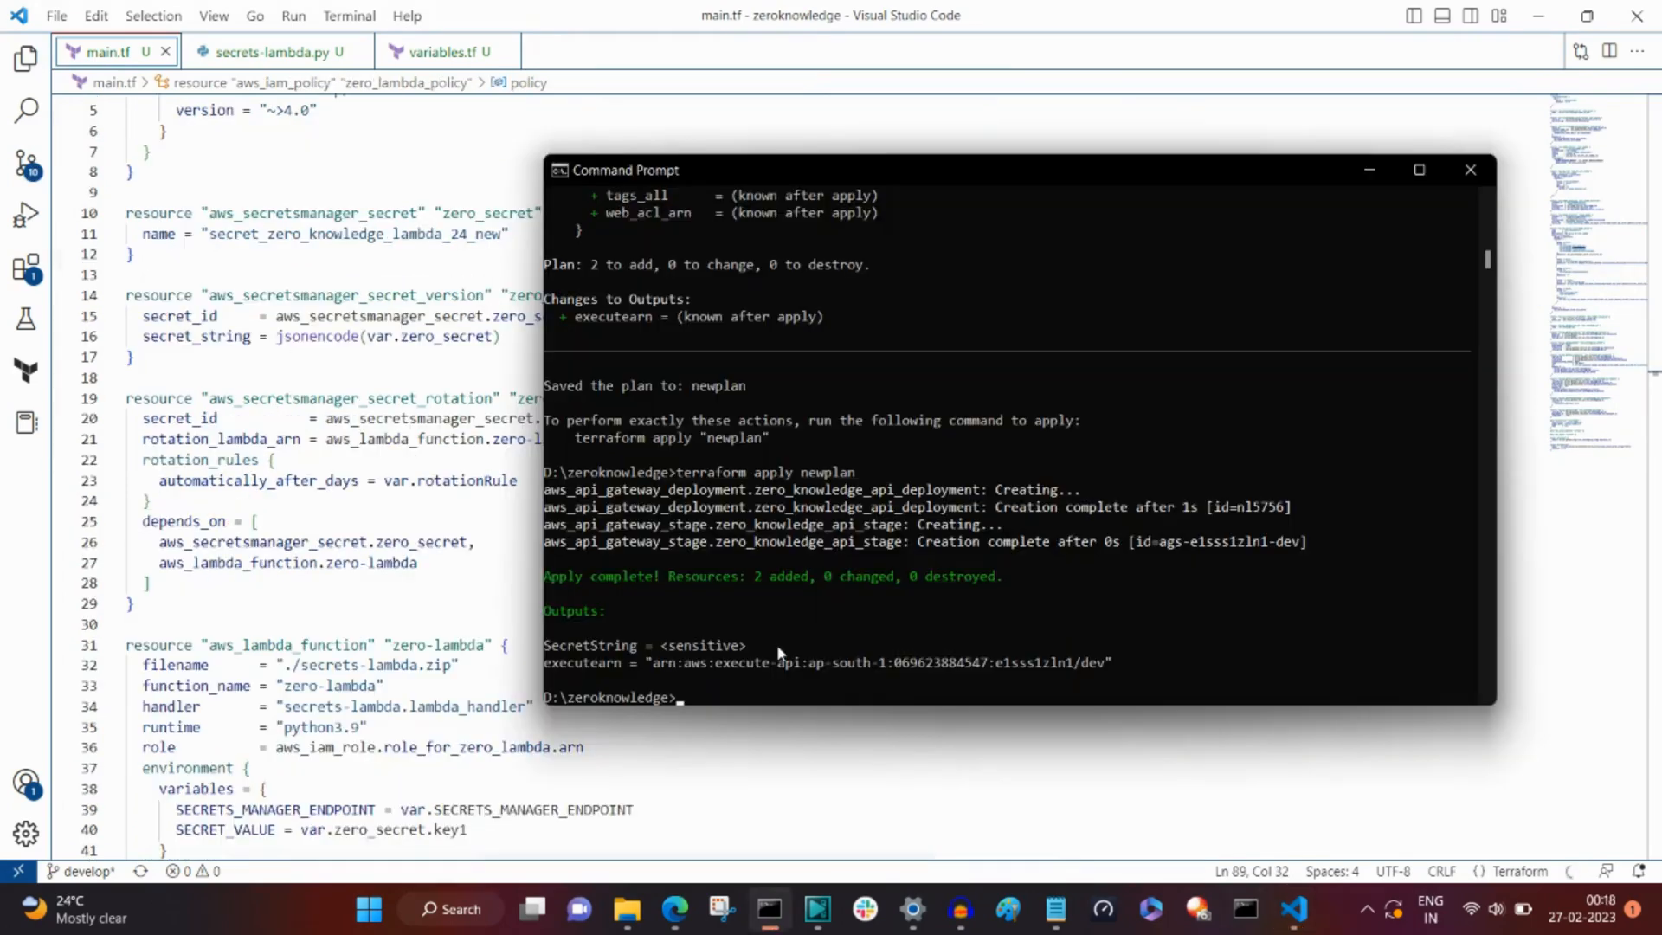
pyautogui.click(779, 644)
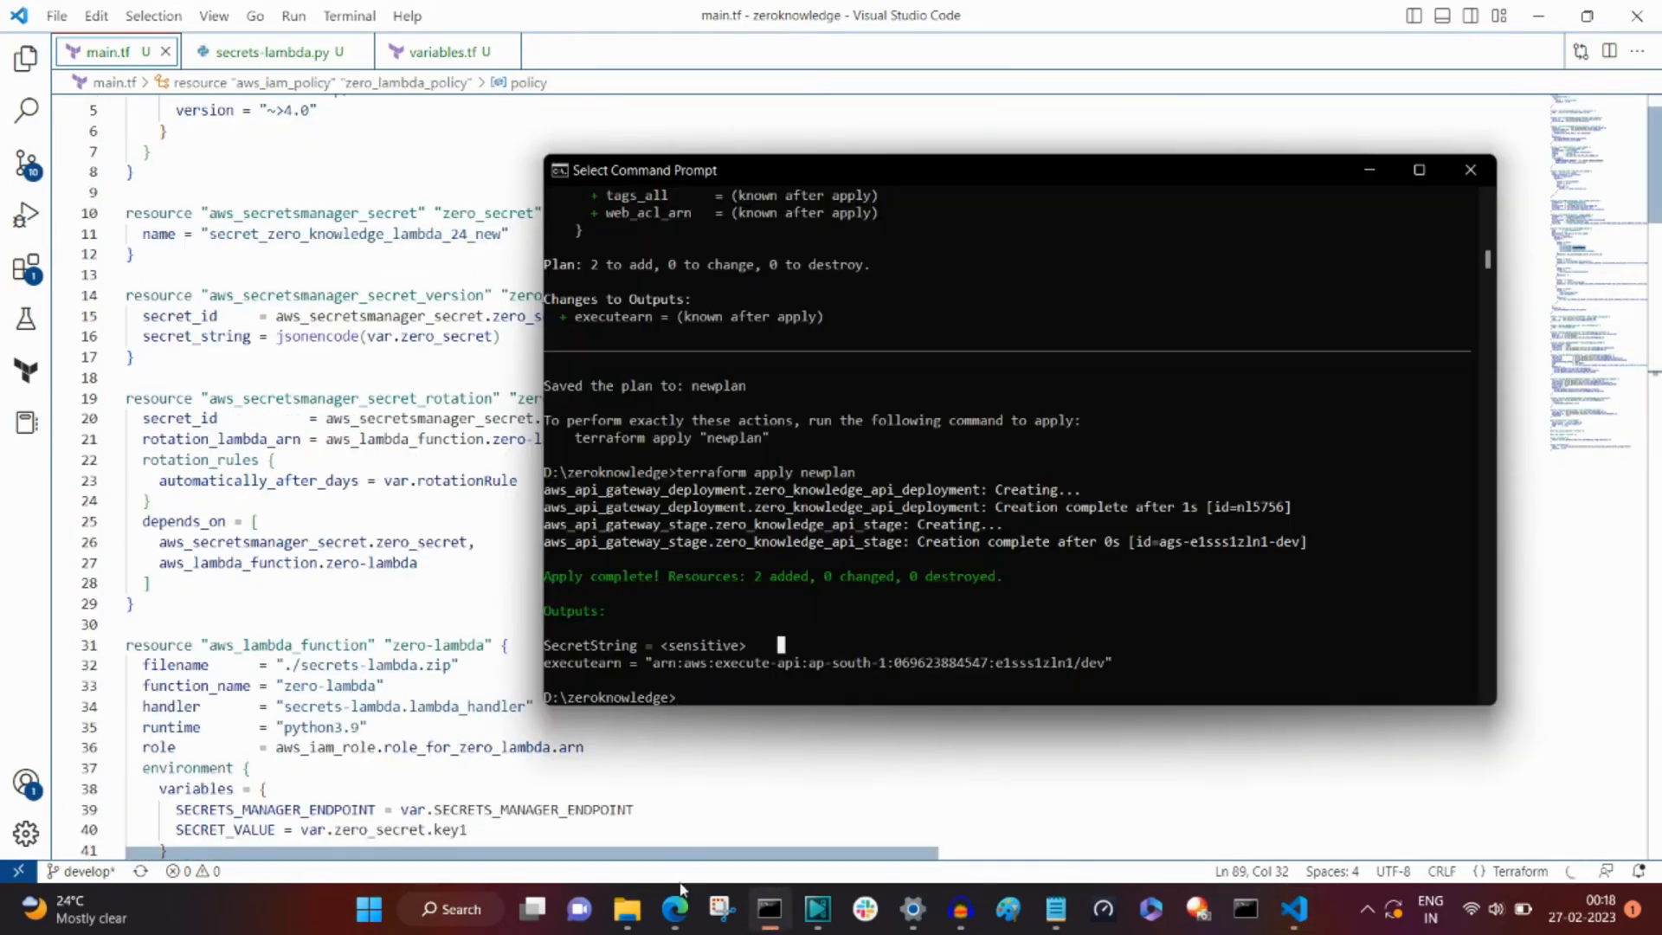
pyautogui.click(674, 909)
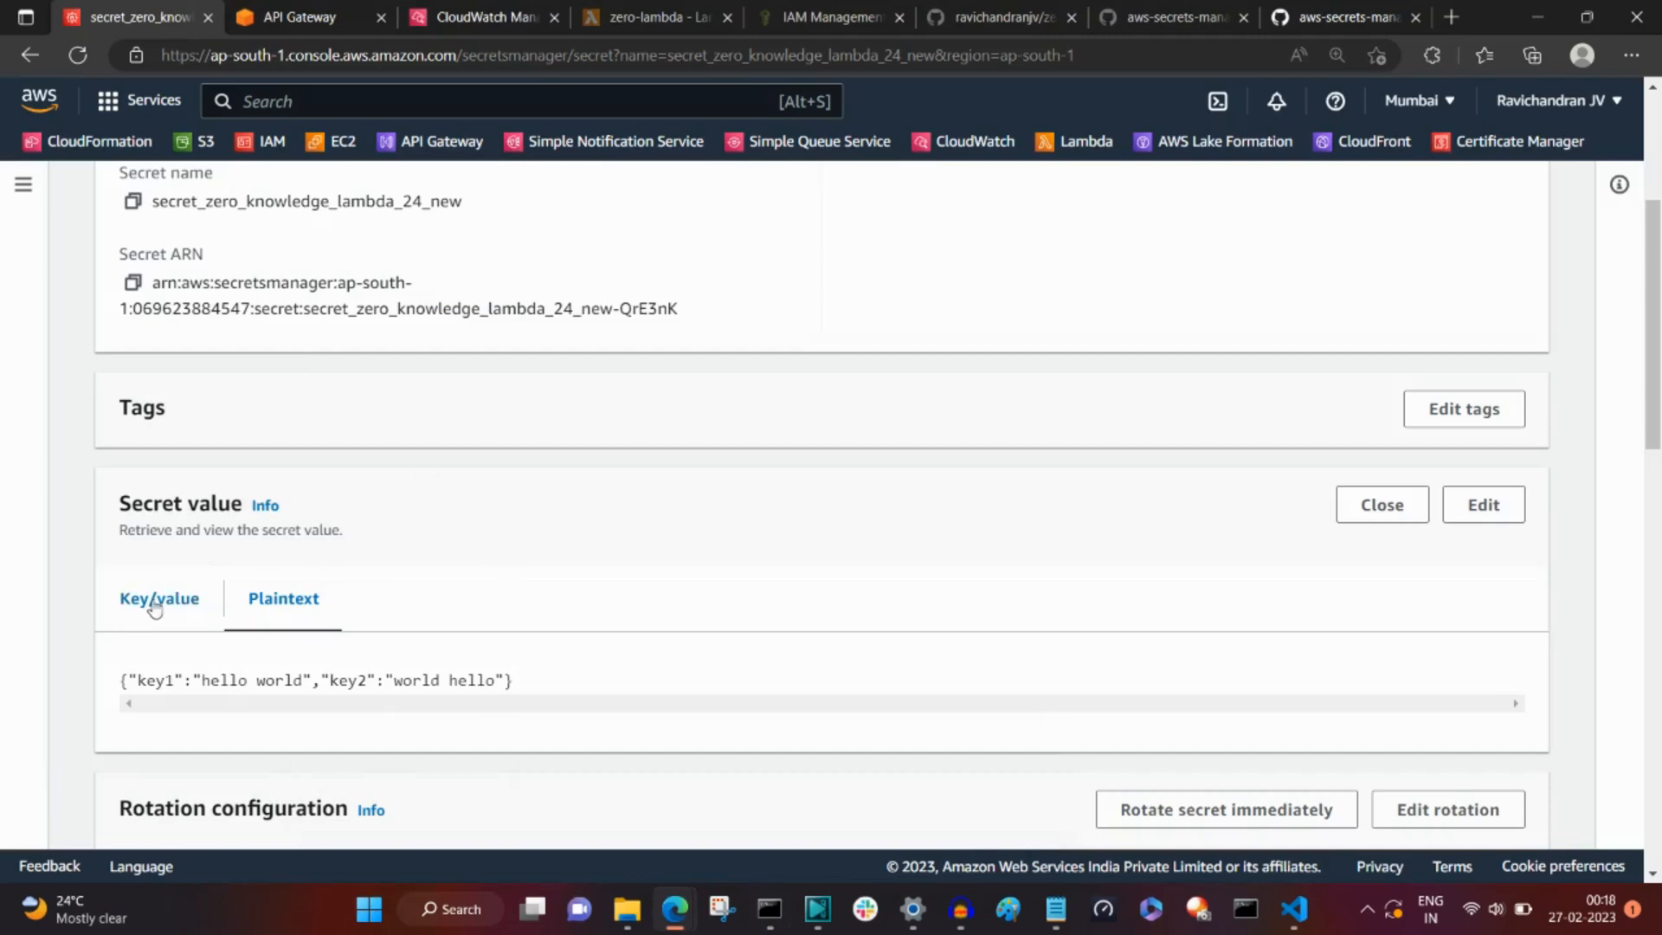
# View the secret's key1/key2 values as Key/value pairs and as plaintext JSON, then return to VS Code.
pyautogui.click(157, 598)
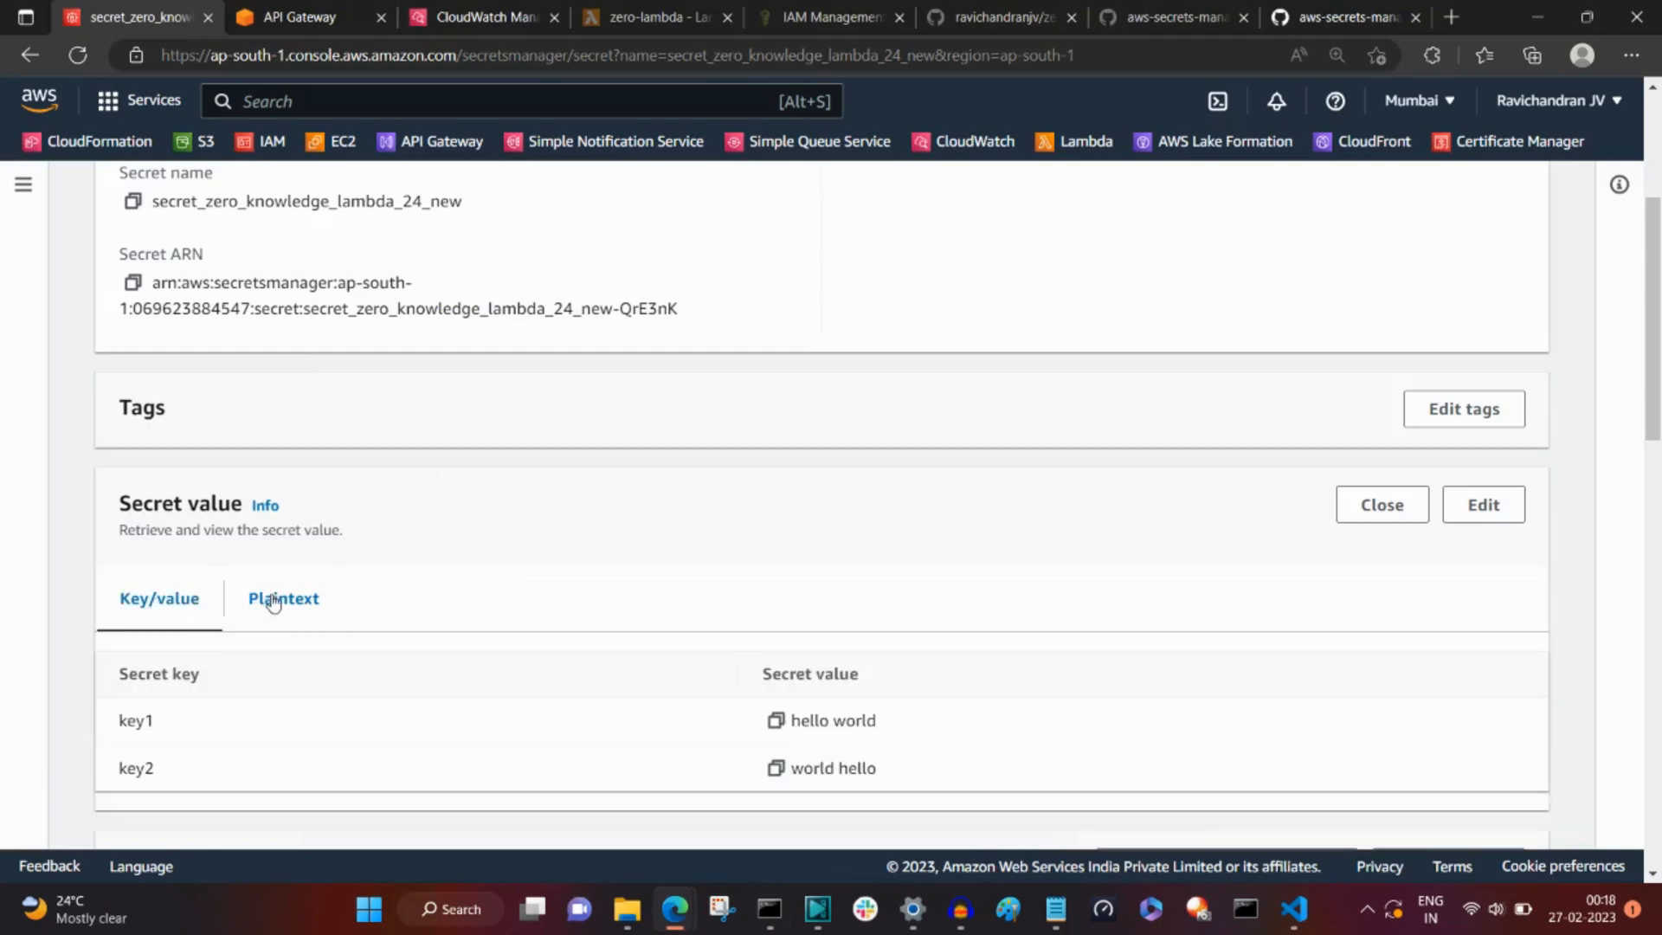
pyautogui.click(282, 597)
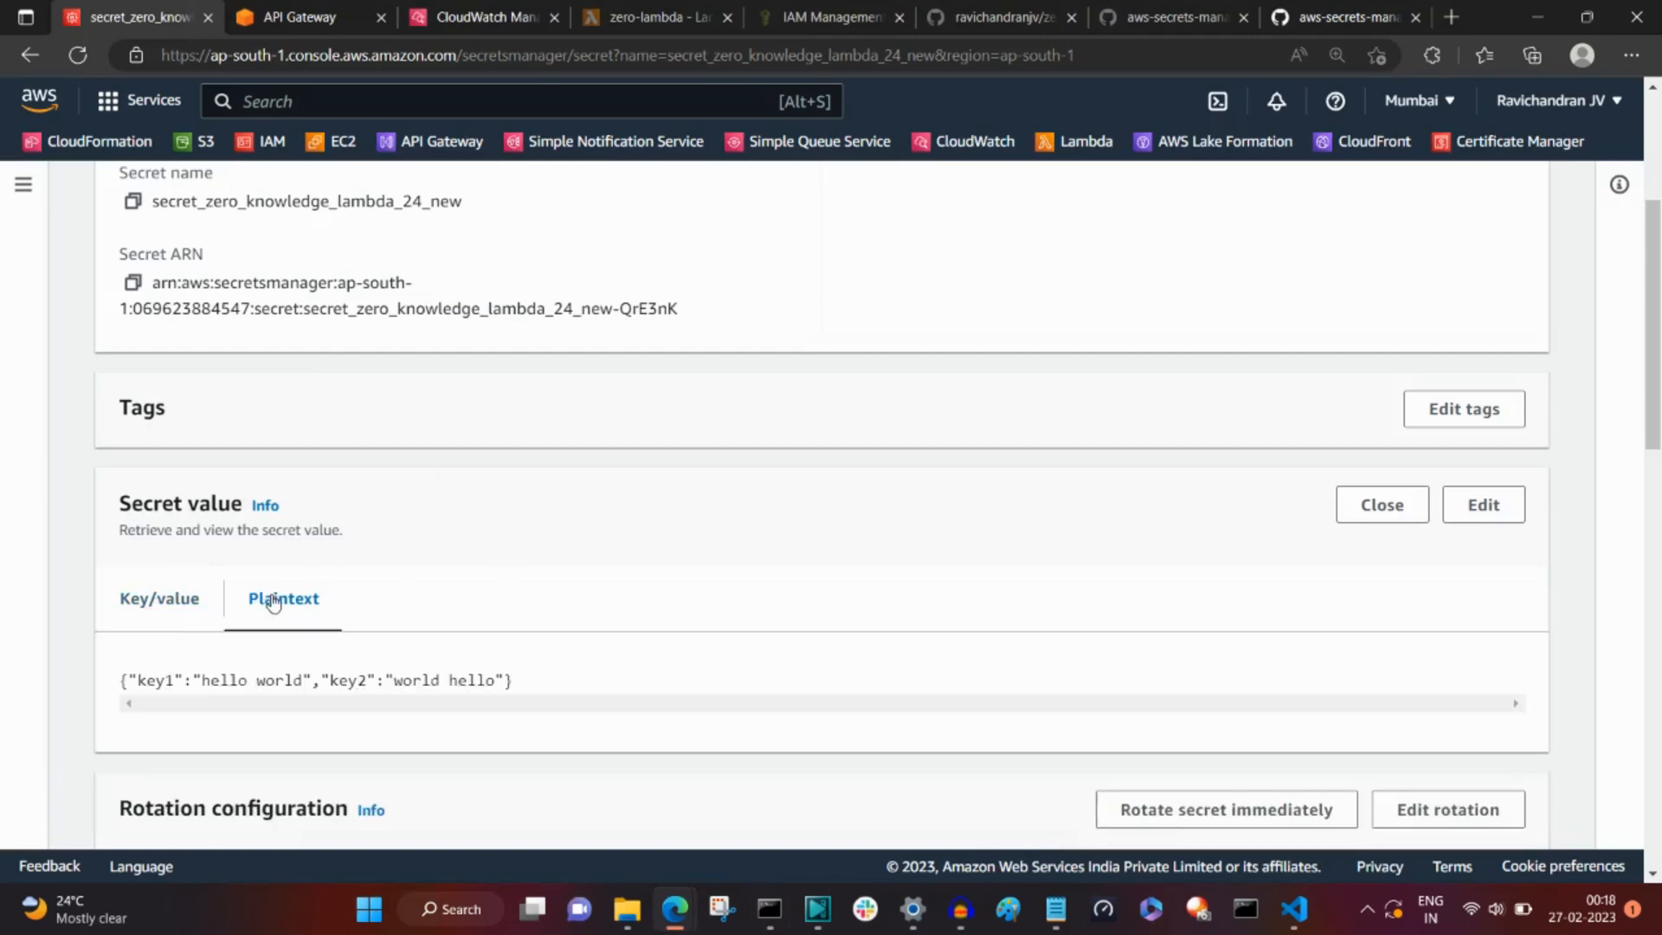
pyautogui.click(1292, 909)
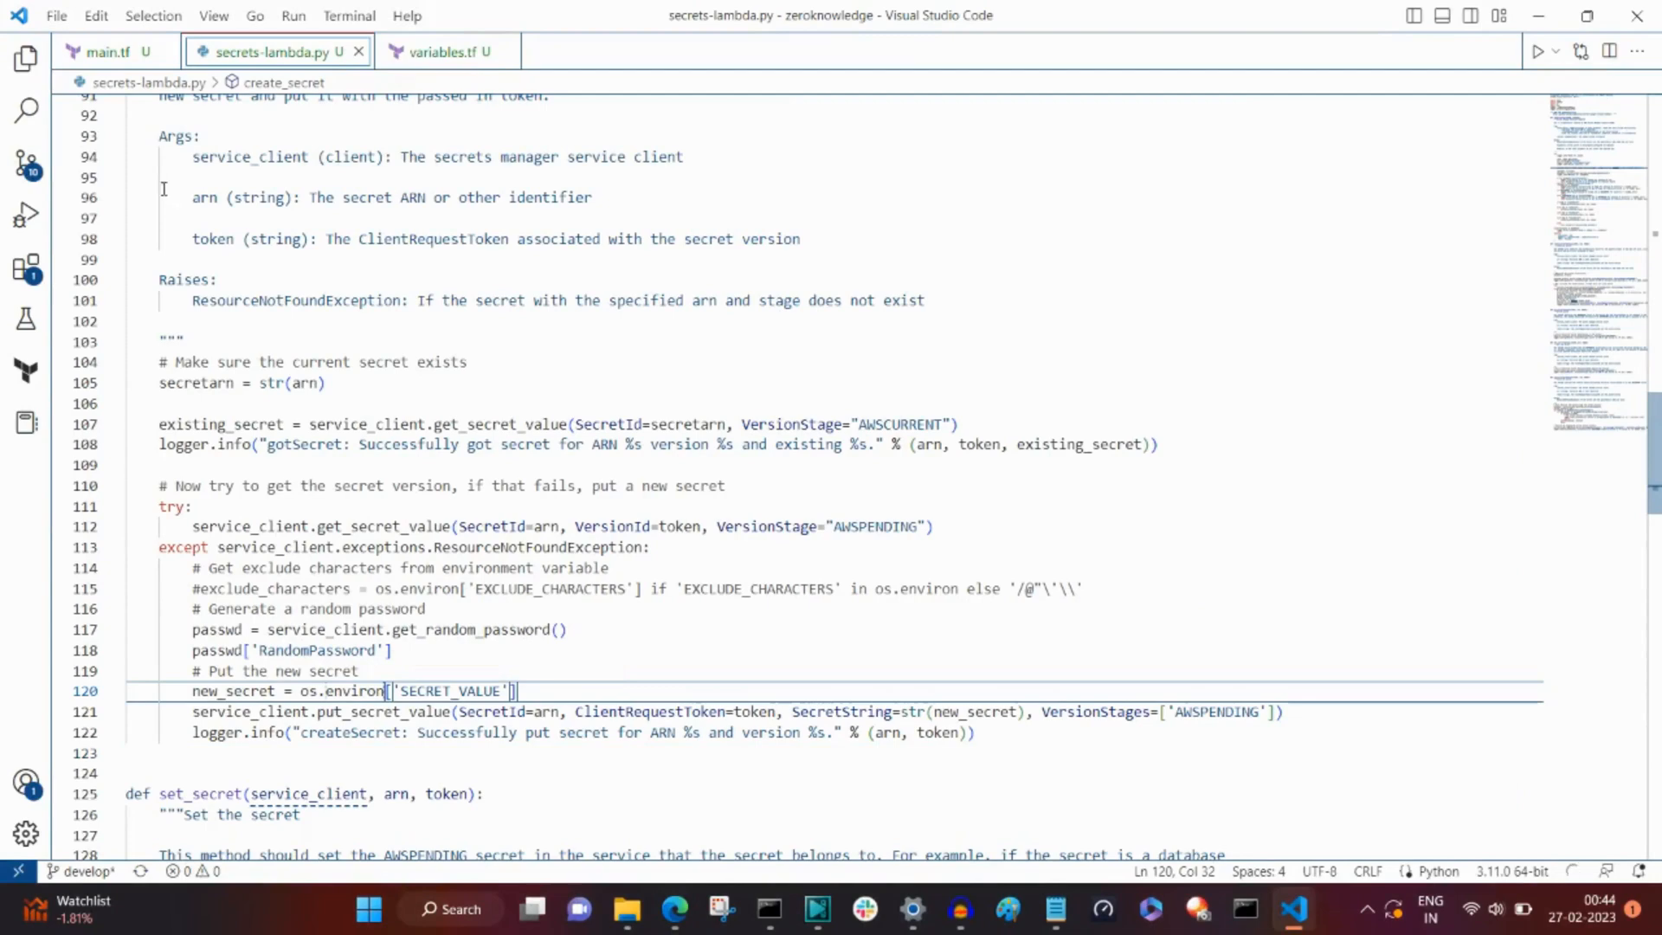
# Review main.tf's API Gateway integration resource_id, zeroknowledge path part and lambda reference in the uri.
pyautogui.click(106, 50)
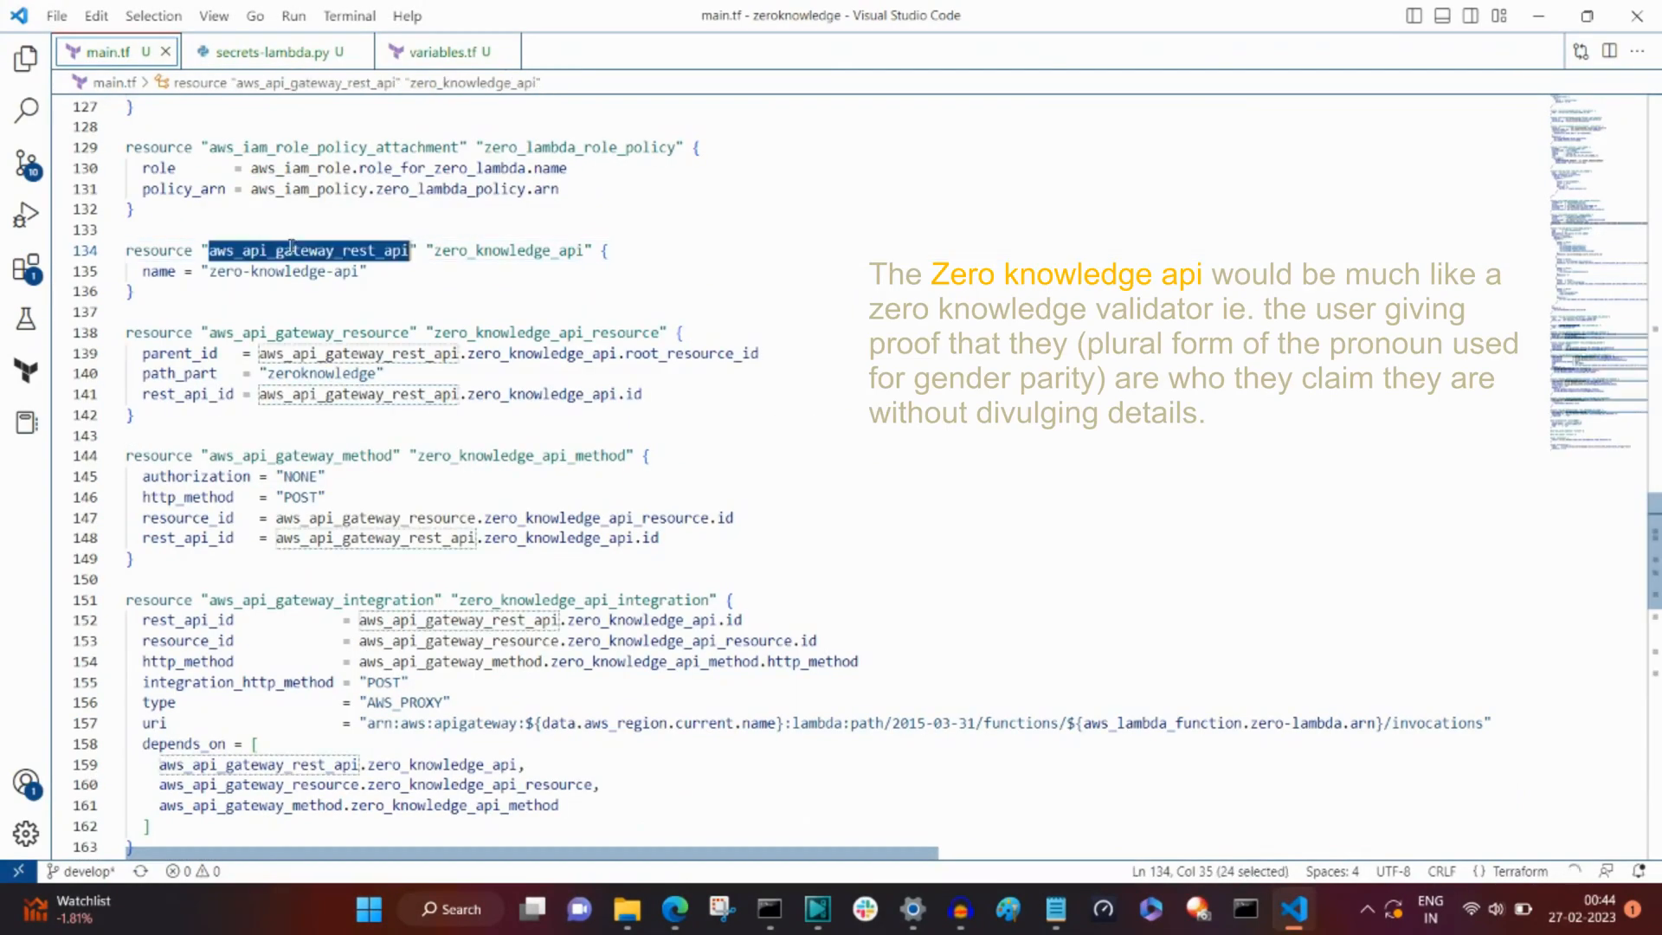
pyautogui.moveTo(301, 400)
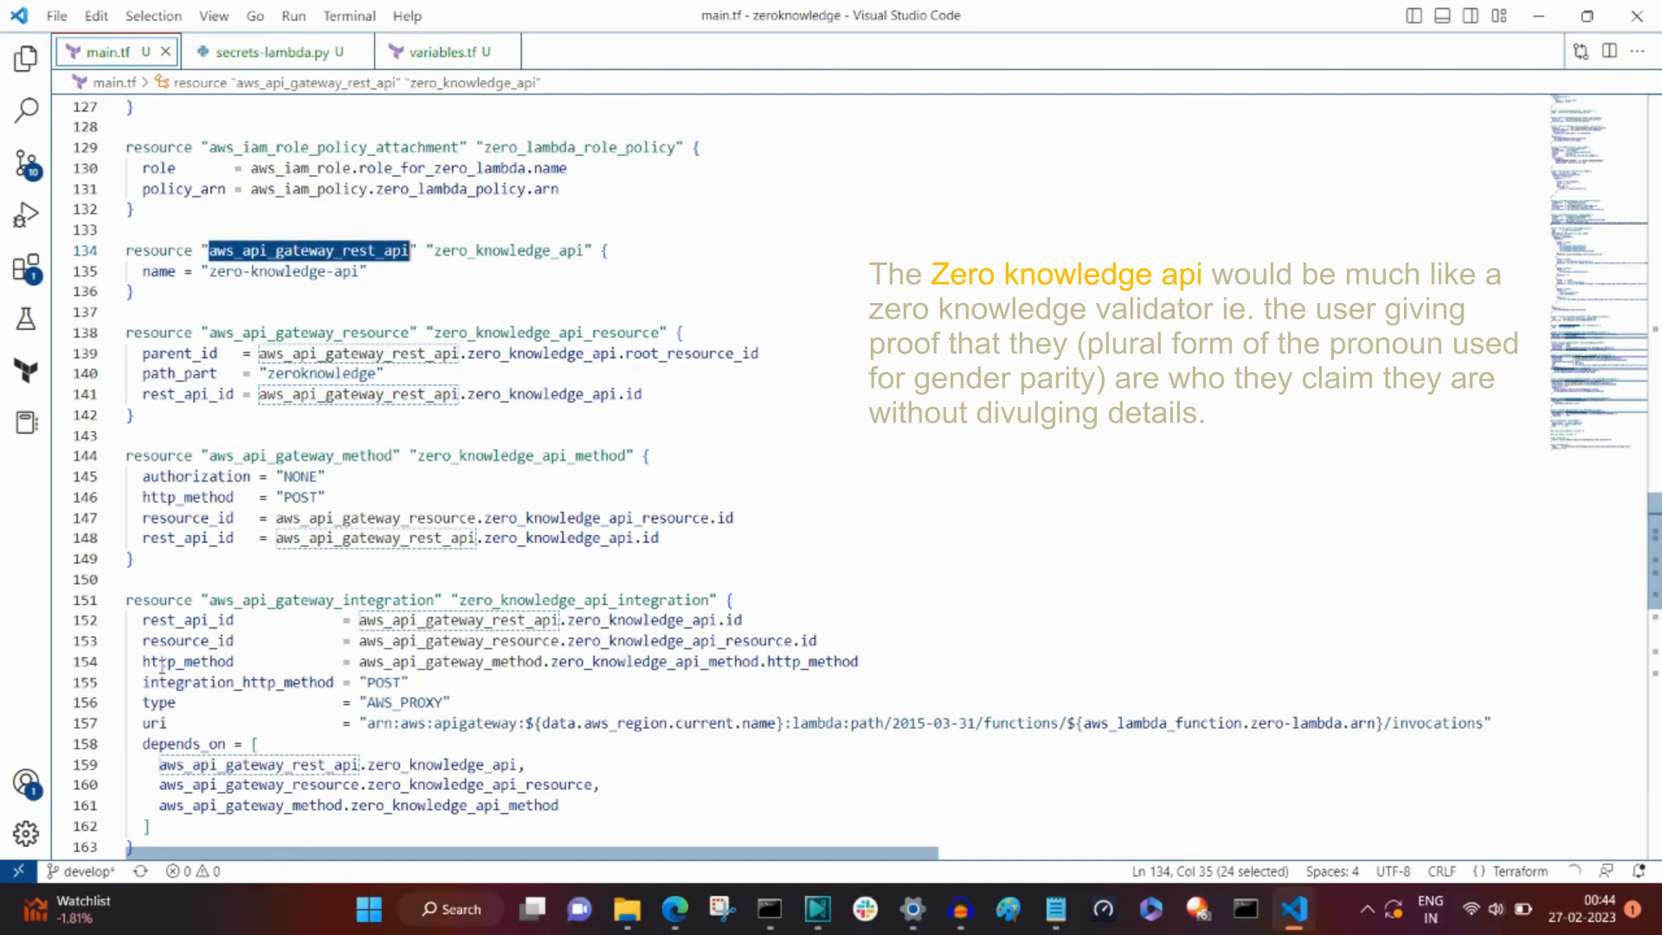
pyautogui.doubleClick(187, 660)
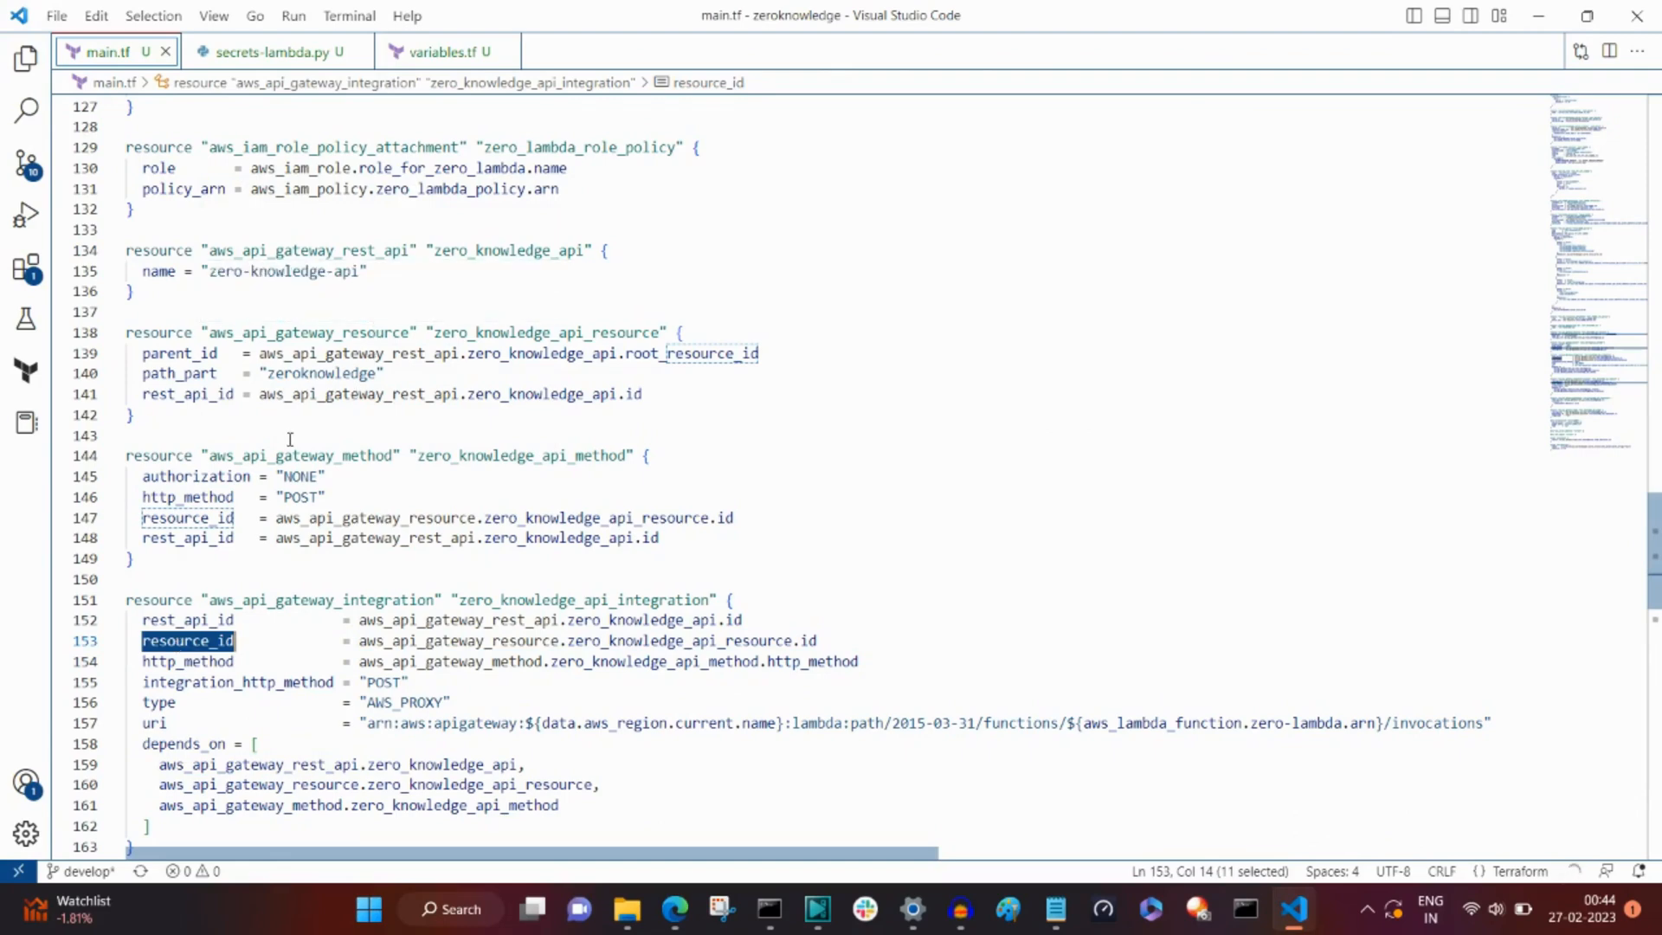
pyautogui.doubleClick(319, 374)
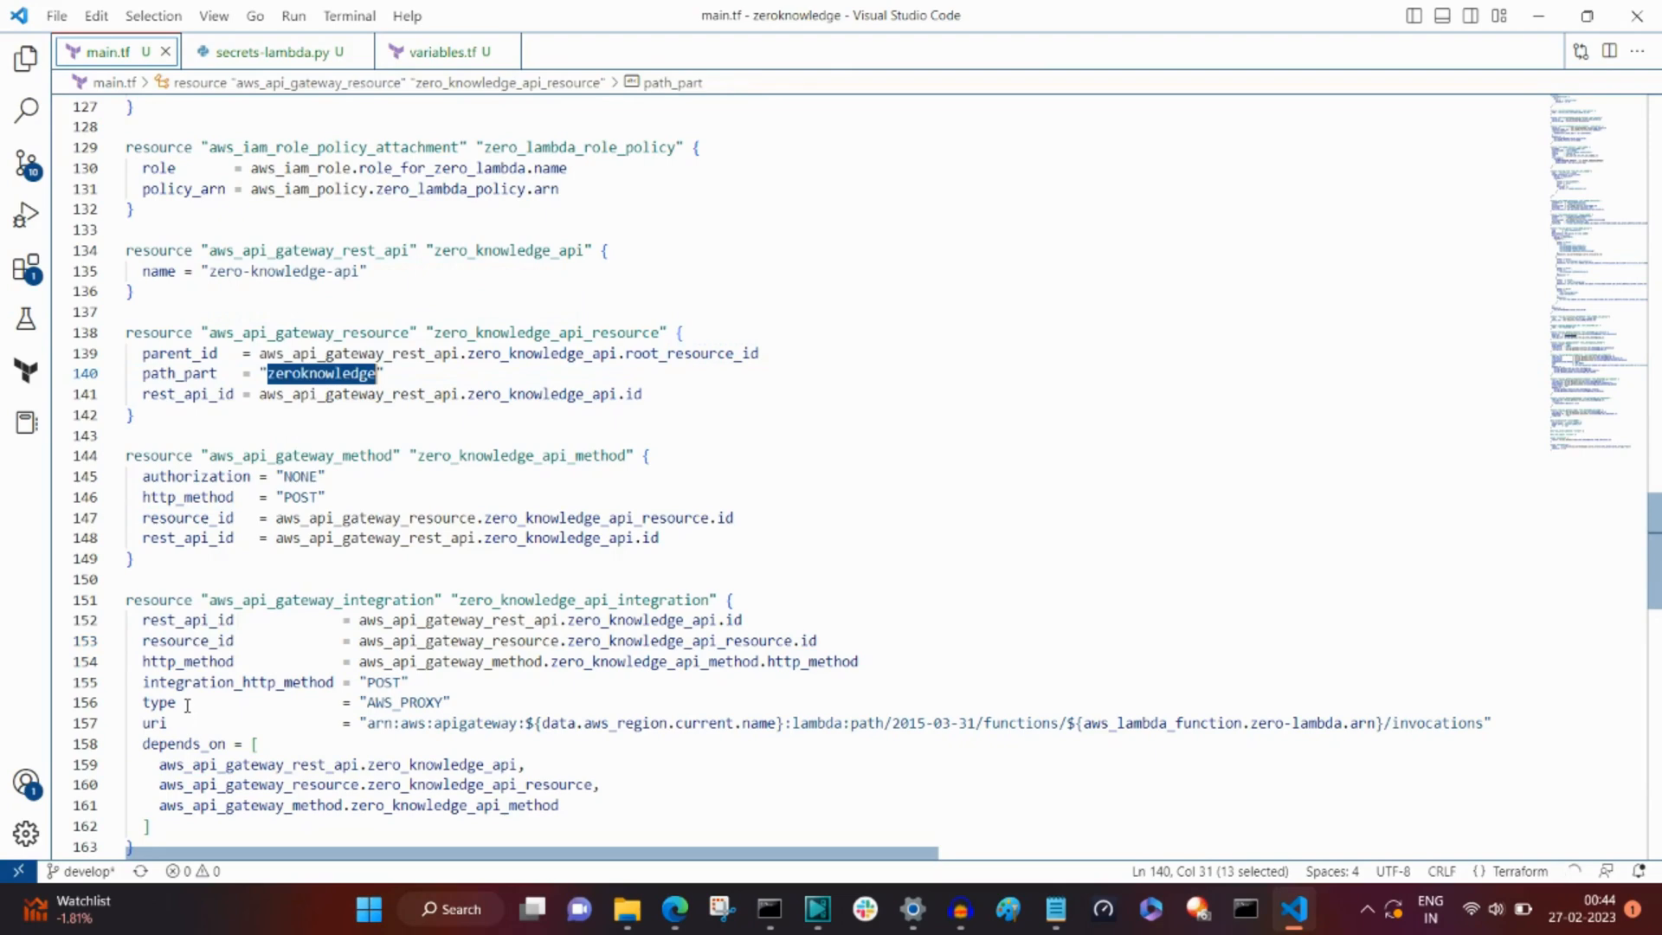
pyautogui.scroll(-3)
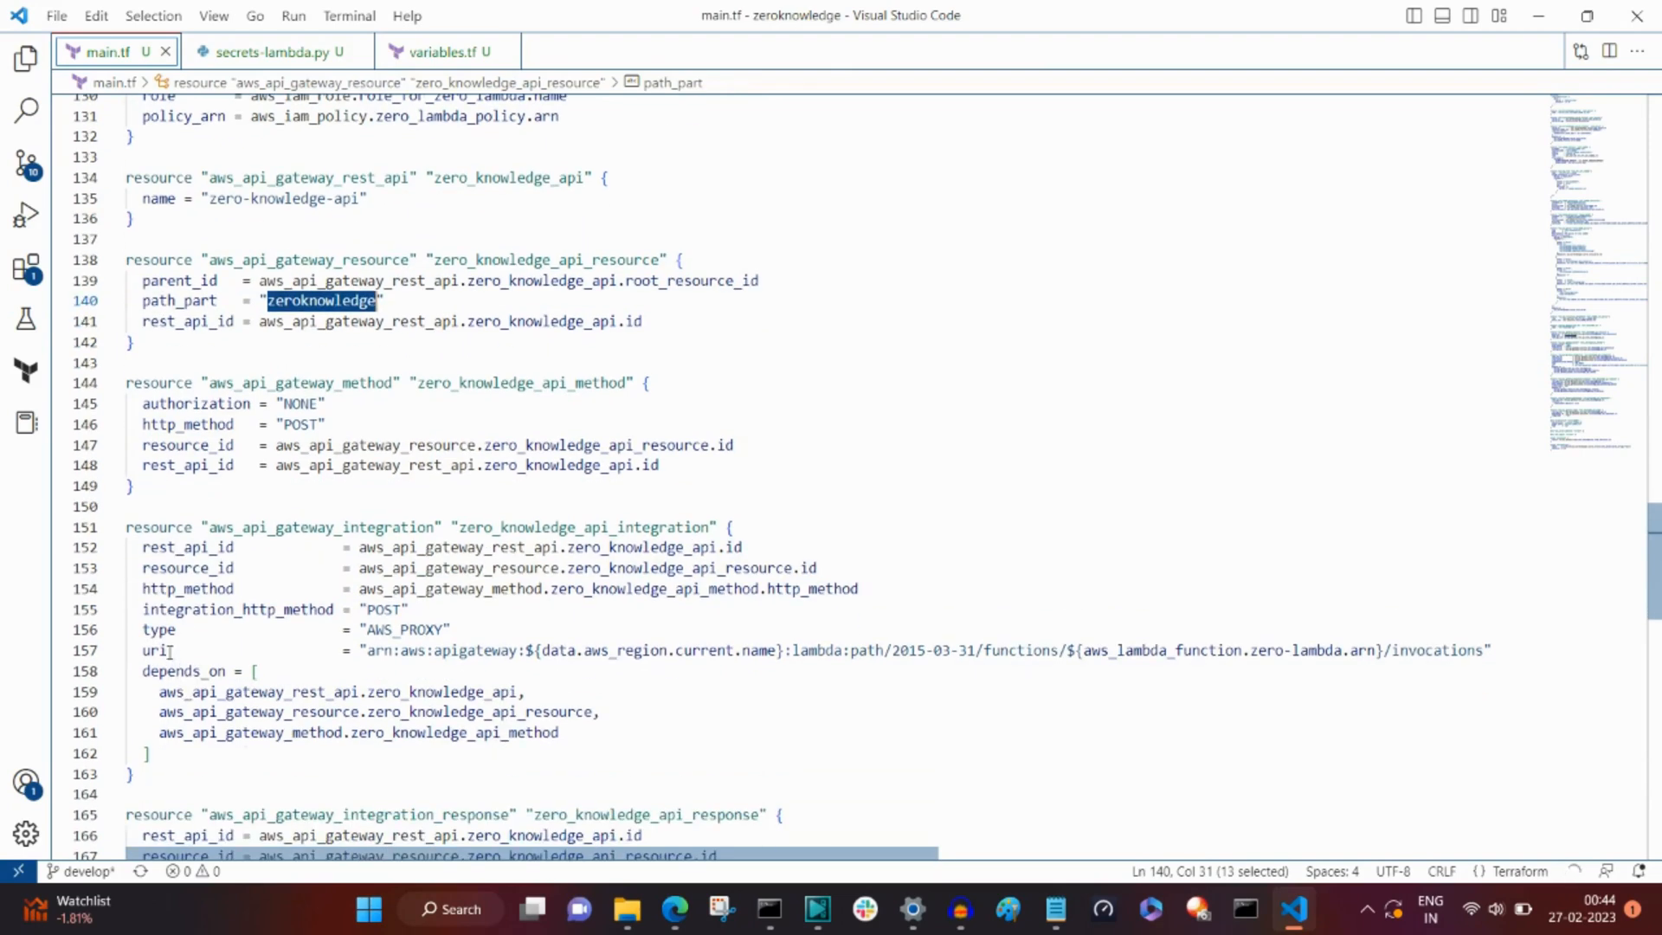
pyautogui.click(157, 649)
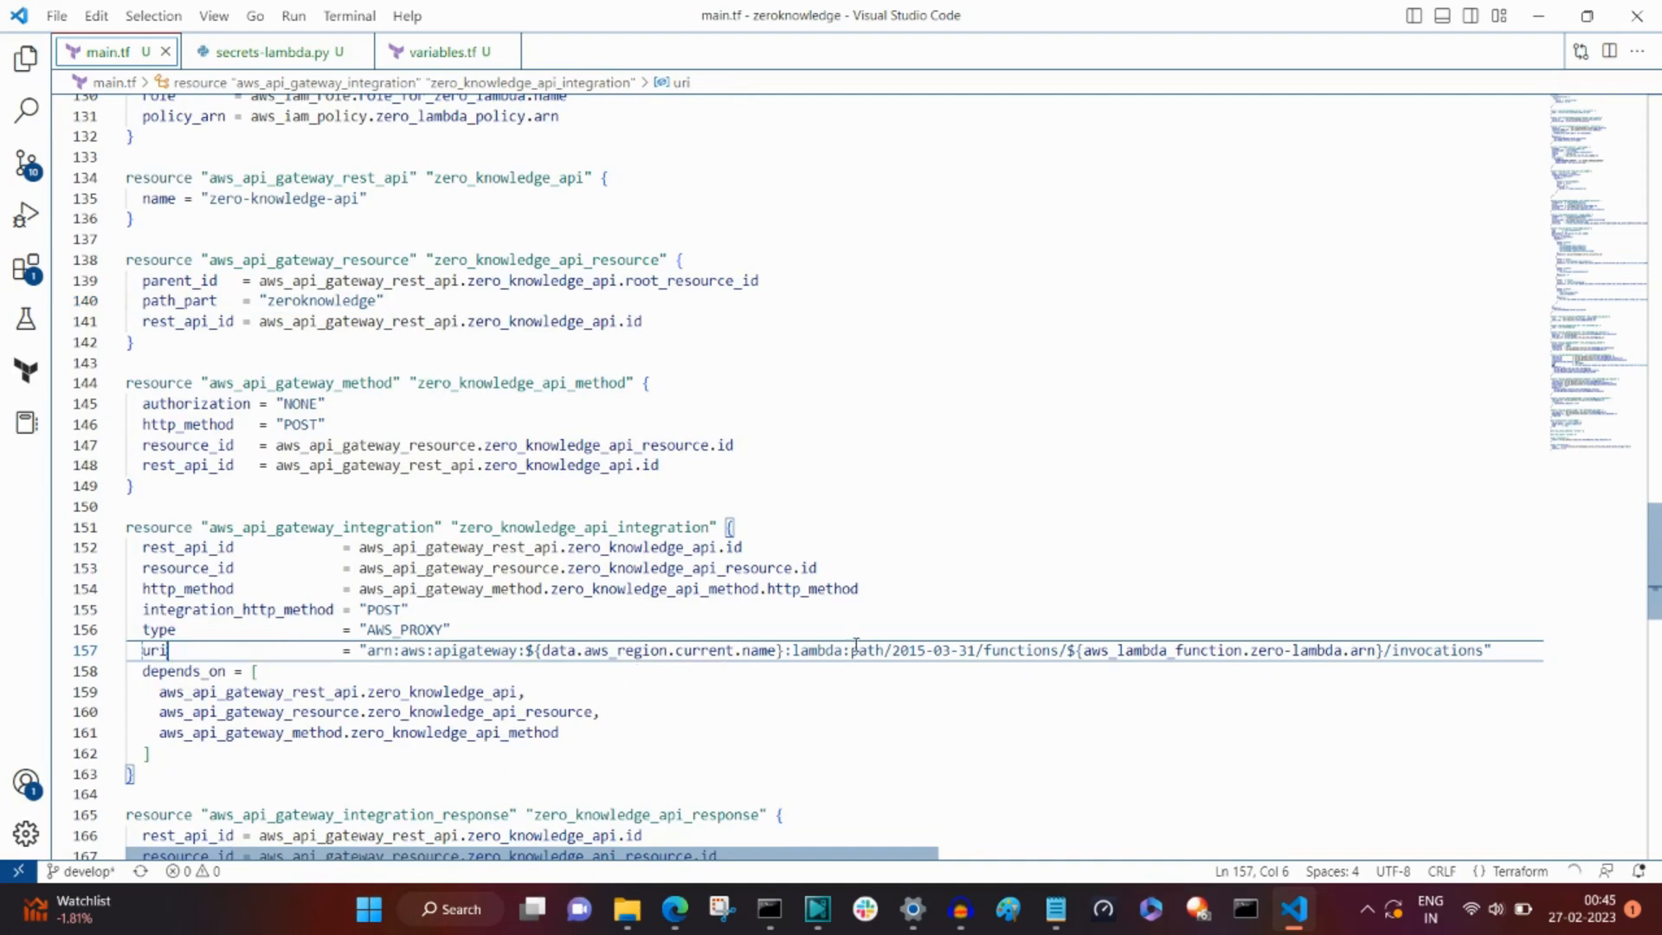
pyautogui.doubleClick(868, 649)
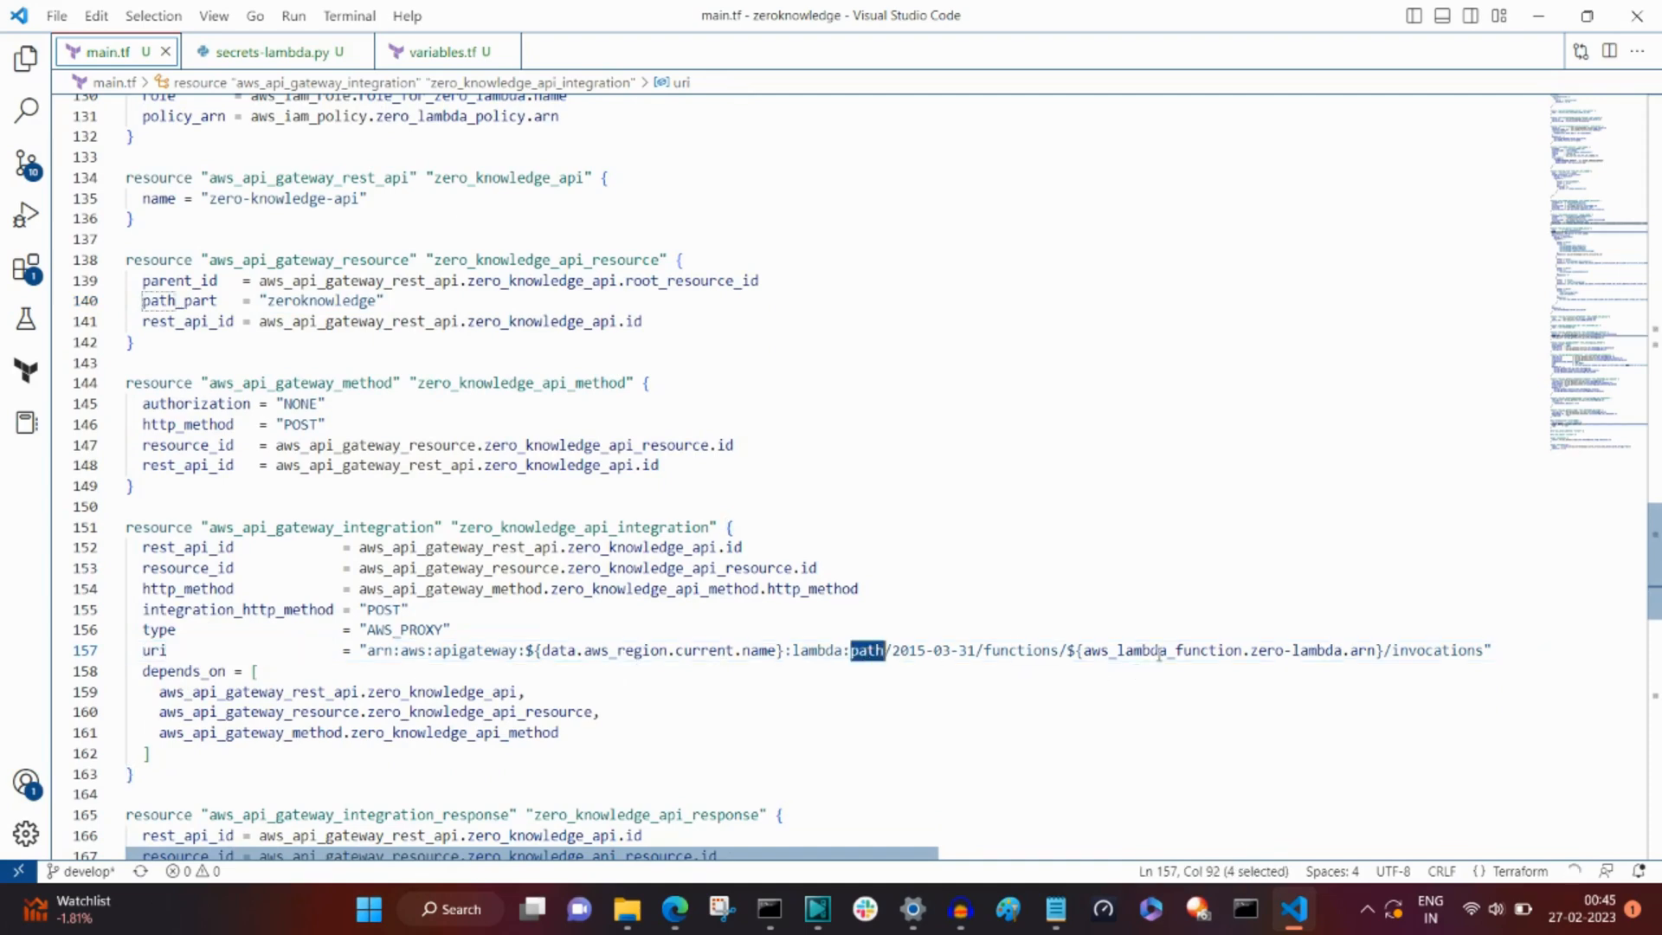
pyautogui.doubleClick(1160, 649)
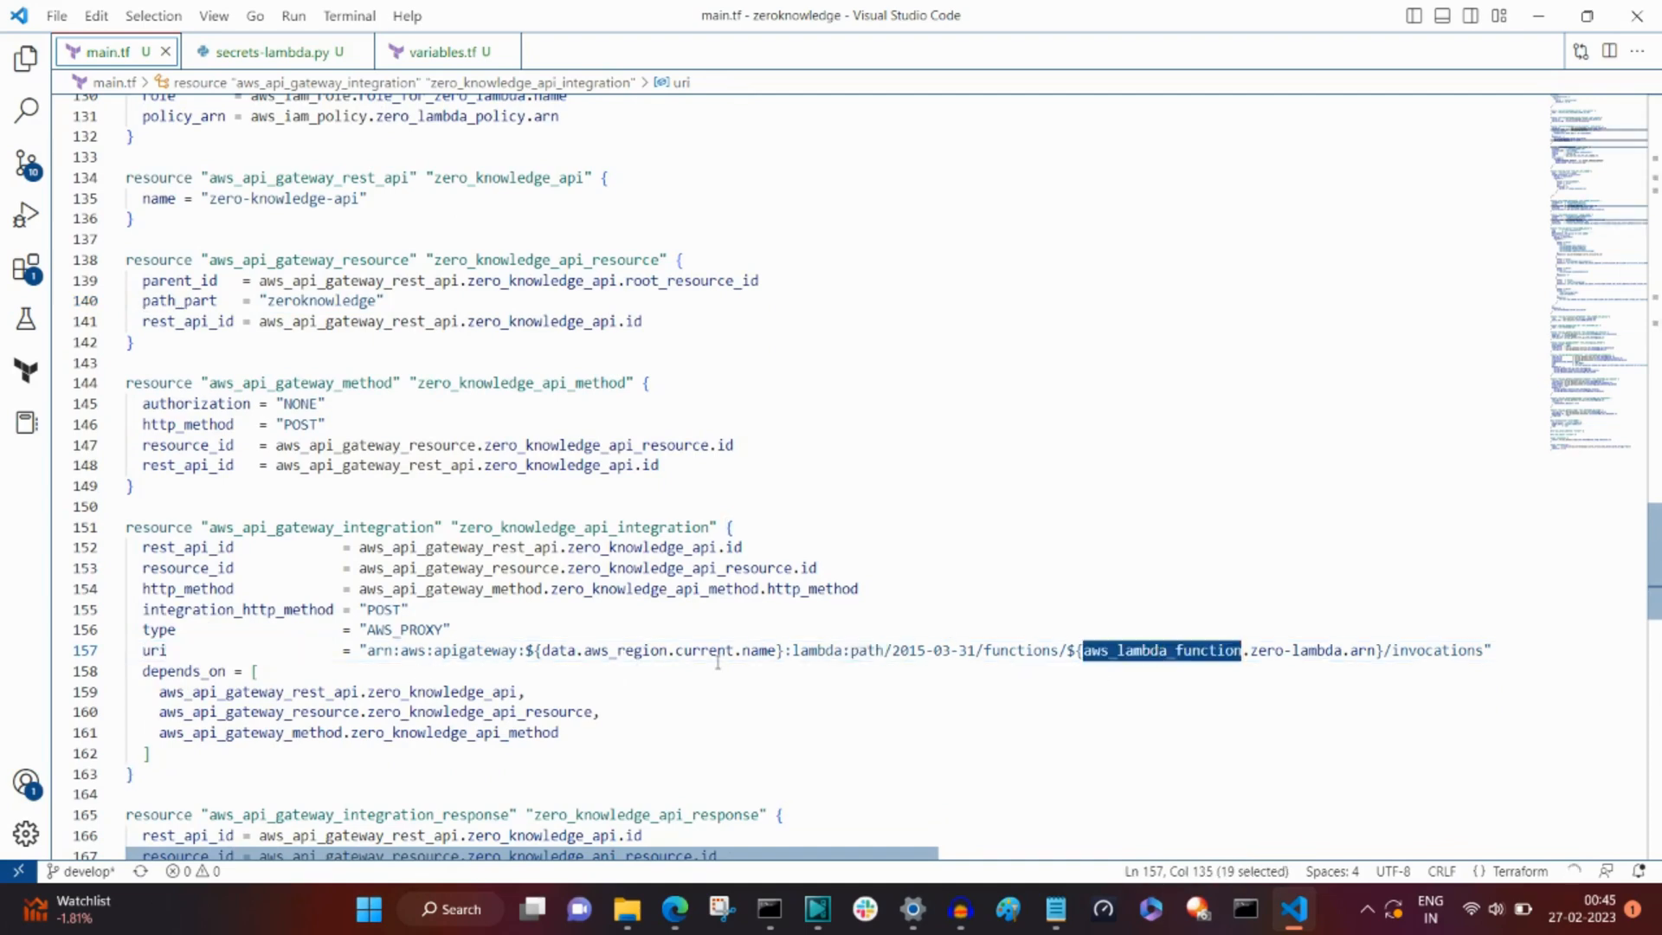
# Scroll to the end of main.tf showing the dev stage and executearn and SecretString outputs.
pyautogui.scroll(-3)
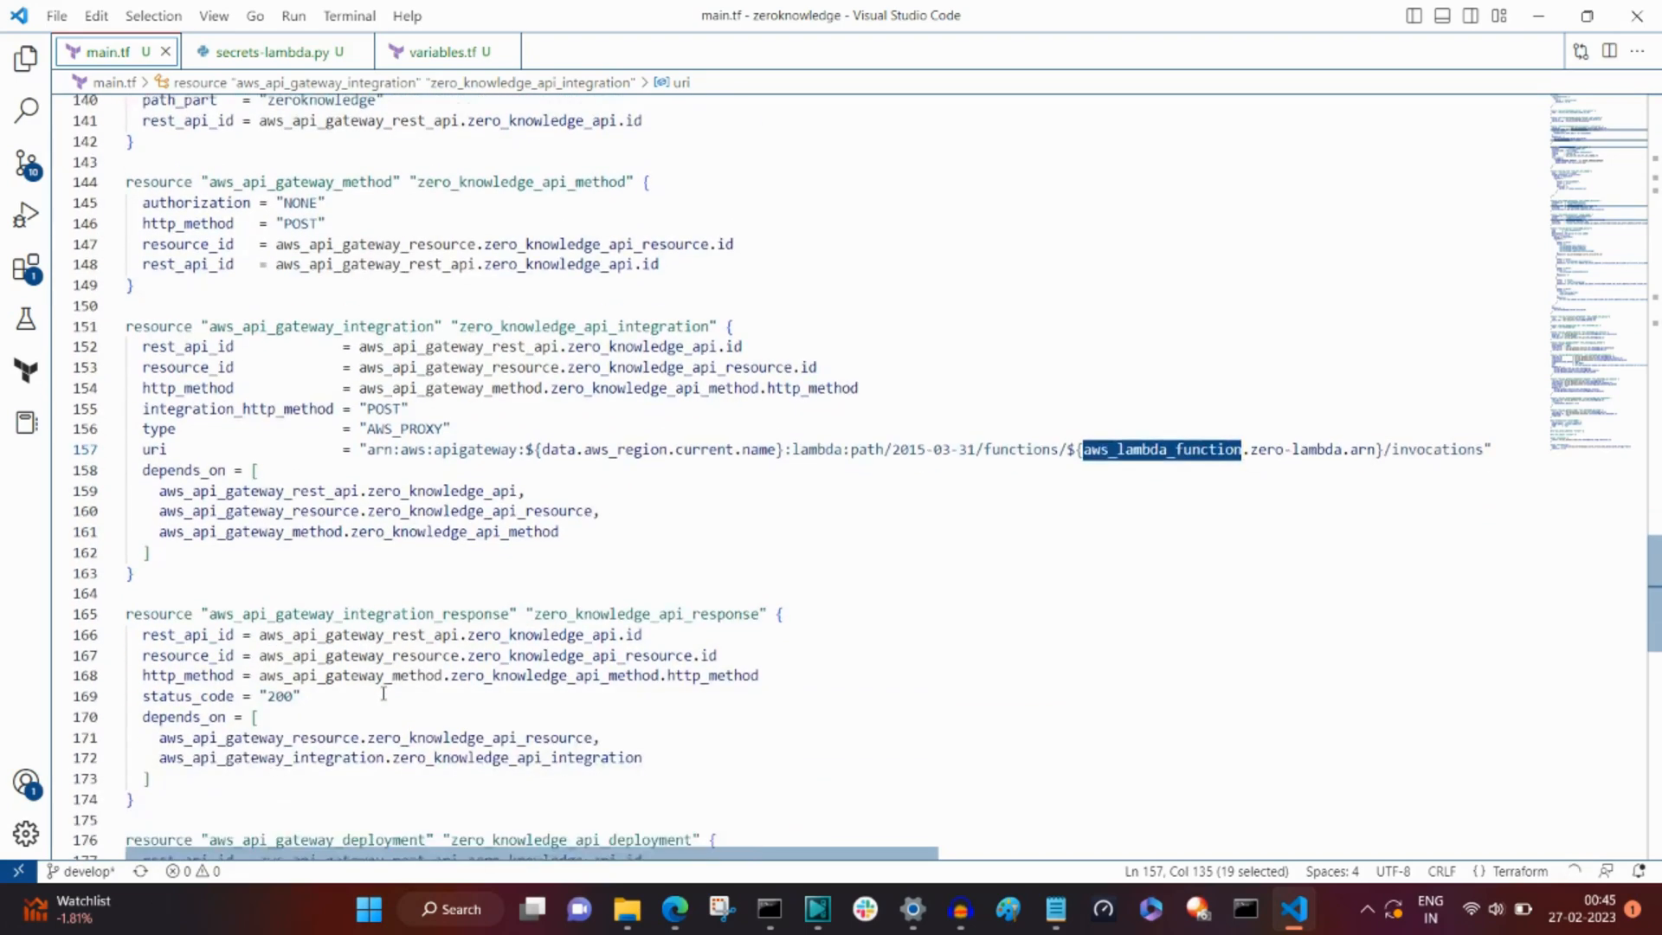
pyautogui.scroll(-3)
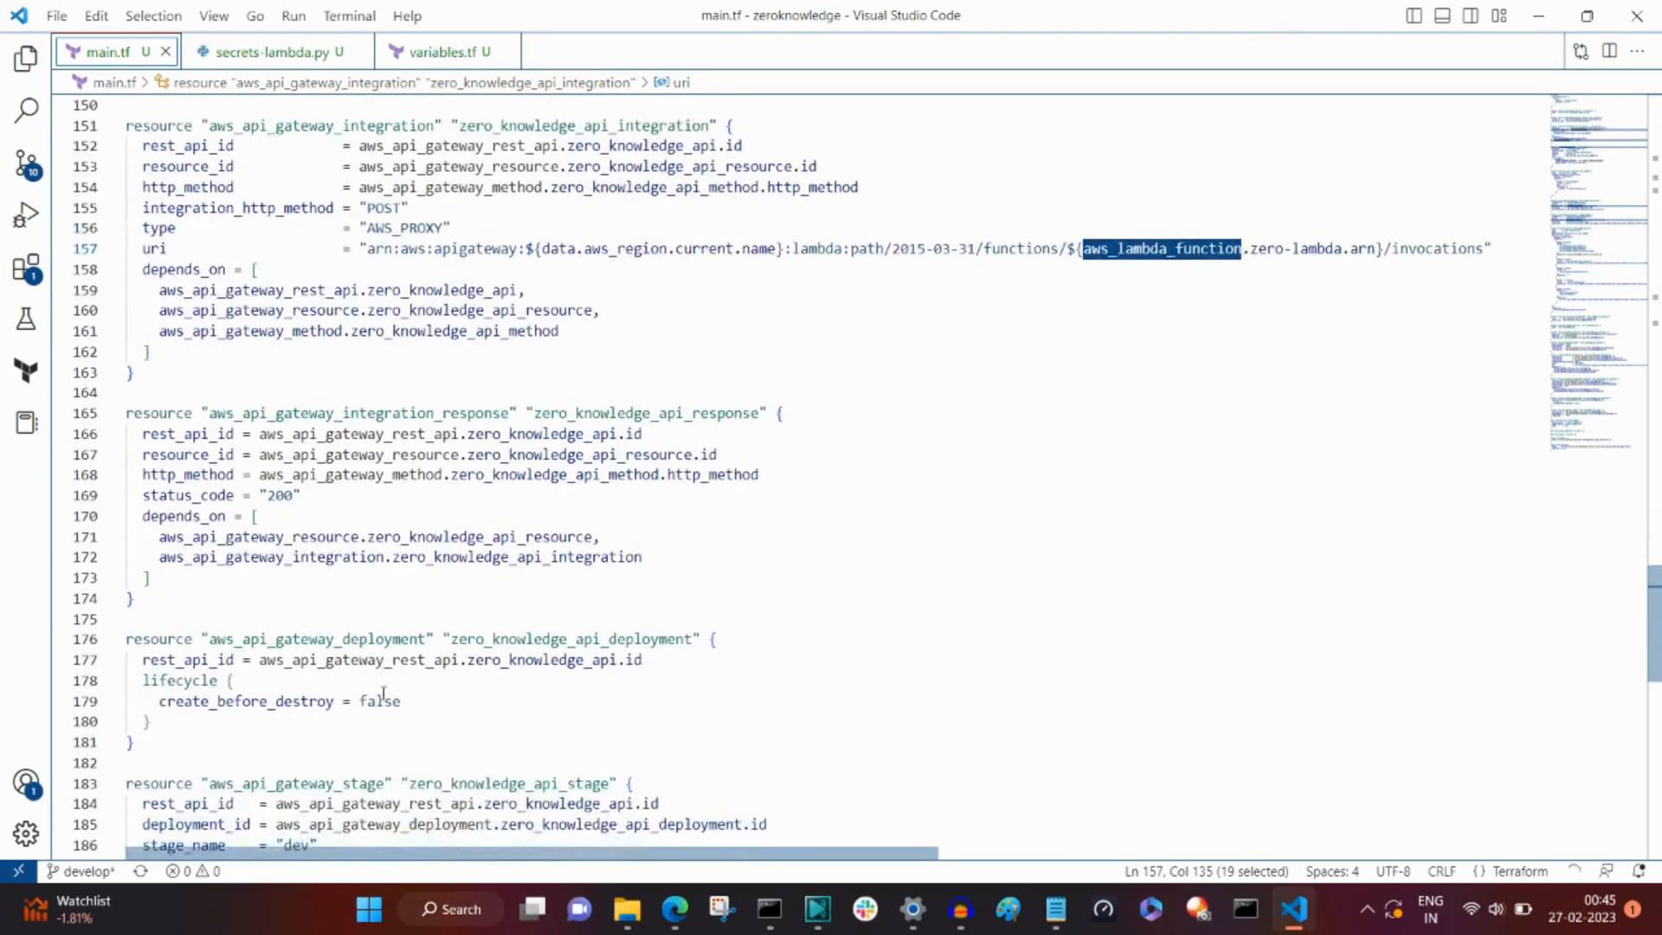
pyautogui.scroll(-3)
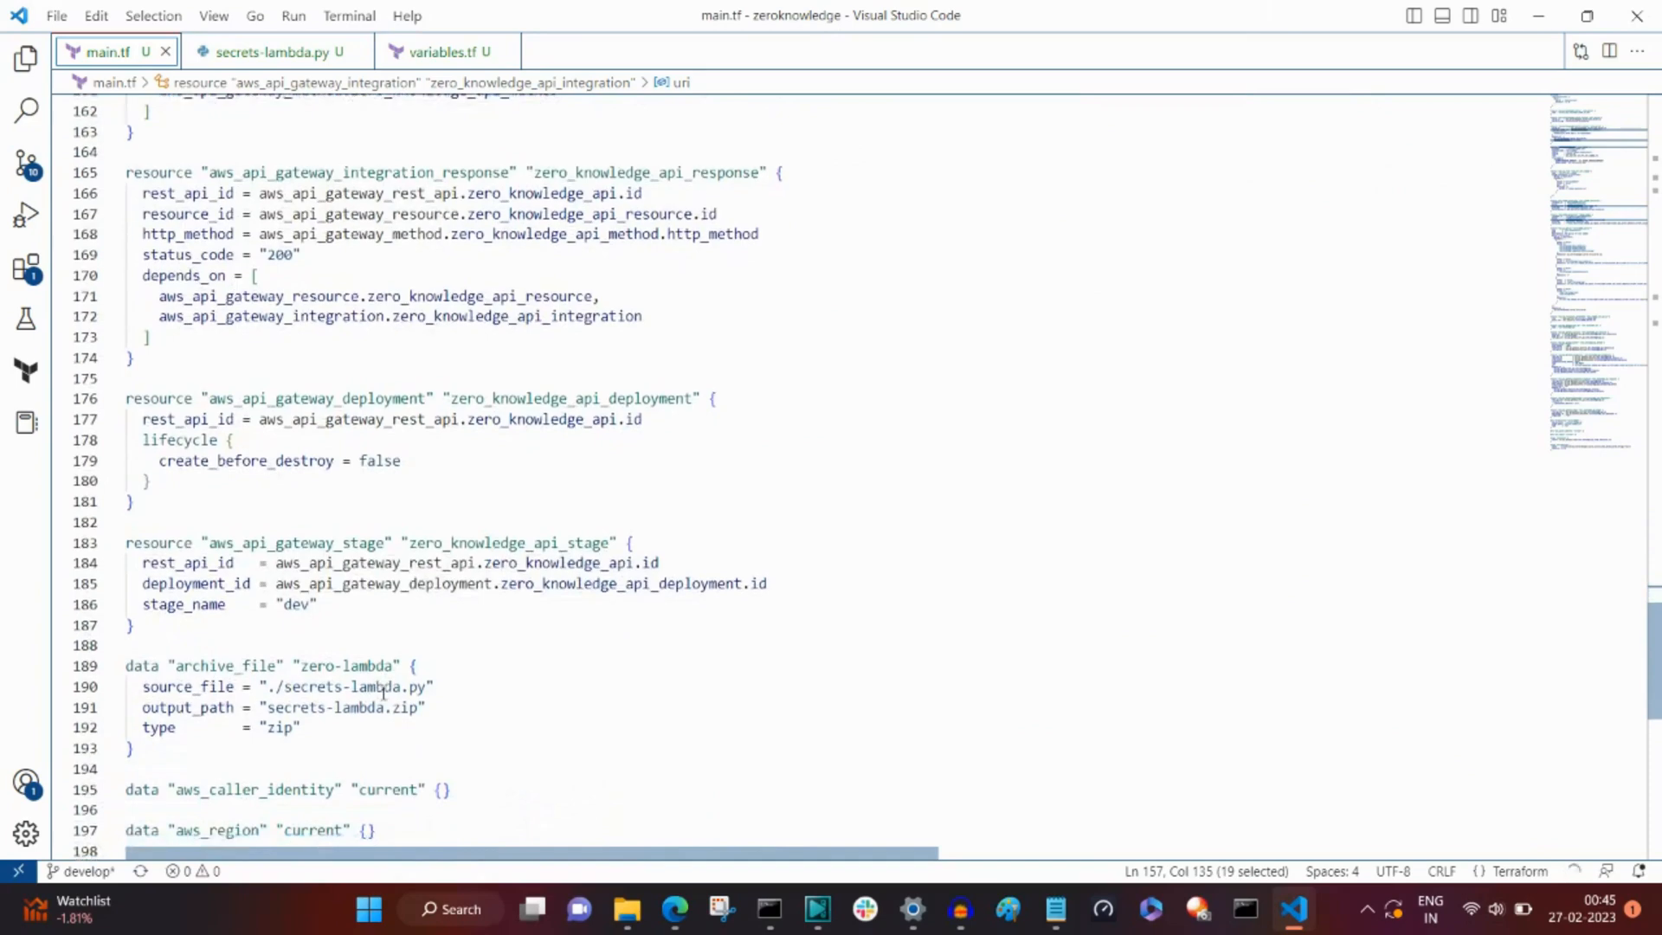
pyautogui.scroll(-3)
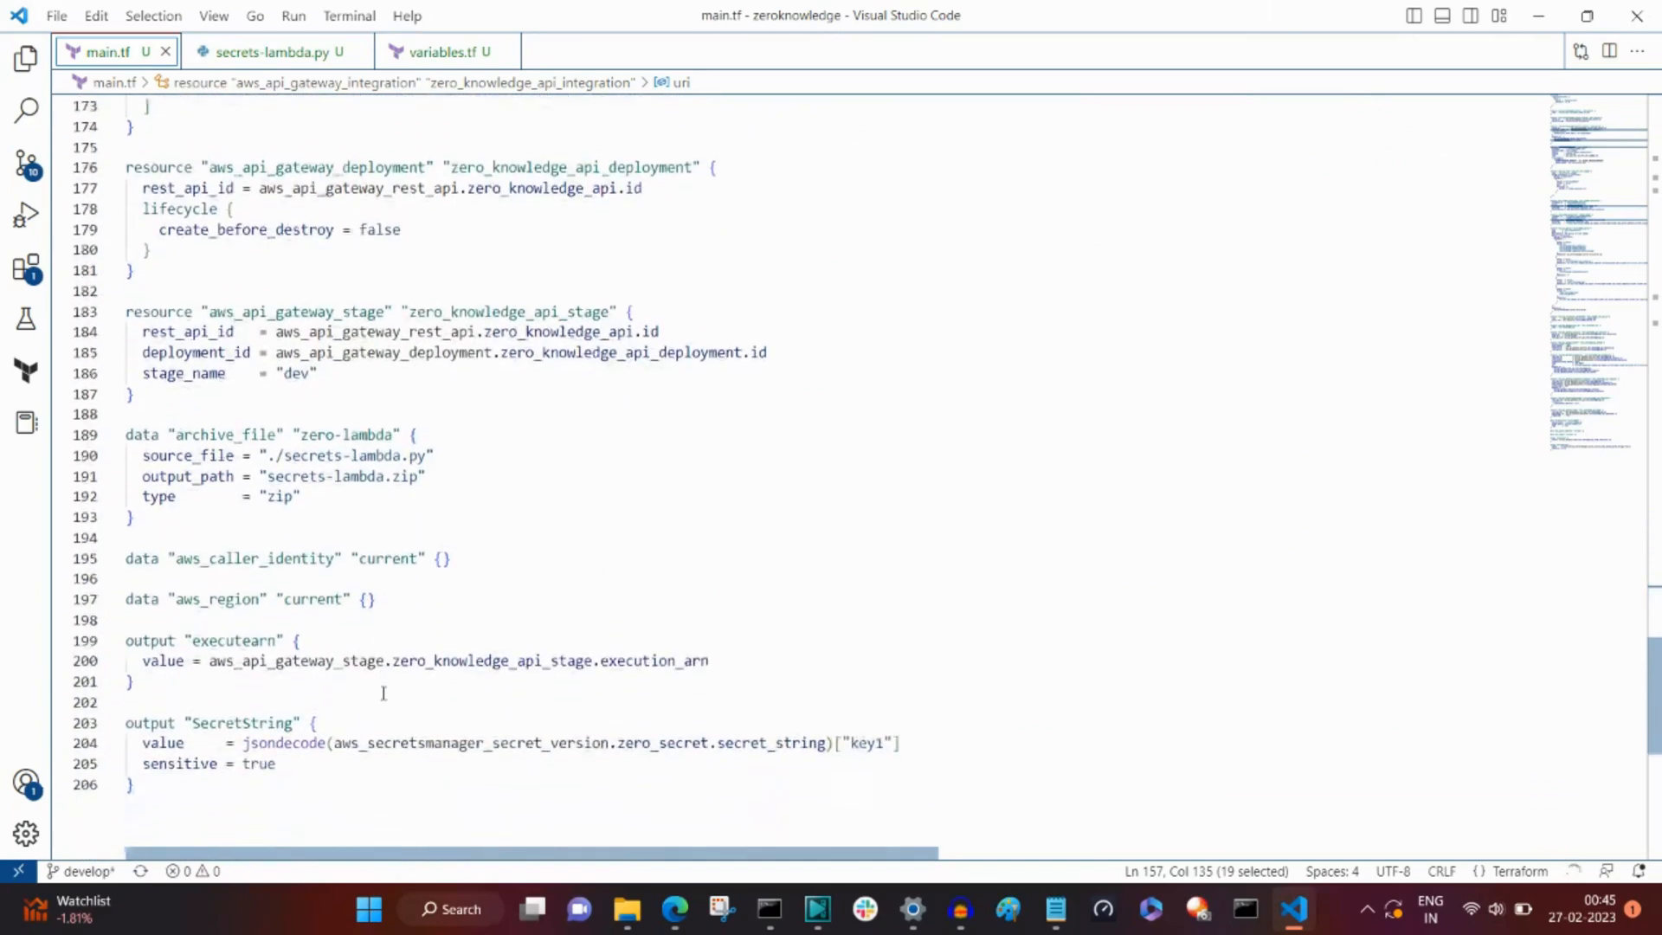